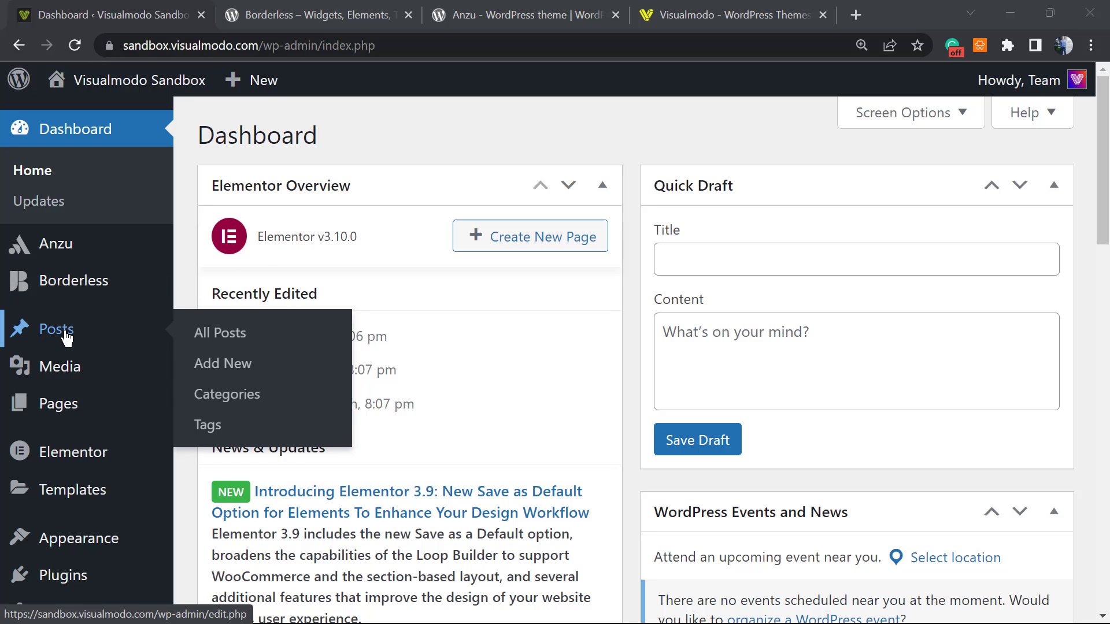
{"action": "mouse_move", "coordinate": [227, 394]}
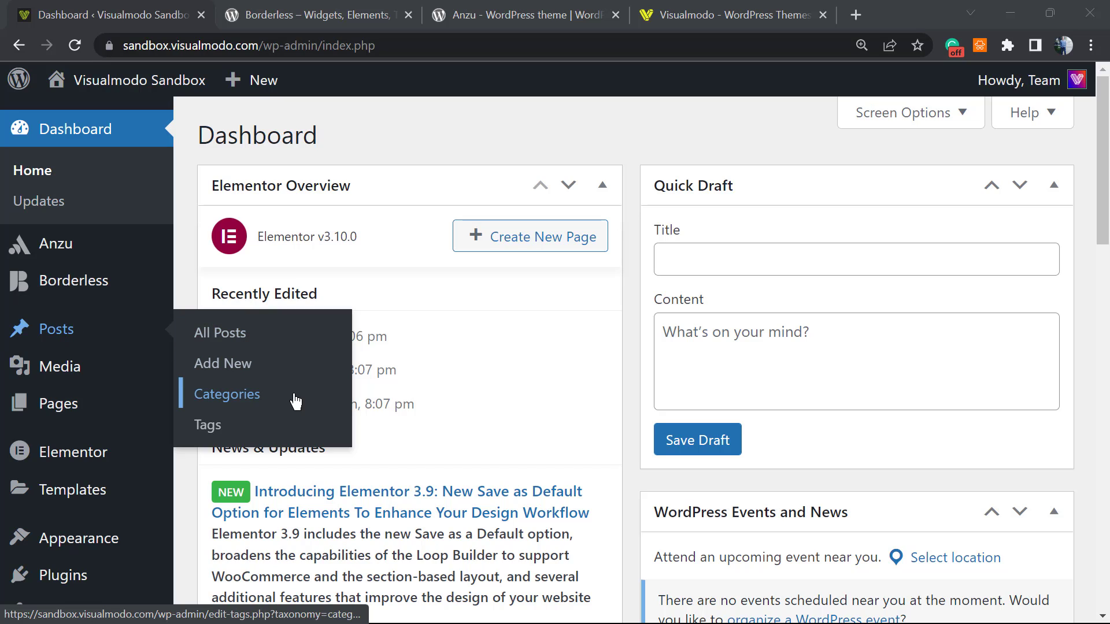
{"action": "mouse_move", "coordinate": [255, 396]}
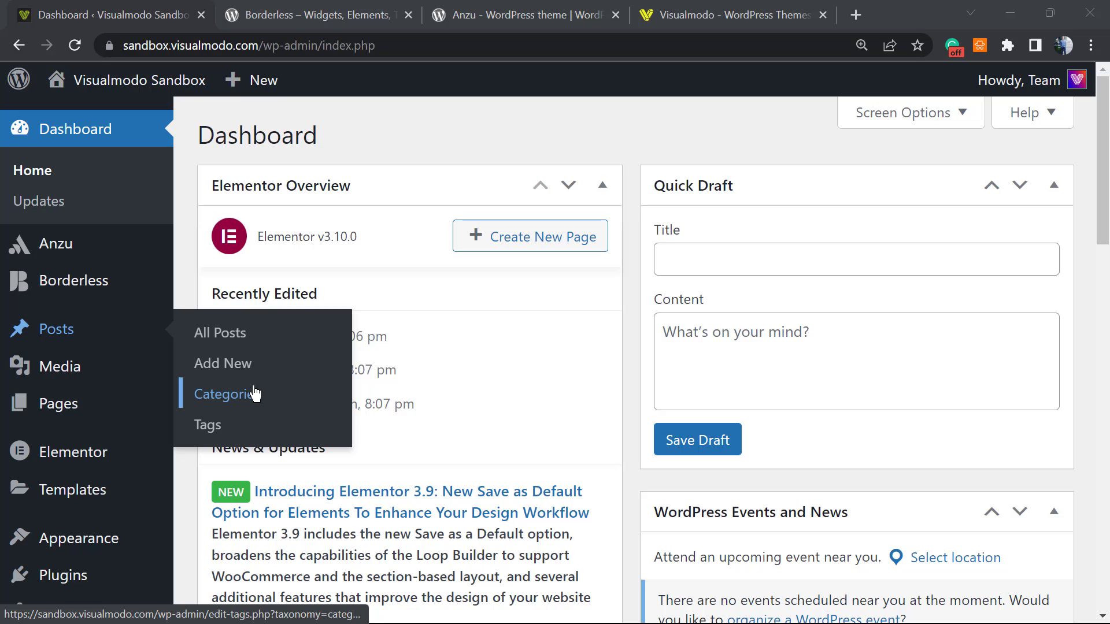
{"action": "mouse_move", "coordinate": [255, 389]}
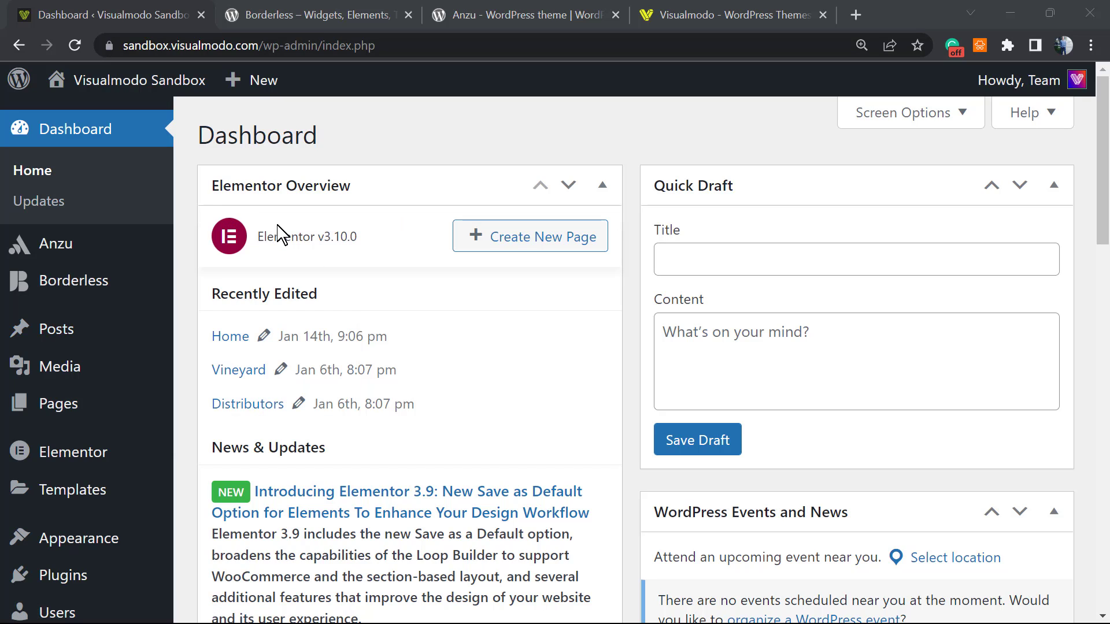
{"action": "mouse_move", "coordinate": [175, 146]}
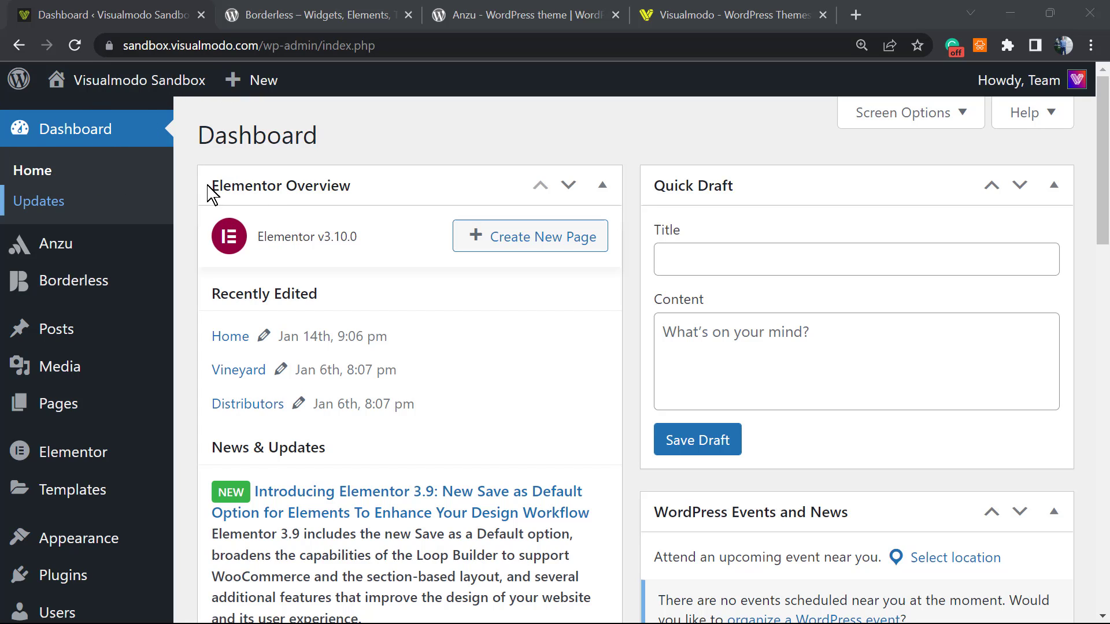
{"action": "mouse_move", "coordinate": [37, 193]}
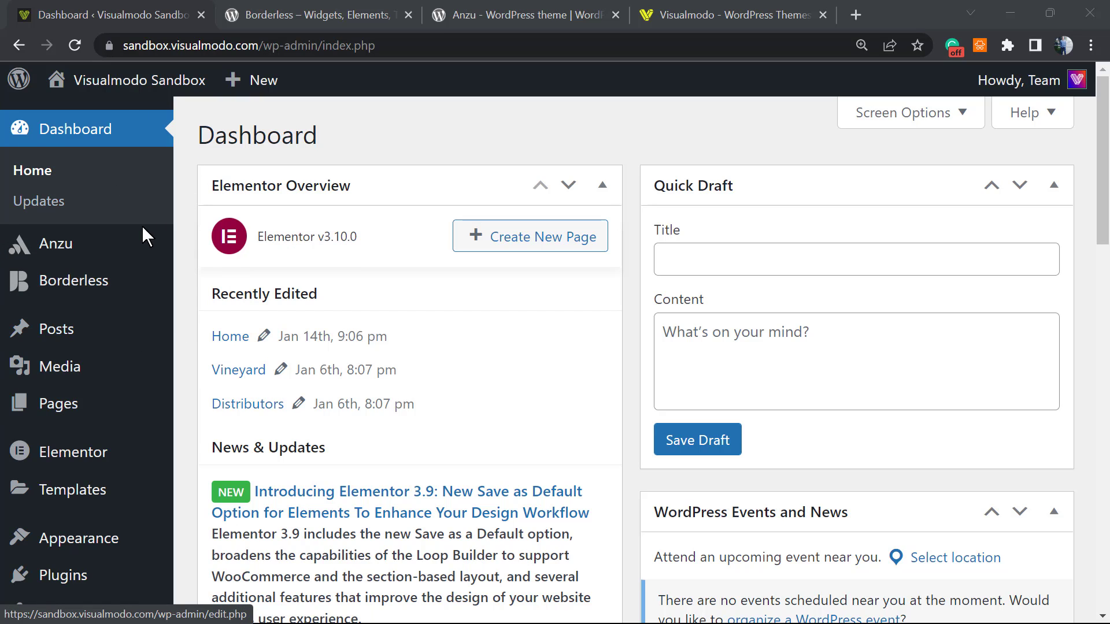
{"action": "mouse_move", "coordinate": [57, 244]}
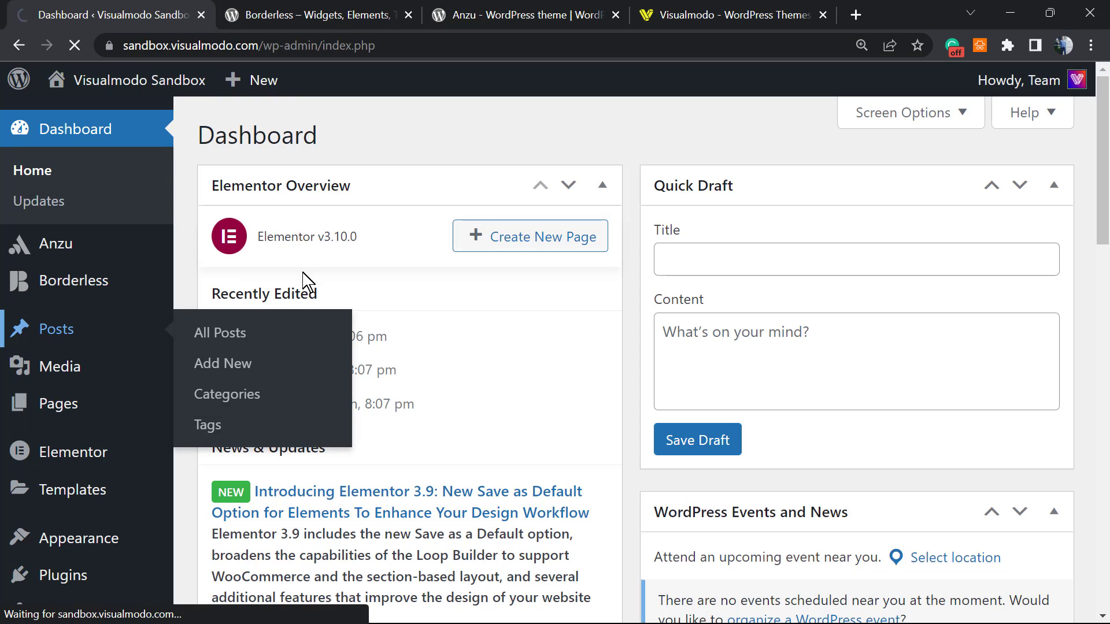
{"action": "mouse_move", "coordinate": [57, 328]}
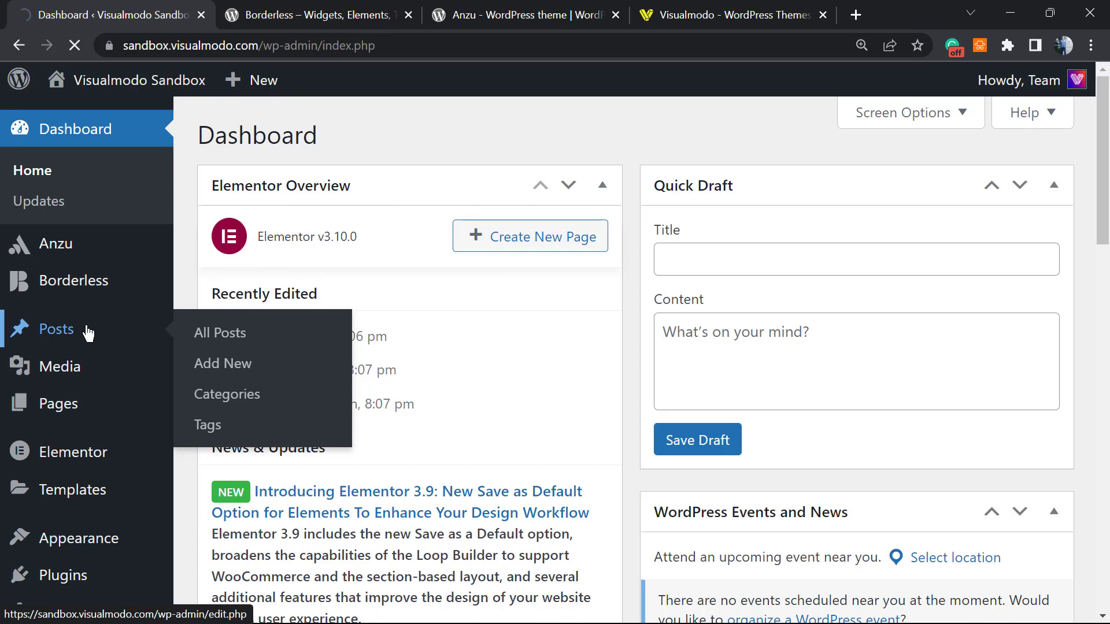
Edit the 'how to install a WordPress plugin?' post and expand its Categories panel showing only Uncategorized checked.
{"action": "left_click", "coordinate": [220, 333]}
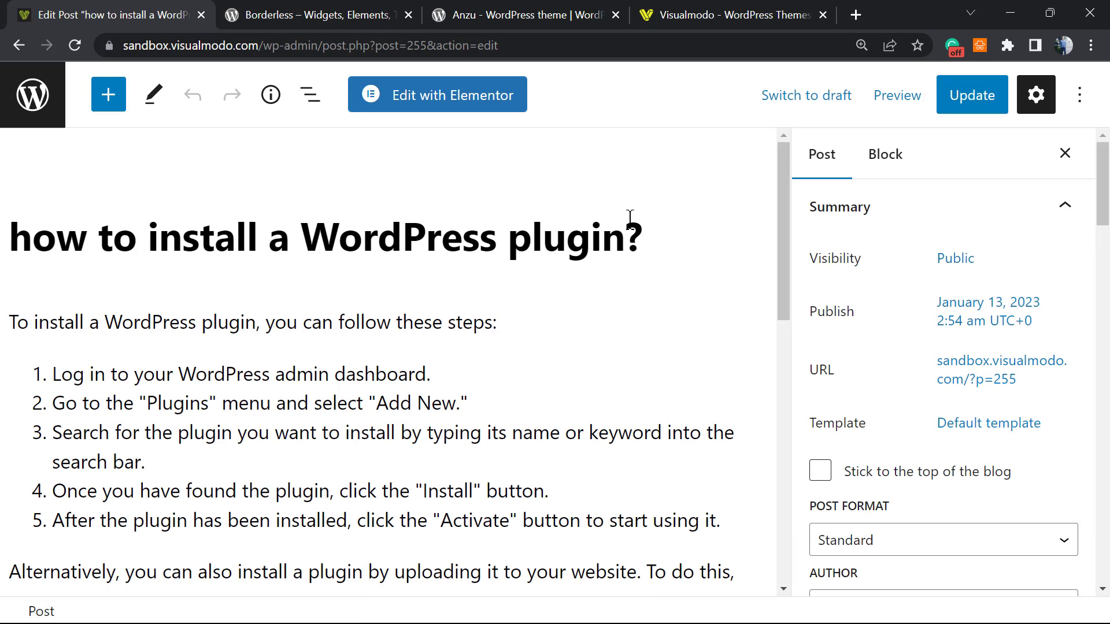
{"action": "mouse_move", "coordinate": [927, 296]}
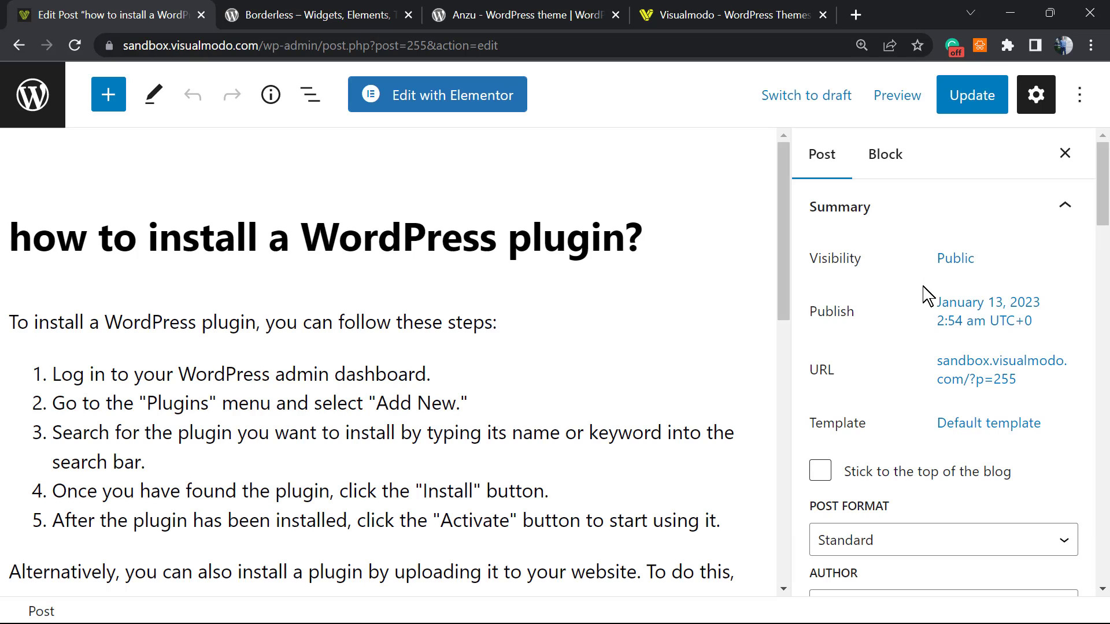
{"action": "mouse_move", "coordinate": [734, 418]}
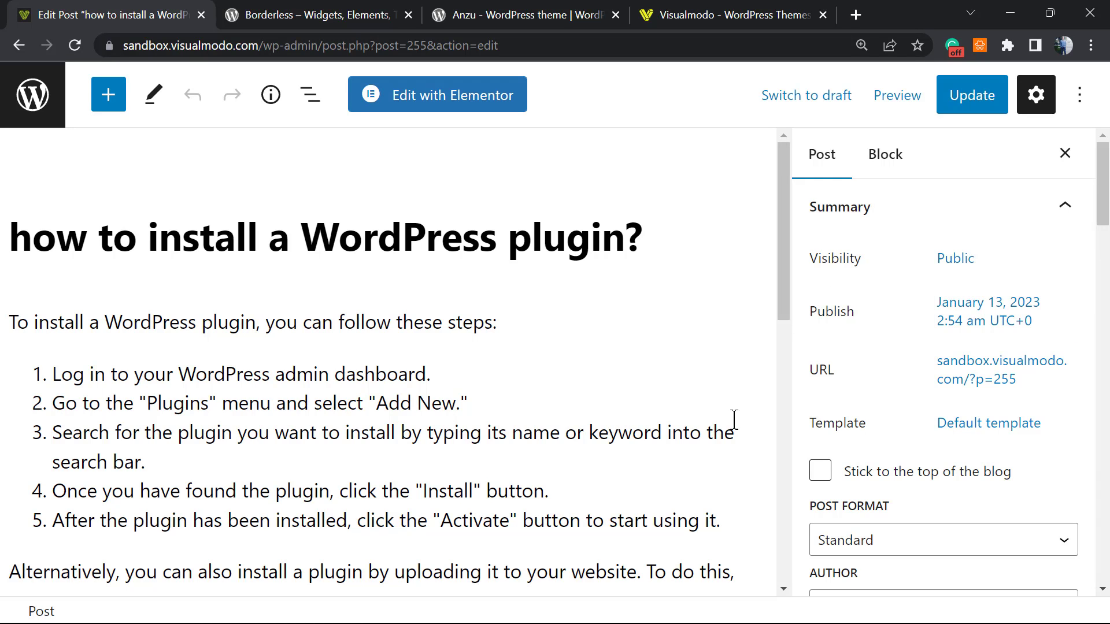
{"action": "scroll", "scroll_direction": "down", "scroll_amount": 3}
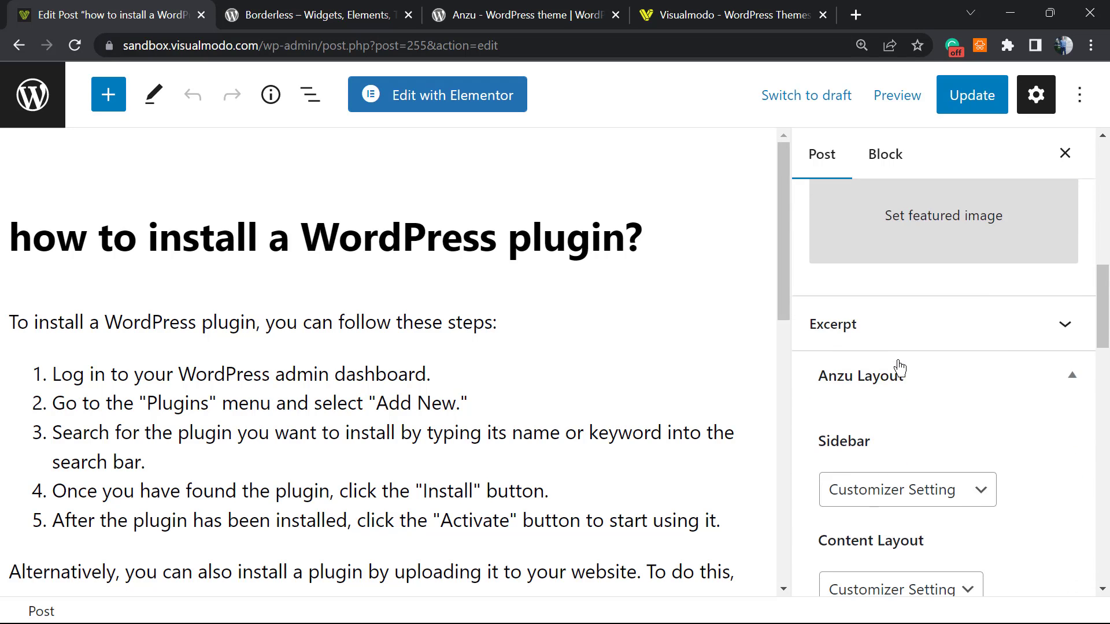
{"action": "scroll", "scroll_direction": "down", "scroll_amount": 3}
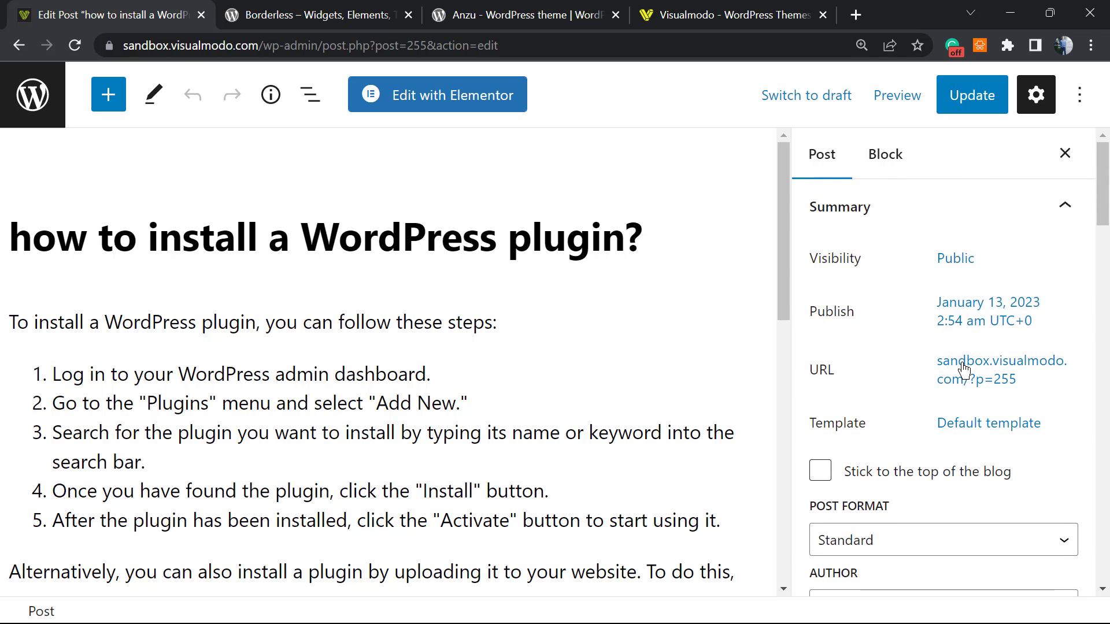
{"action": "scroll", "scroll_direction": "down", "scroll_amount": 3}
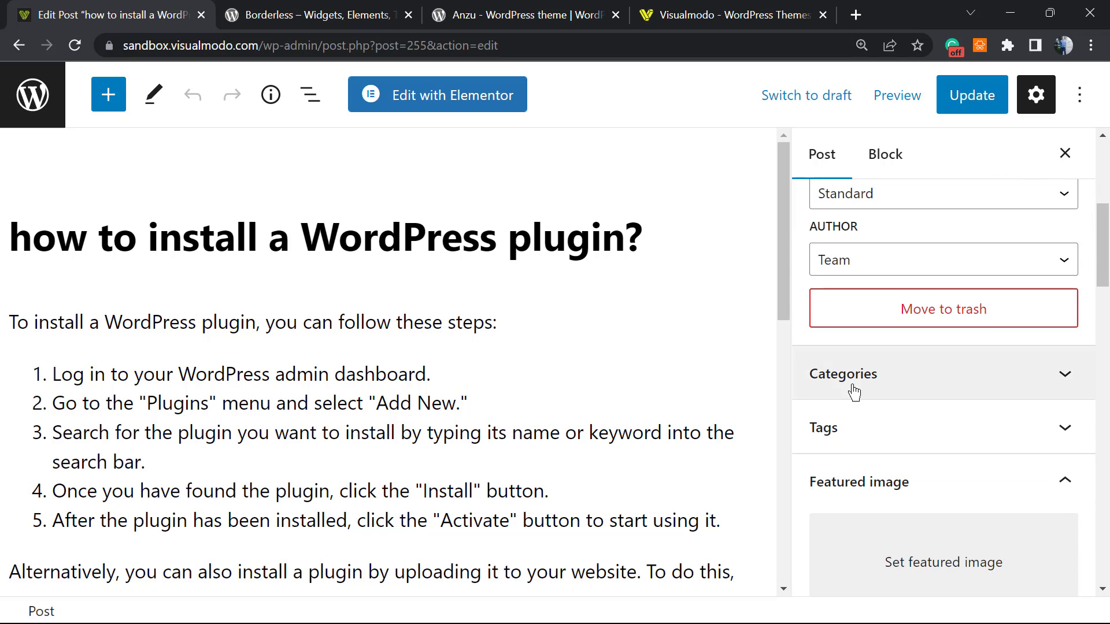
{"action": "left_click", "coordinate": [843, 374]}
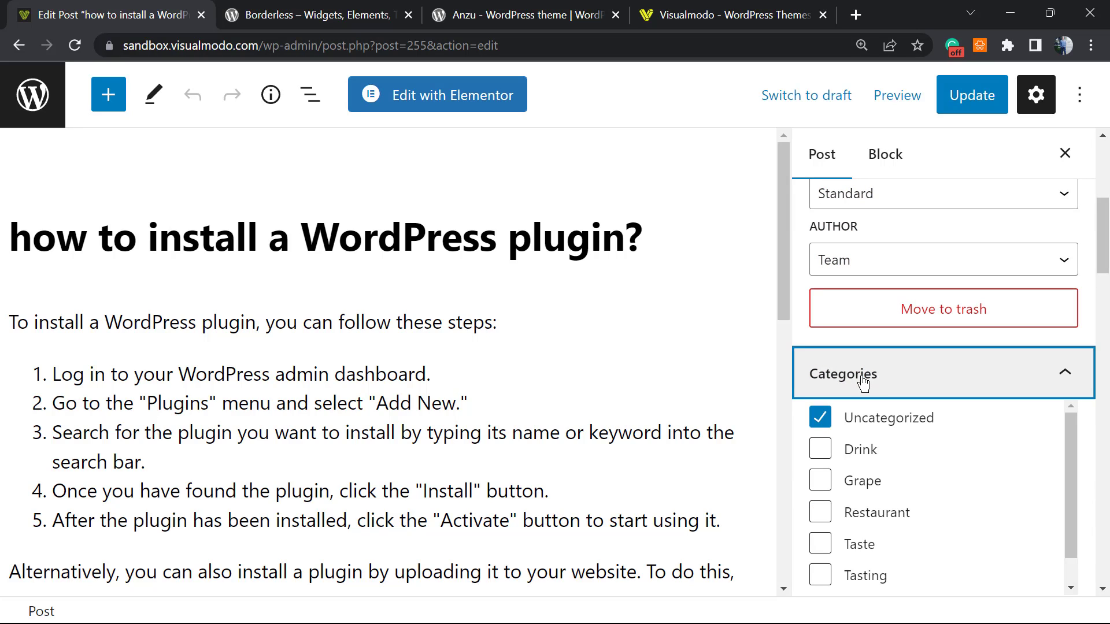
{"action": "mouse_move", "coordinate": [935, 332]}
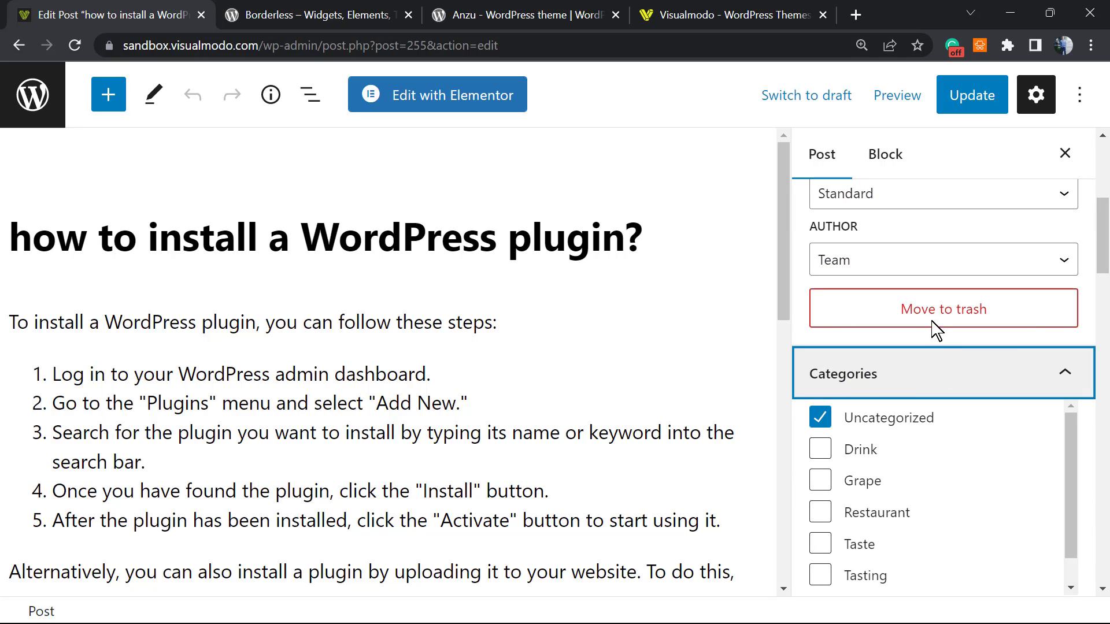
{"action": "mouse_move", "coordinate": [924, 419]}
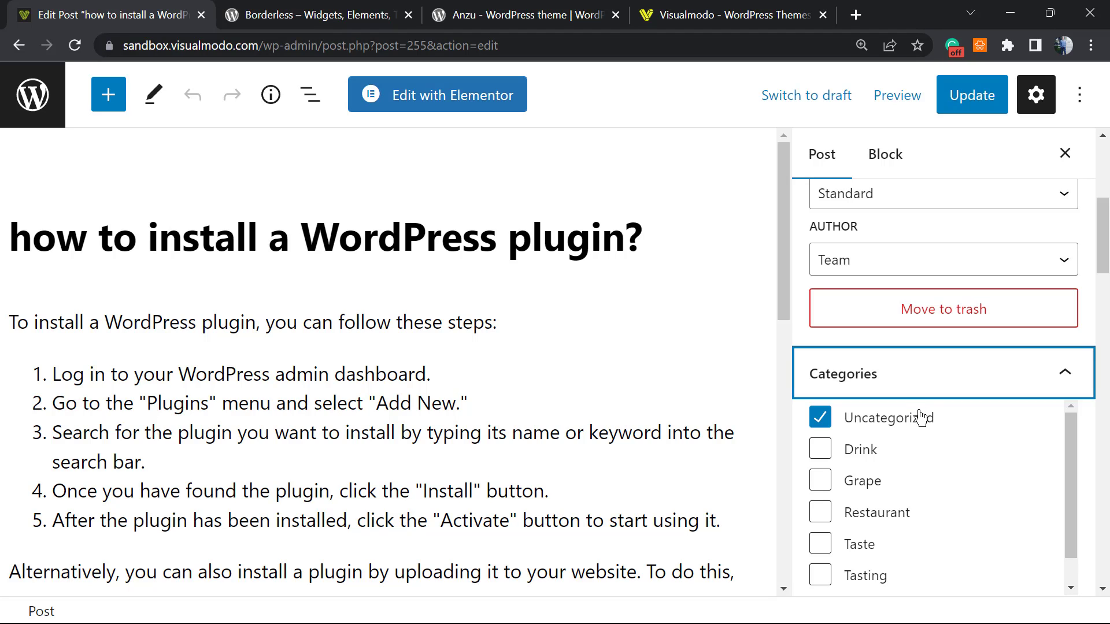
{"action": "mouse_move", "coordinate": [32, 96]}
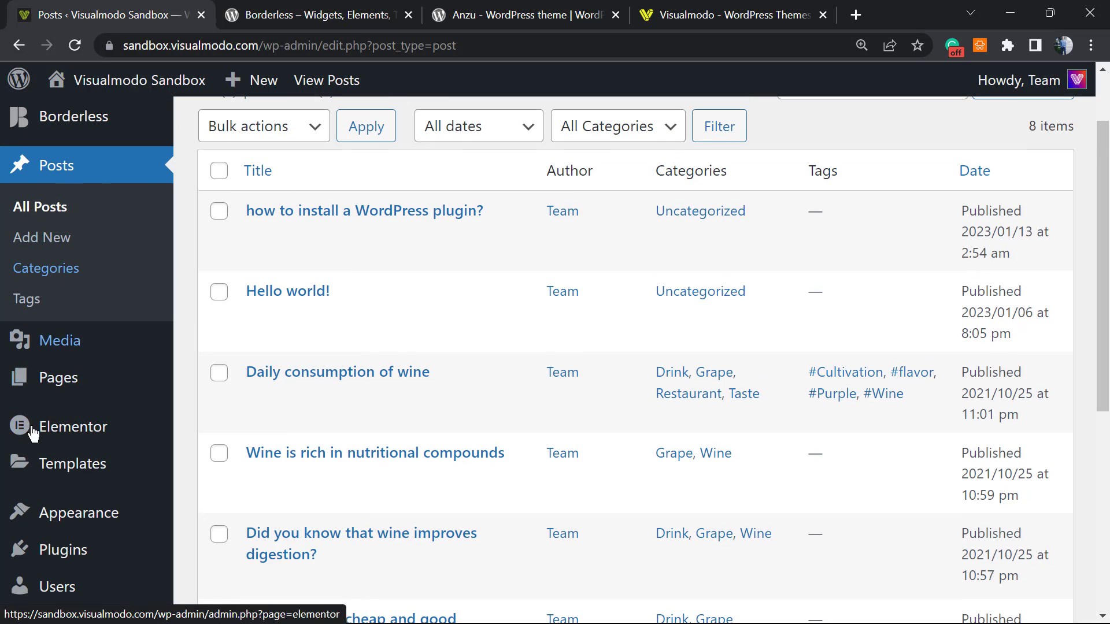
{"action": "mouse_move", "coordinate": [67, 233]}
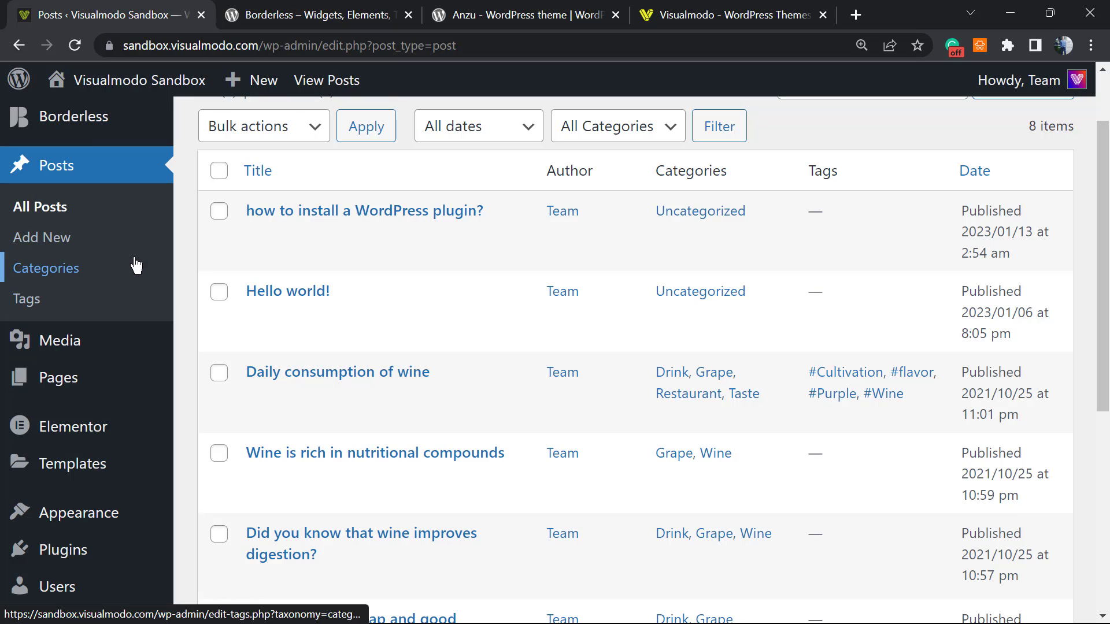
Scroll the All Posts list showing all 8 posts with their categories.
{"action": "scroll", "scroll_direction": "up", "scroll_amount": 3}
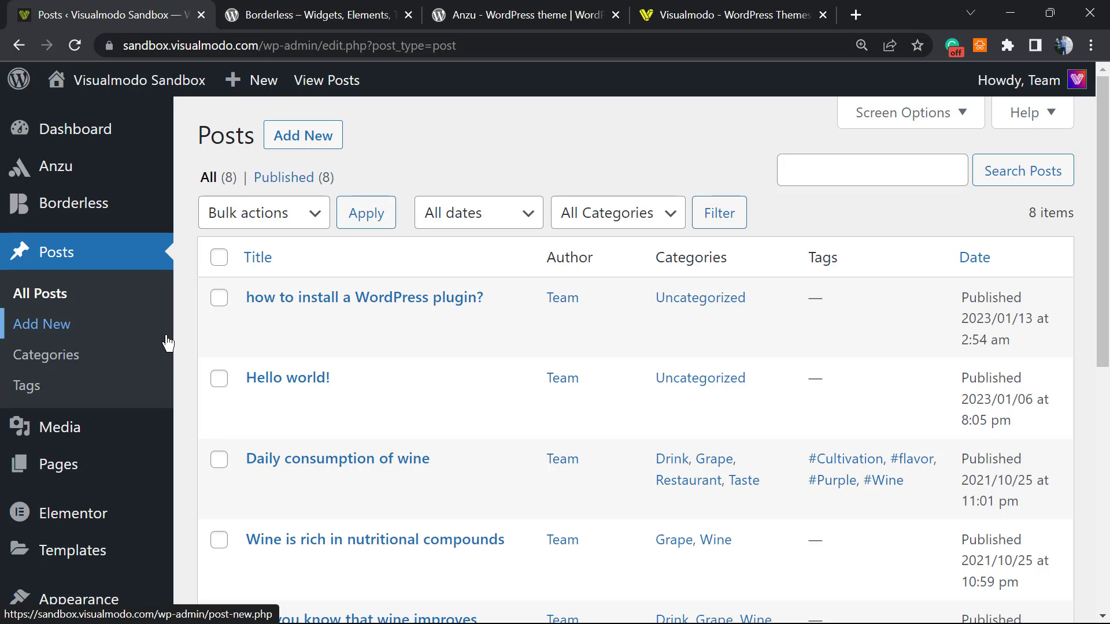
{"action": "mouse_move", "coordinate": [81, 414]}
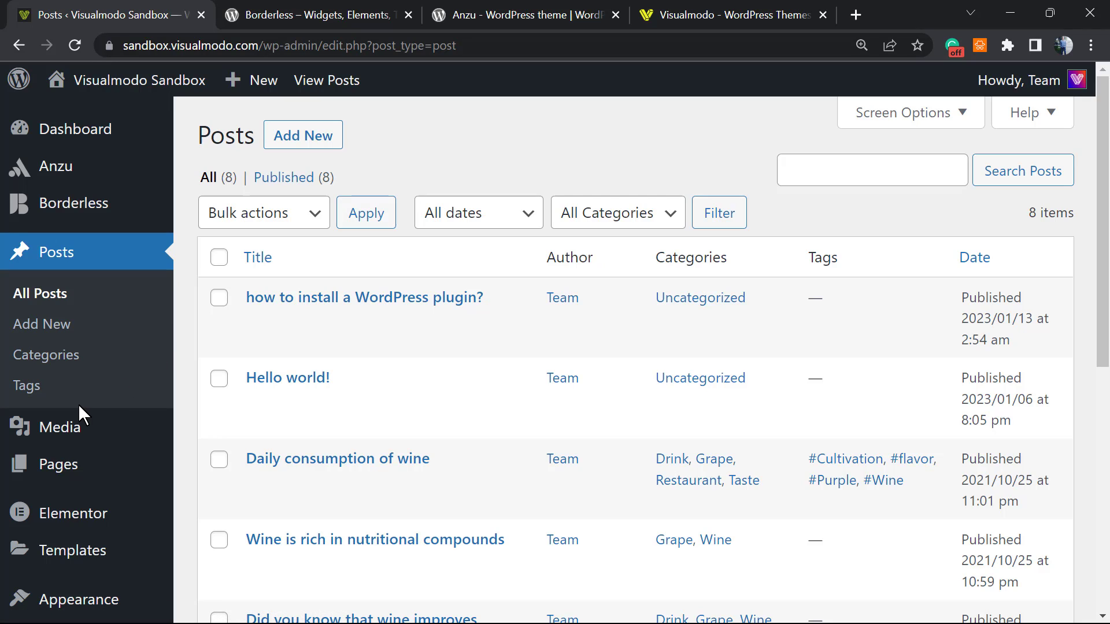
{"action": "mouse_move", "coordinate": [46, 355]}
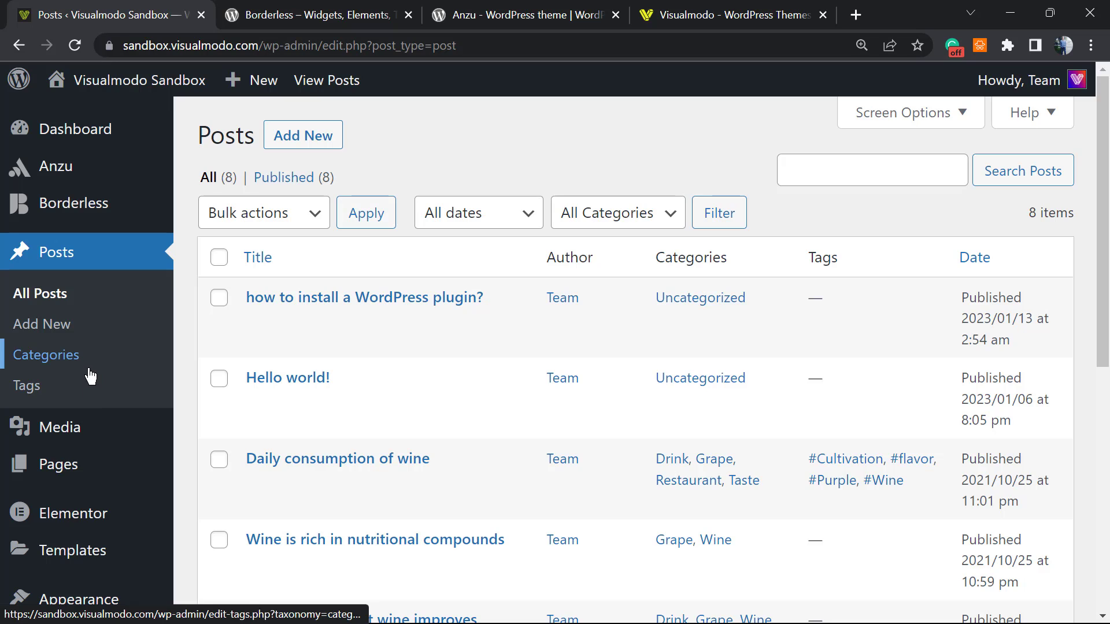
{"action": "mouse_move", "coordinate": [63, 273]}
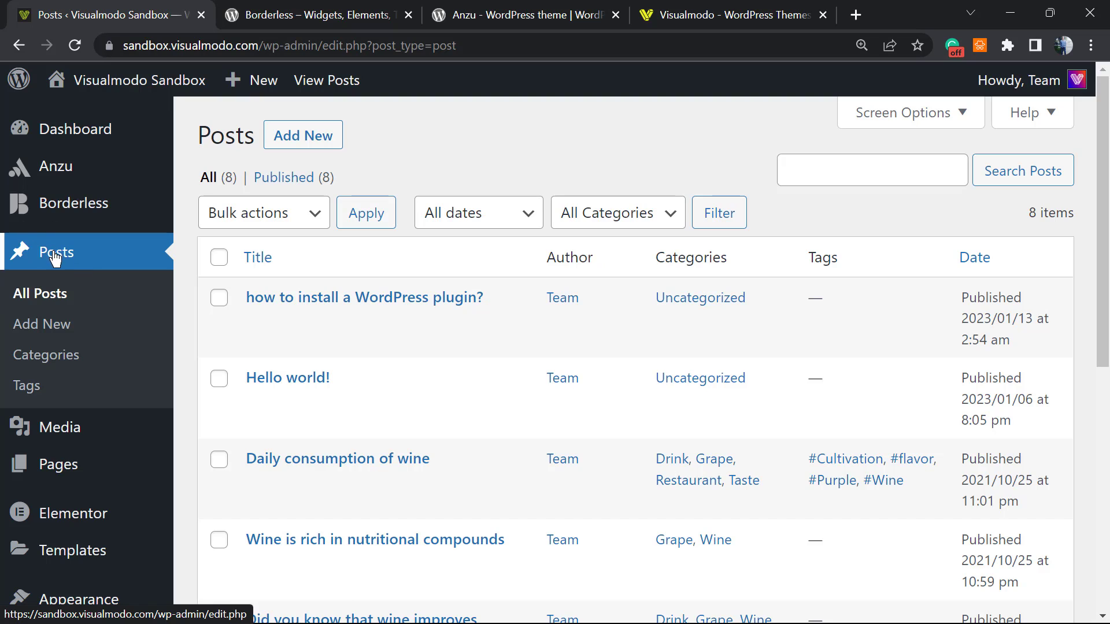
{"action": "mouse_move", "coordinate": [46, 355]}
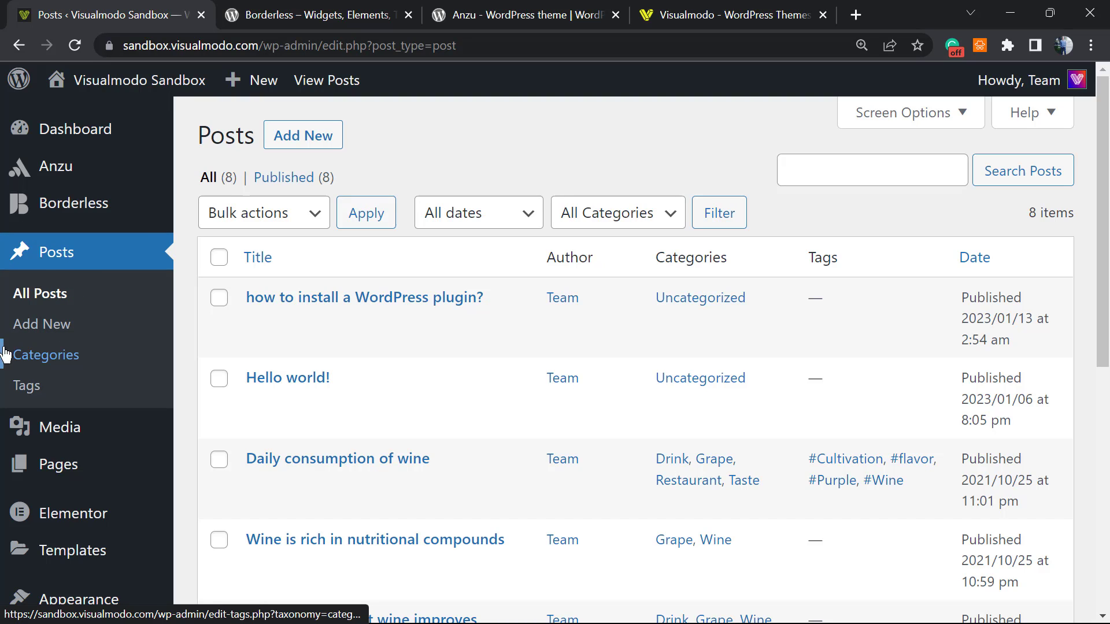
{"action": "mouse_move", "coordinate": [45, 355]}
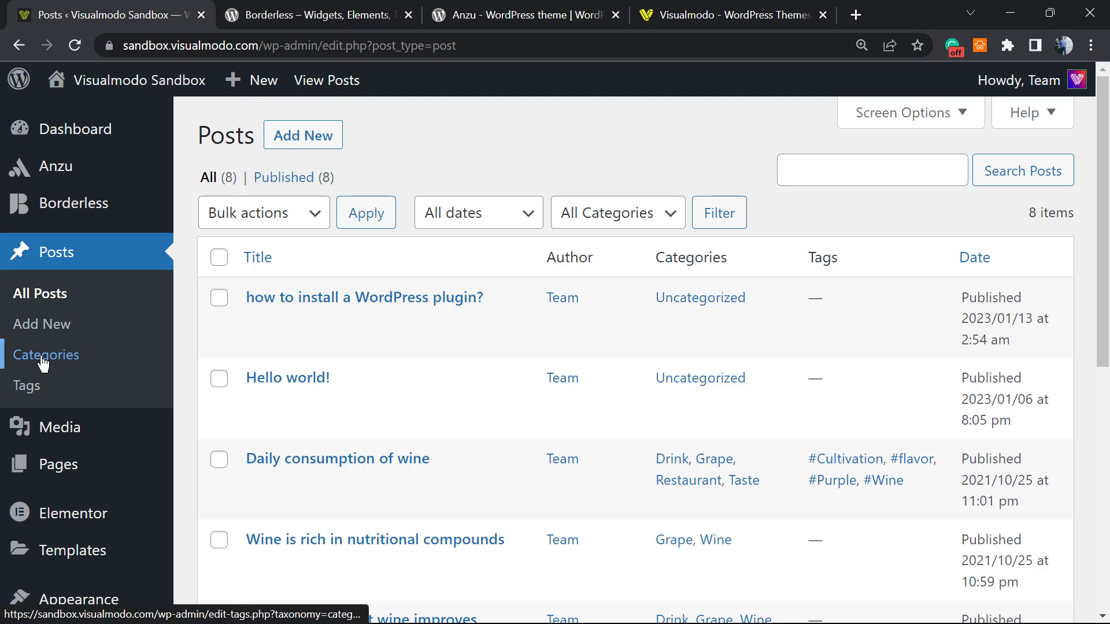
On Posts > Categories, enter SEO as the new category name and move to the Slug field.
{"action": "left_click", "coordinate": [46, 354]}
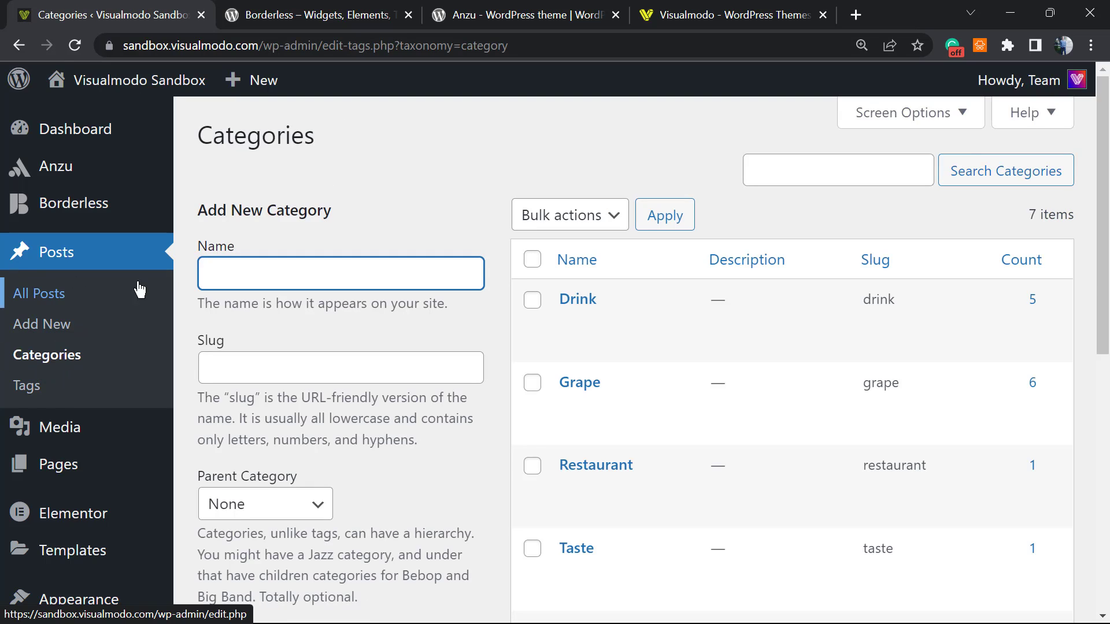
{"action": "mouse_move", "coordinate": [42, 264]}
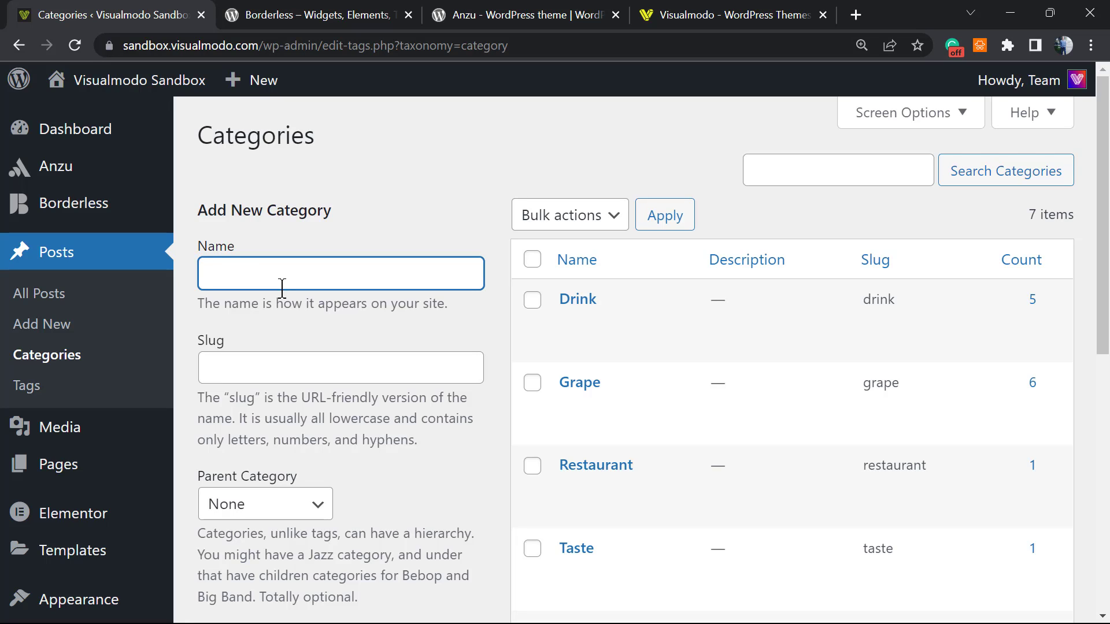
{"action": "type", "text": "SEO"}
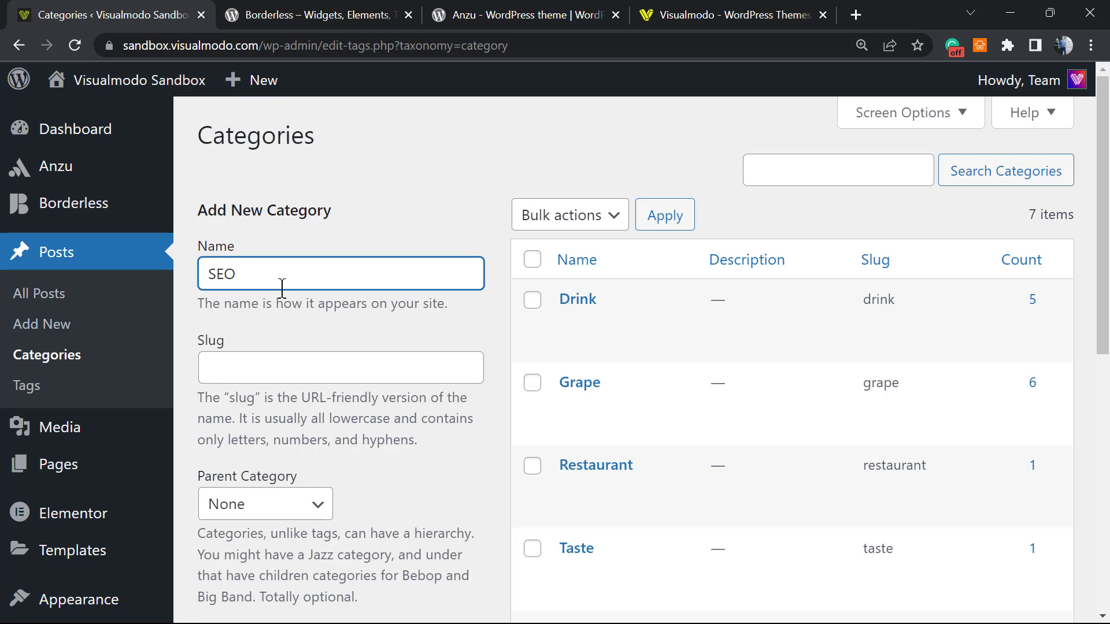
{"action": "left_click", "coordinate": [340, 368]}
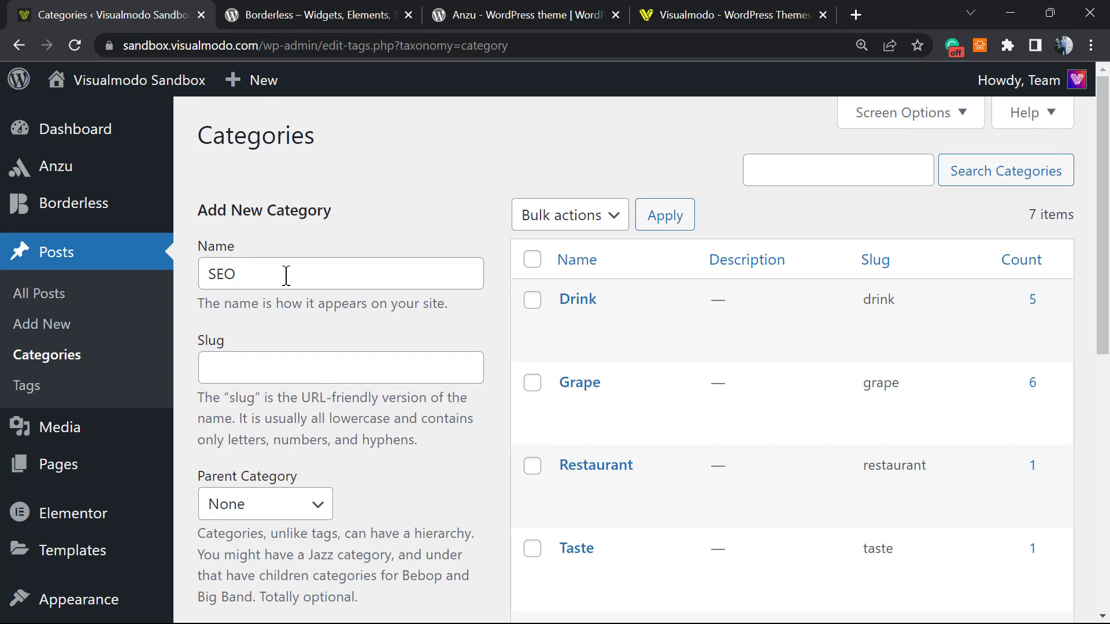
{"action": "scroll", "scroll_direction": "down", "scroll_amount": 3}
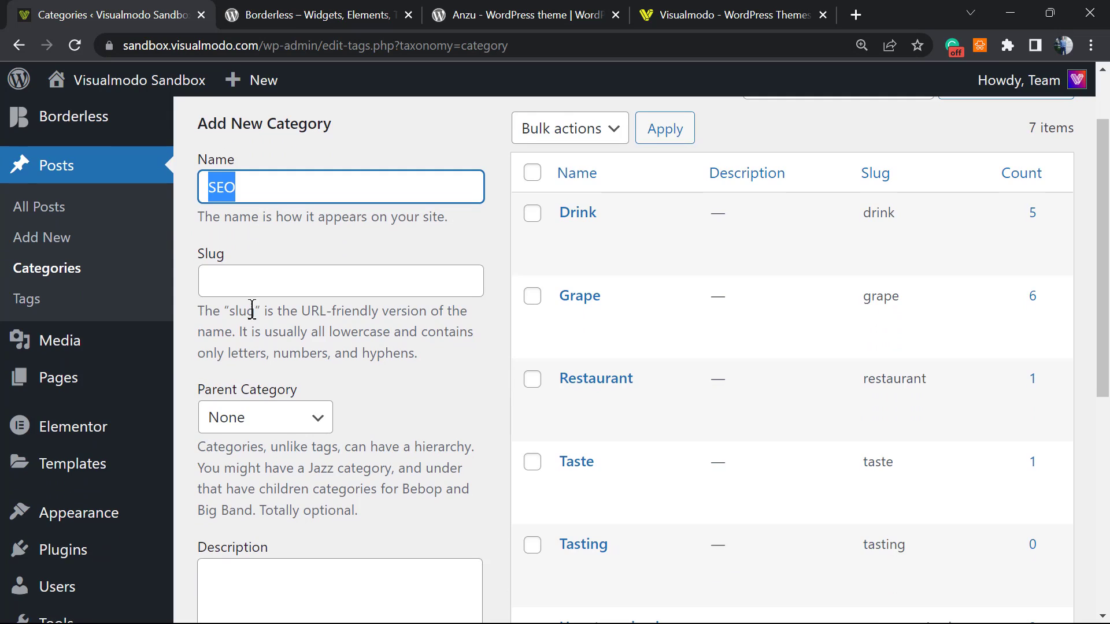
{"action": "scroll", "scroll_direction": "down", "scroll_amount": 3}
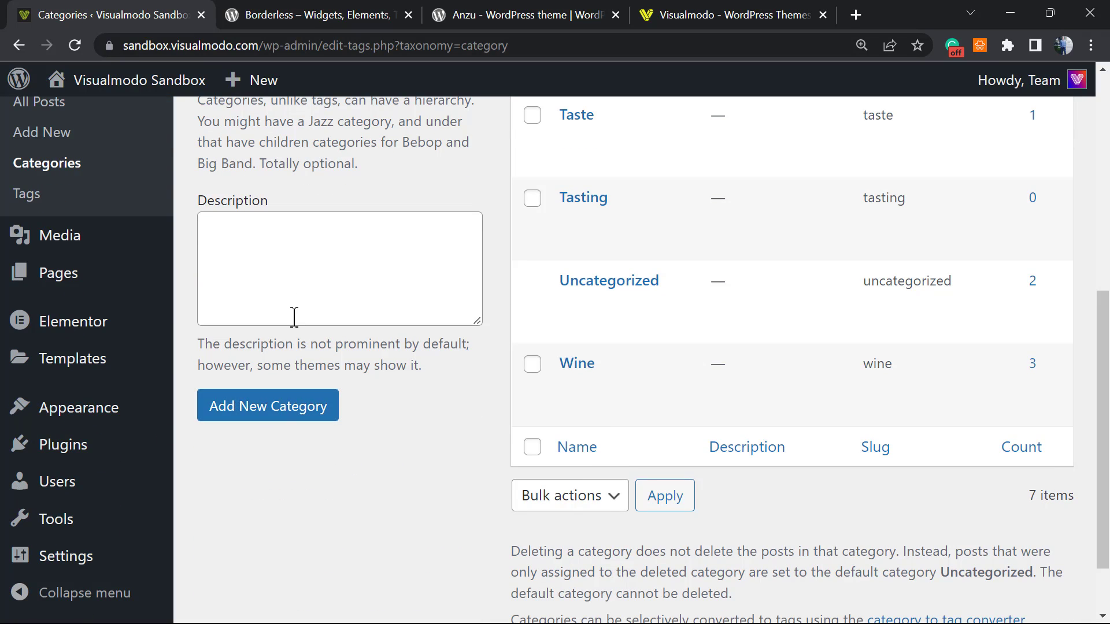
{"action": "scroll", "scroll_direction": "up", "scroll_amount": 3}
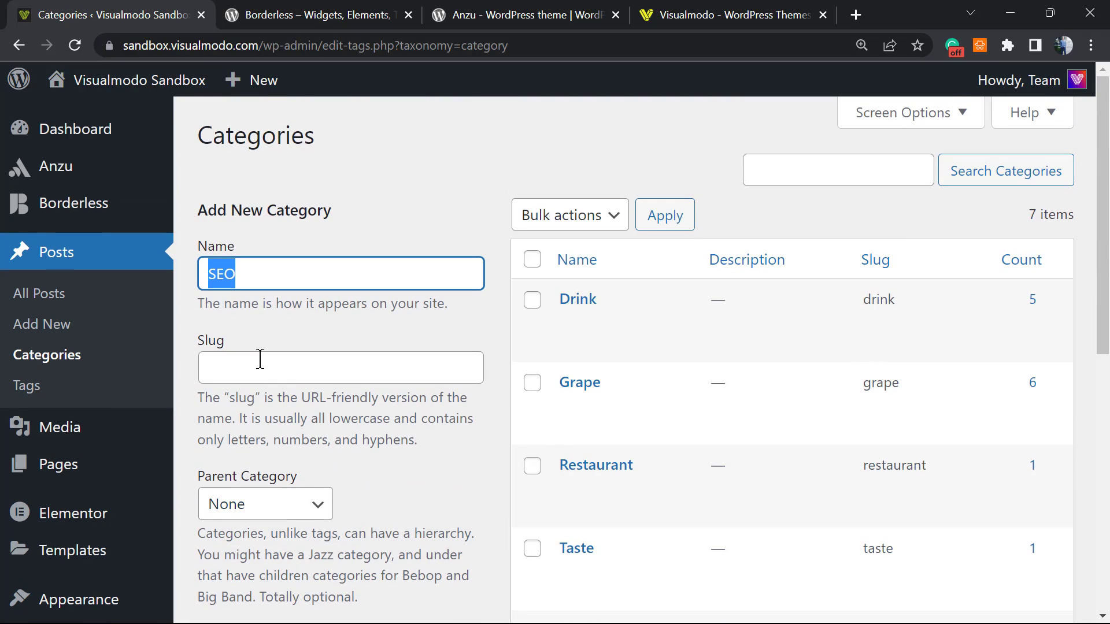
{"action": "left_click", "coordinate": [340, 368]}
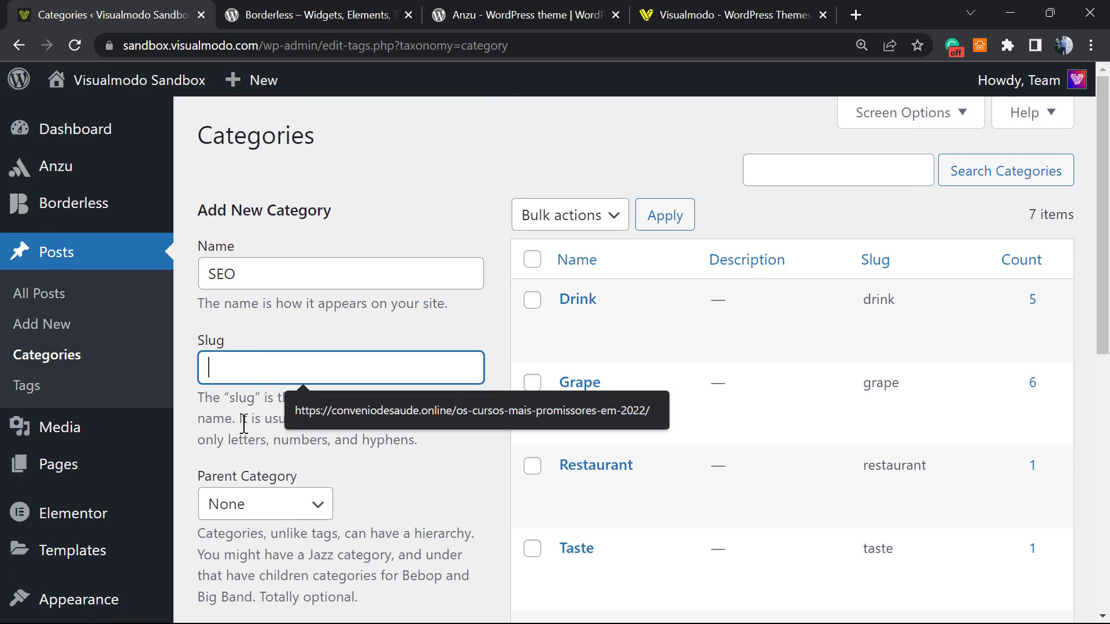
{"action": "mouse_move", "coordinate": [262, 354]}
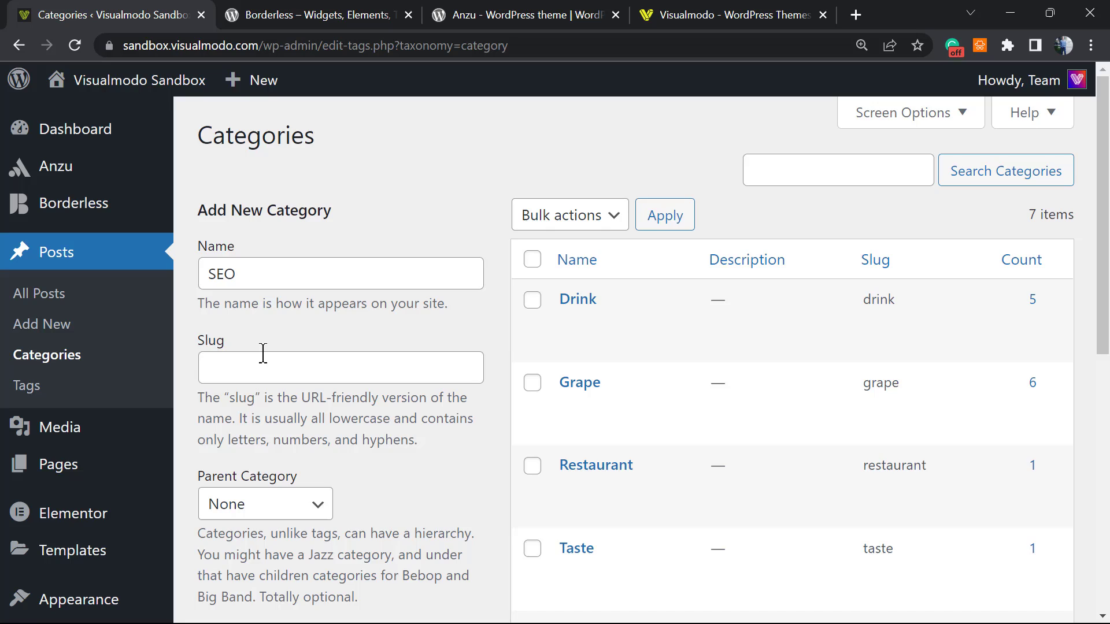
{"action": "scroll", "scroll_direction": "down", "scroll_amount": 3}
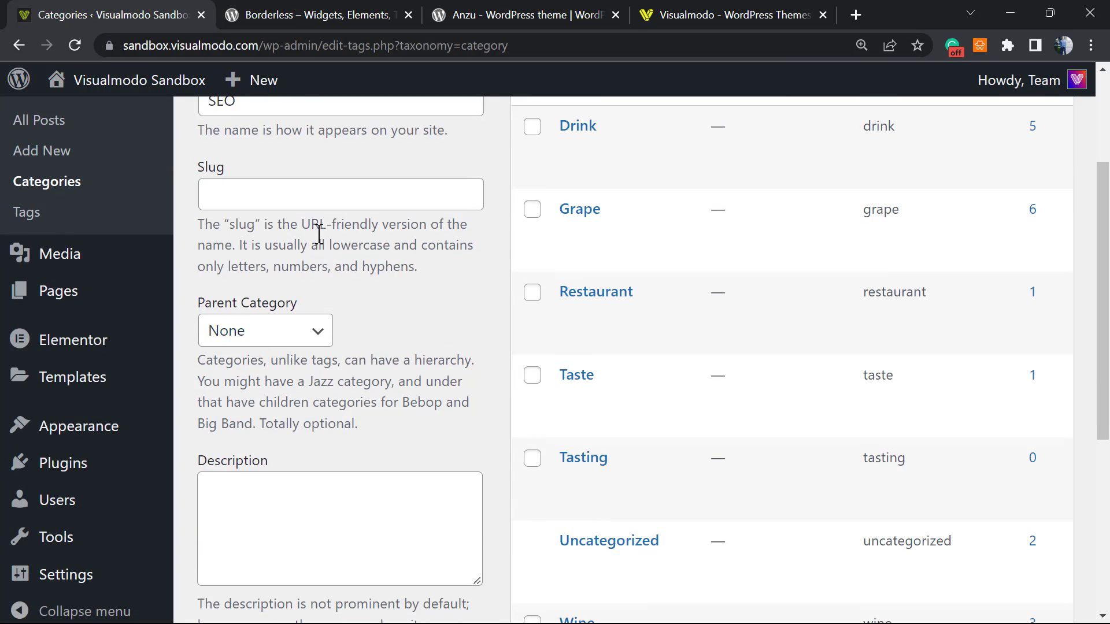
{"action": "scroll", "scroll_direction": "down", "scroll_amount": 3}
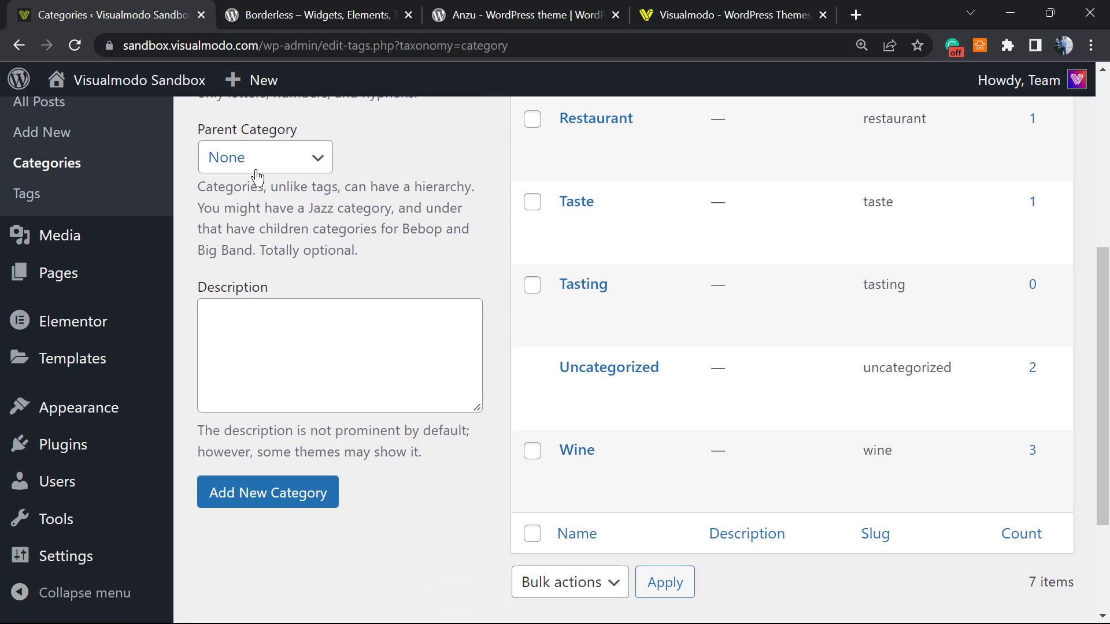
{"action": "scroll", "scroll_direction": "down", "scroll_amount": 3}
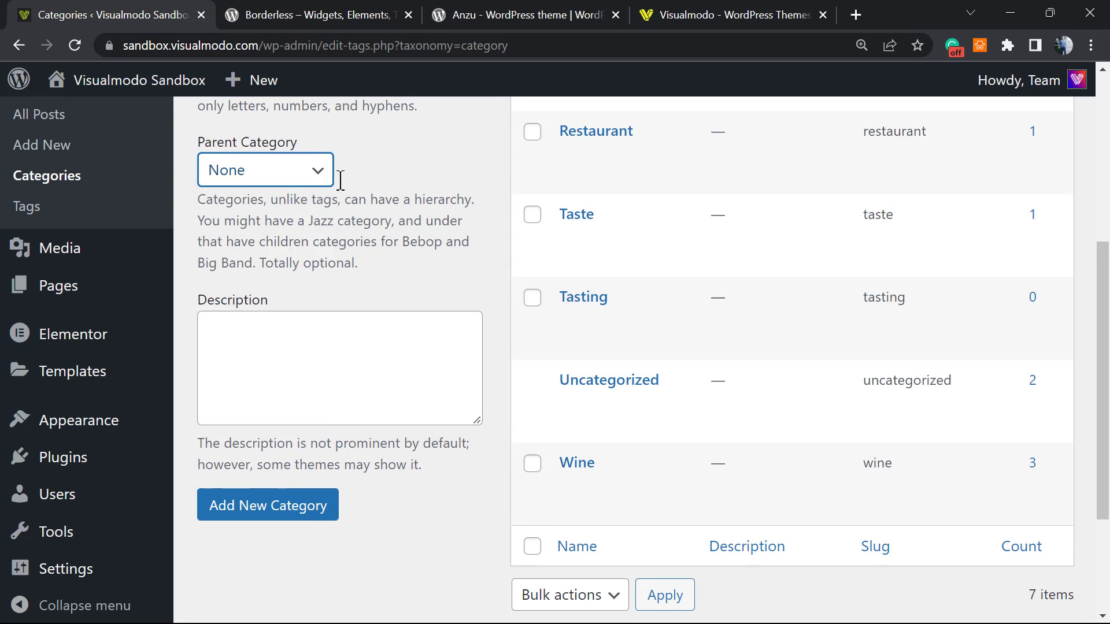
{"action": "scroll", "scroll_direction": "up", "scroll_amount": 3}
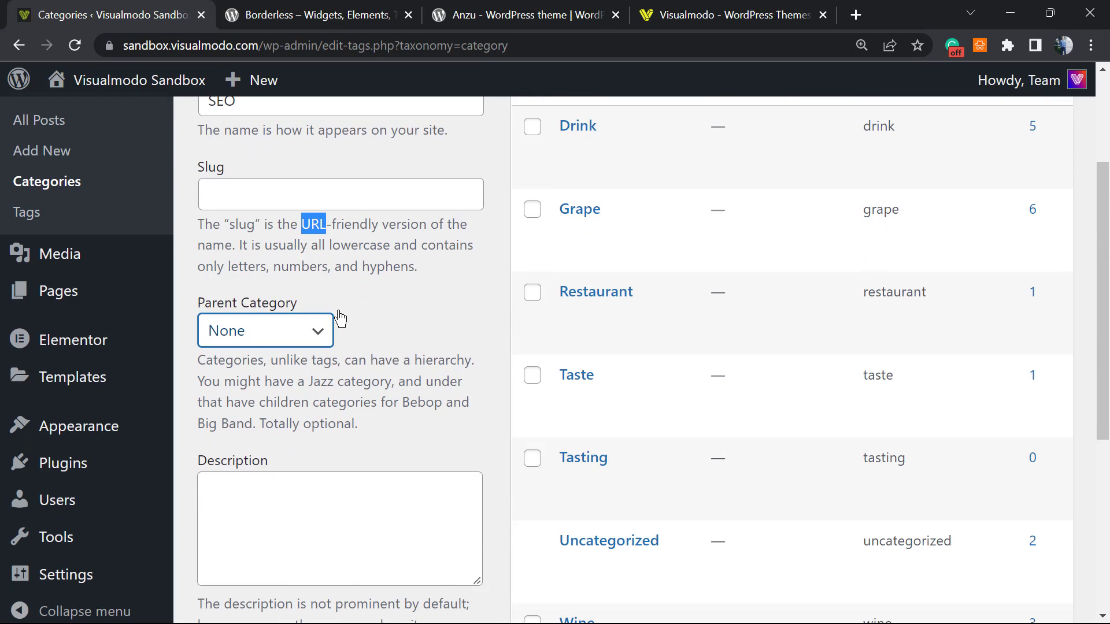
{"action": "mouse_move", "coordinate": [277, 249]}
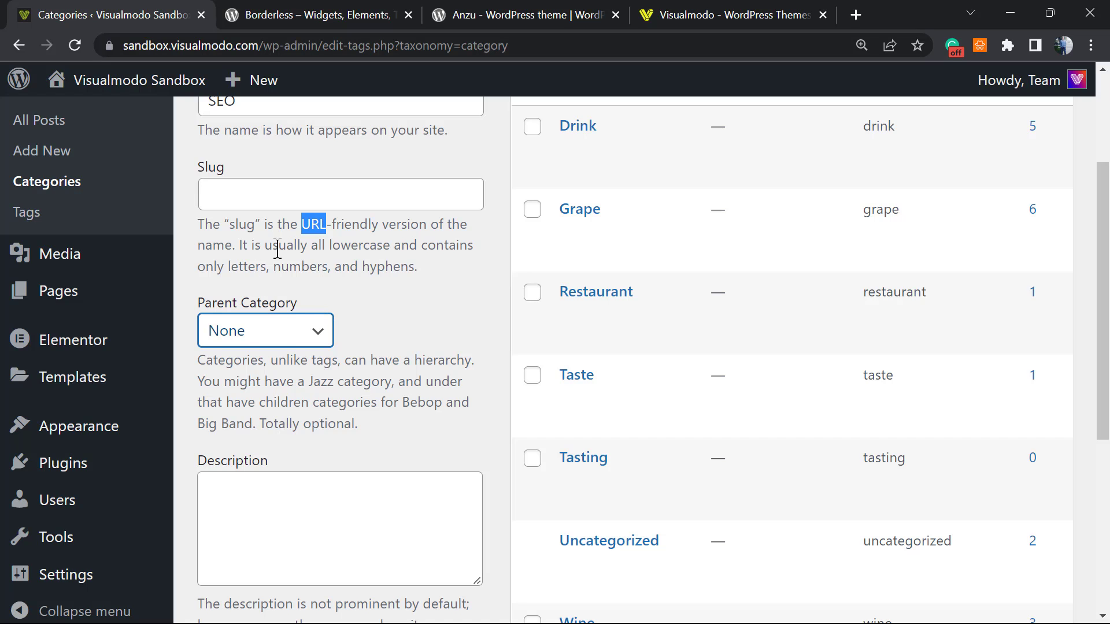
{"action": "scroll", "scroll_direction": "down", "scroll_amount": 3}
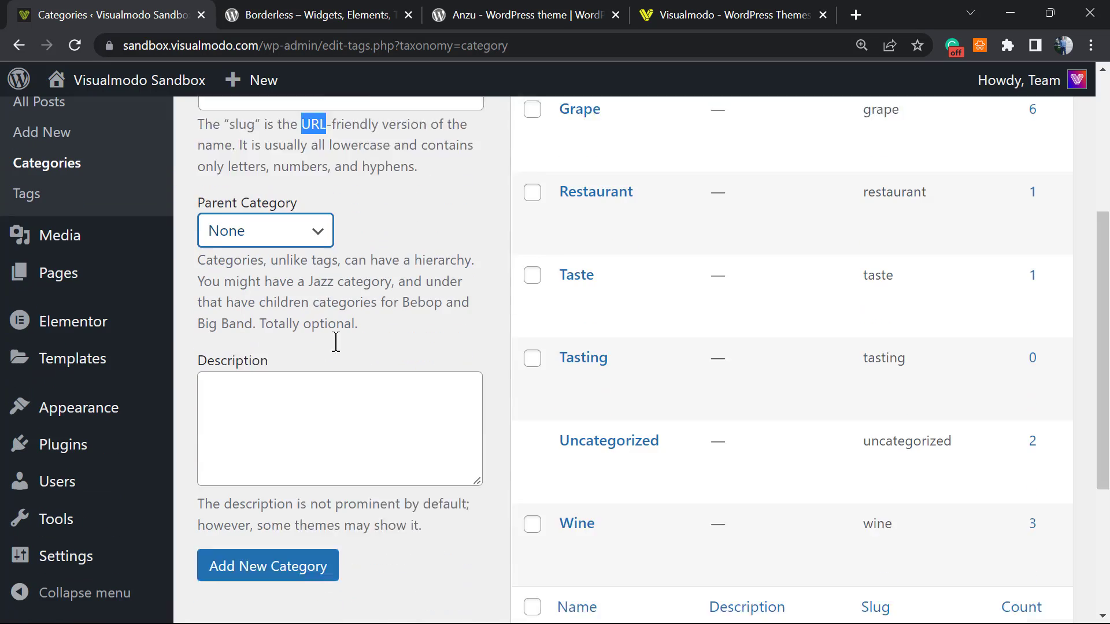
{"action": "type", "text": "gffgfg"}
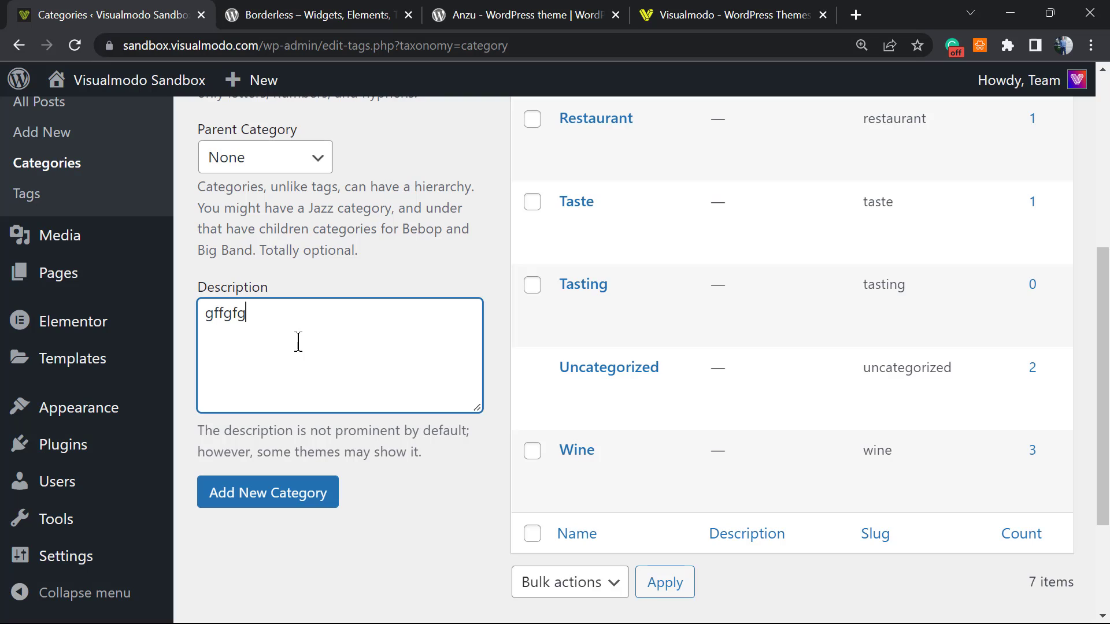
{"action": "type", "text": "tgg"}
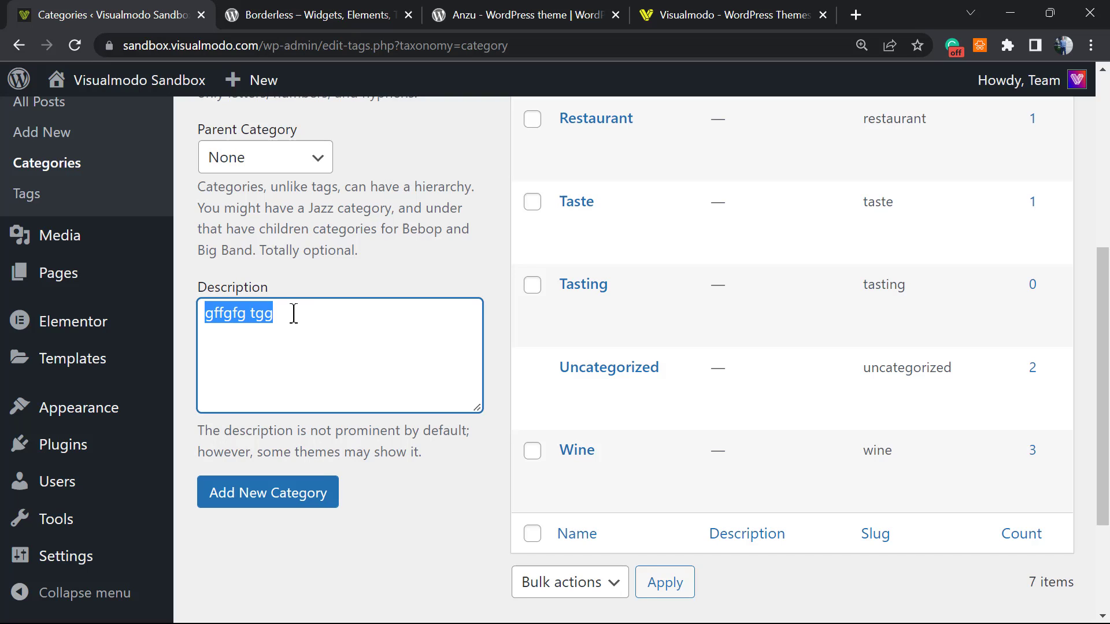
{"action": "key", "text": "Delete"}
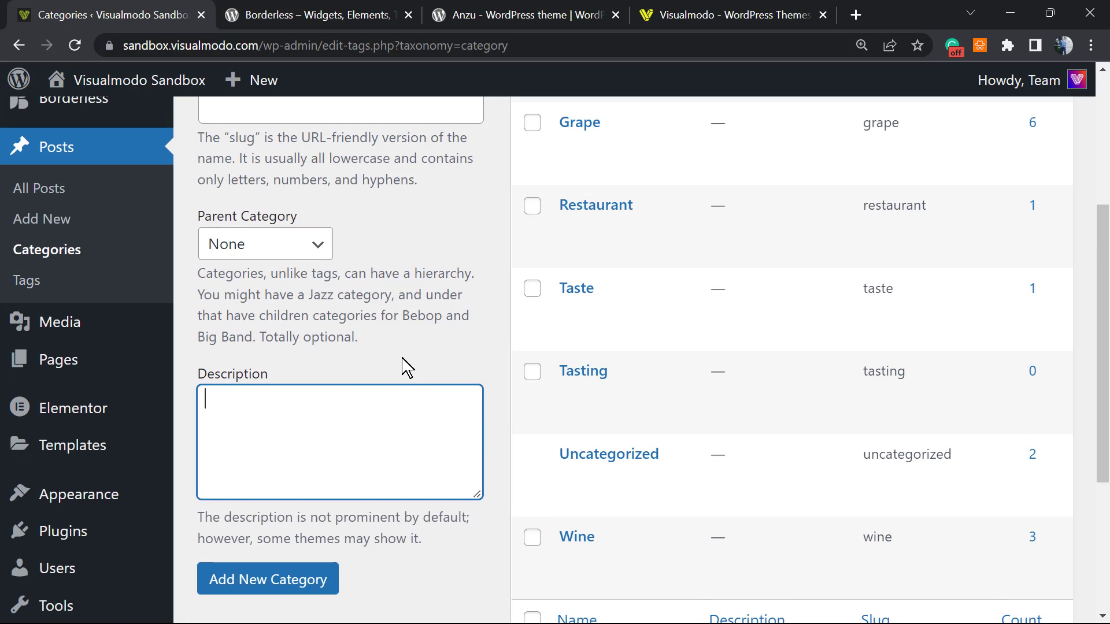
{"action": "scroll", "scroll_direction": "down", "scroll_amount": 3}
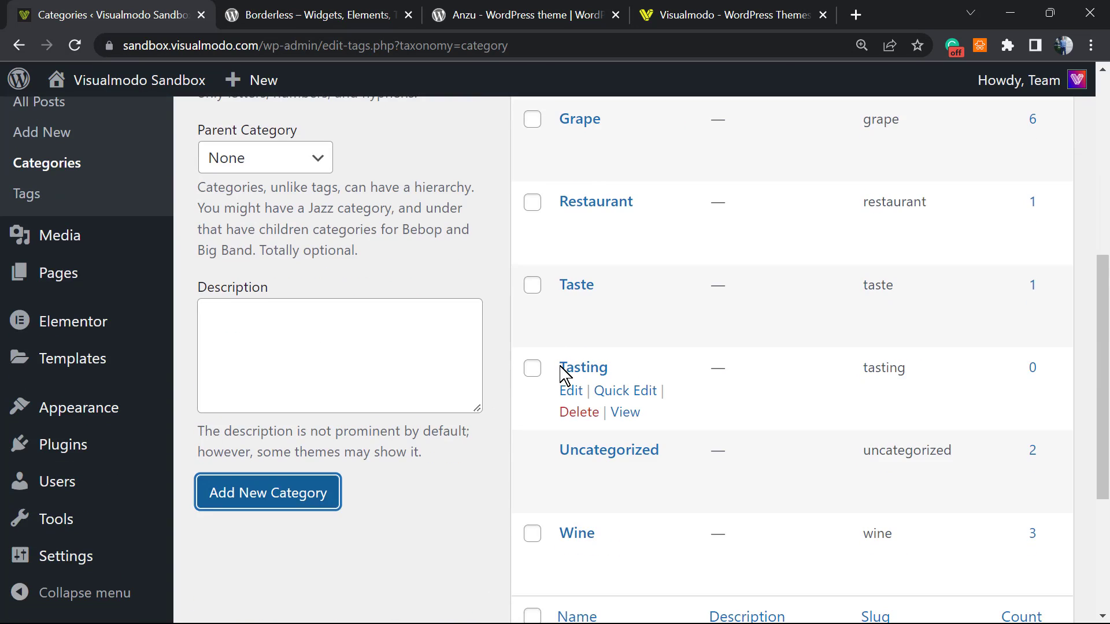
Add the SEO category, now listed with slug seo and count 0.
{"action": "left_click", "coordinate": [267, 493]}
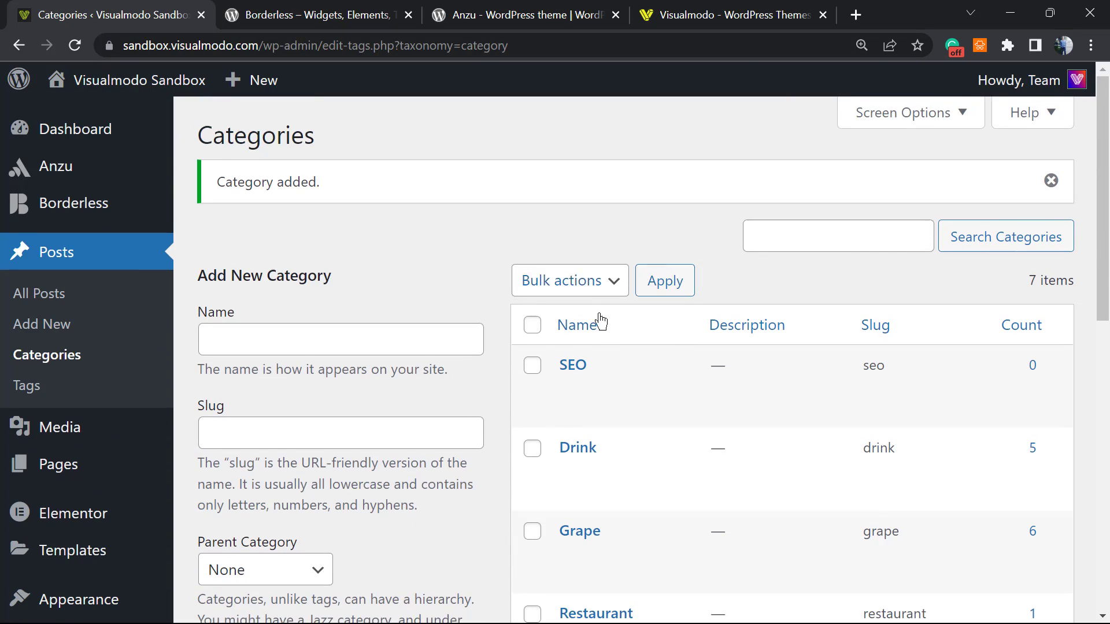
{"action": "scroll", "scroll_direction": "down", "scroll_amount": 3}
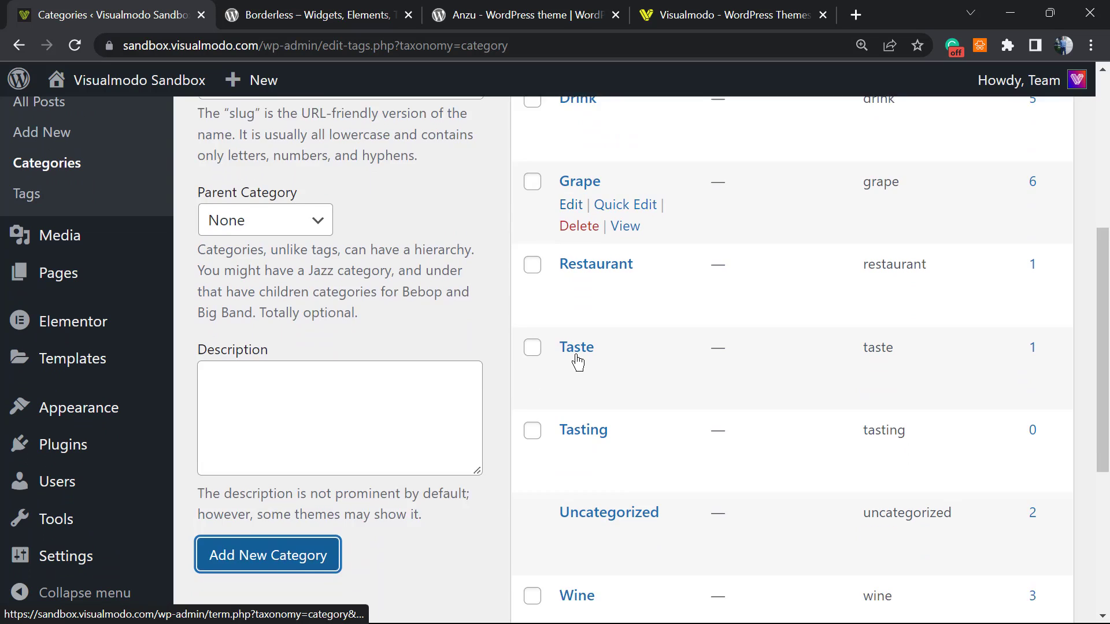
{"action": "scroll", "scroll_direction": "down", "scroll_amount": 3}
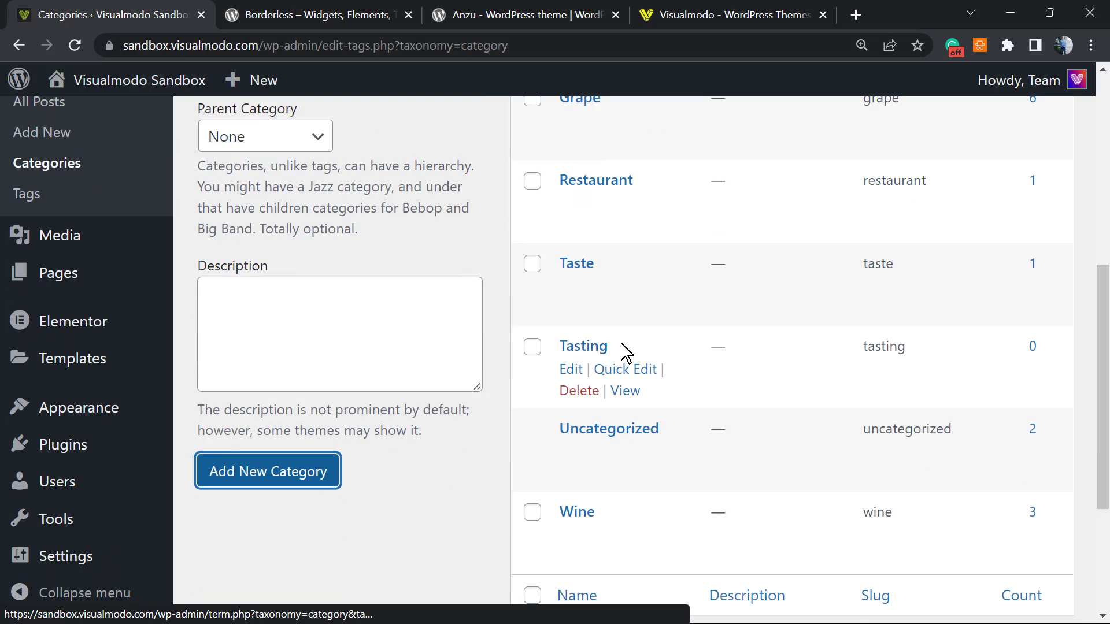
{"action": "scroll", "scroll_direction": "down", "scroll_amount": 3}
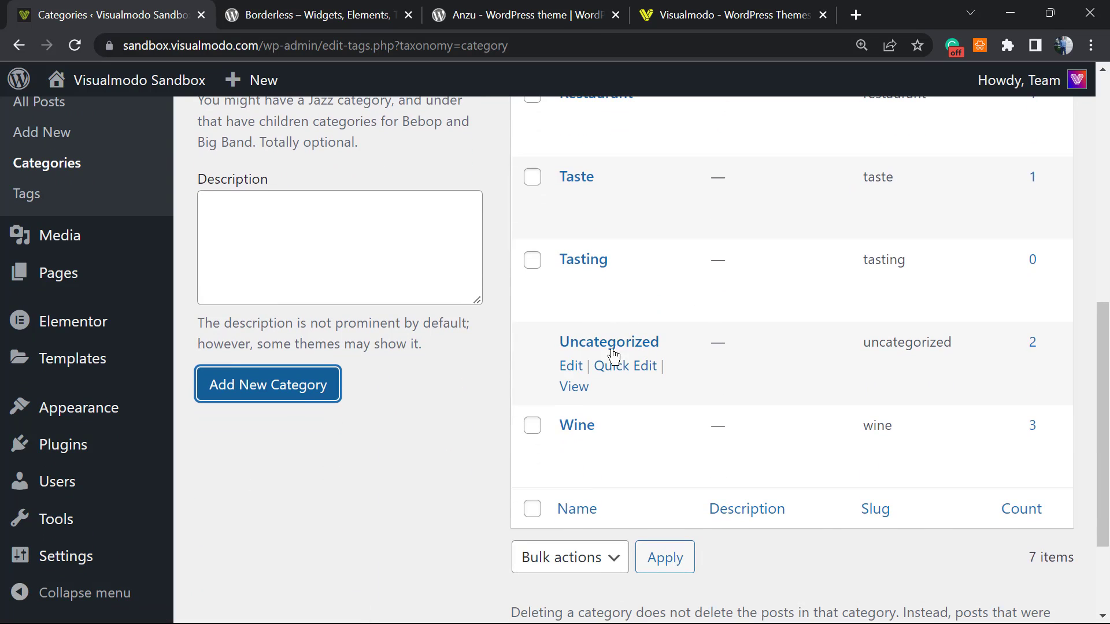
{"action": "mouse_move", "coordinate": [610, 342]}
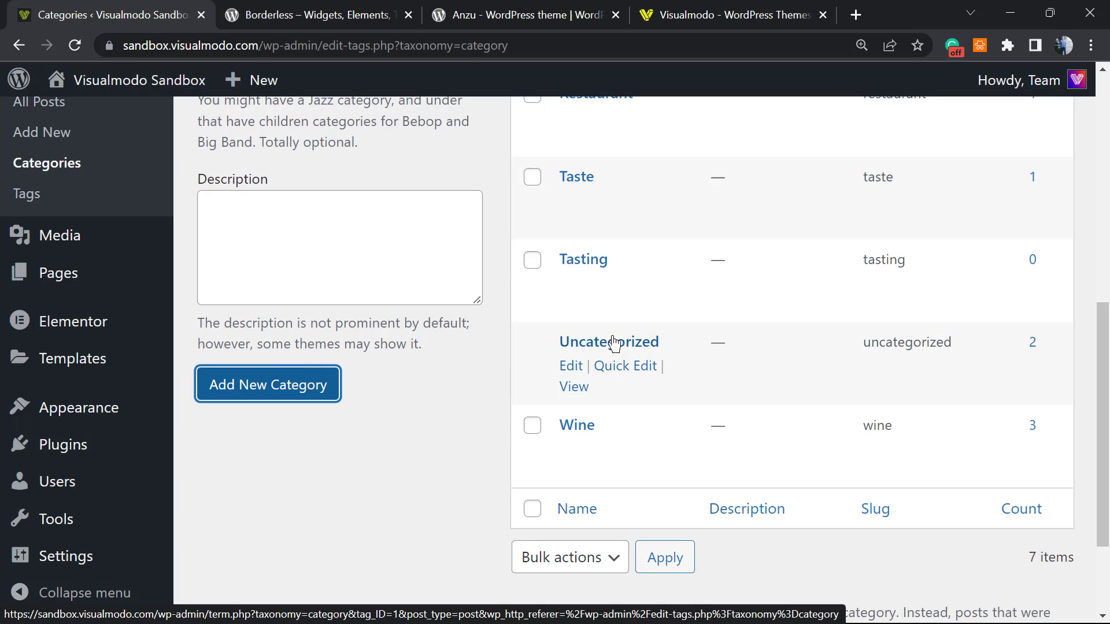
{"action": "mouse_move", "coordinate": [580, 347]}
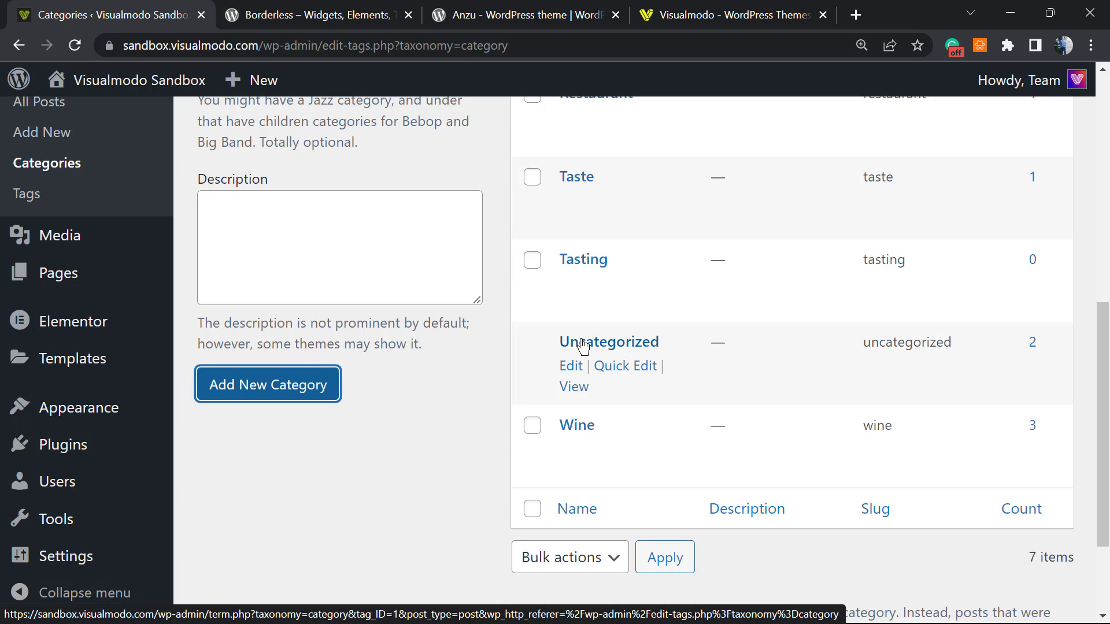
{"action": "mouse_move", "coordinate": [479, 392]}
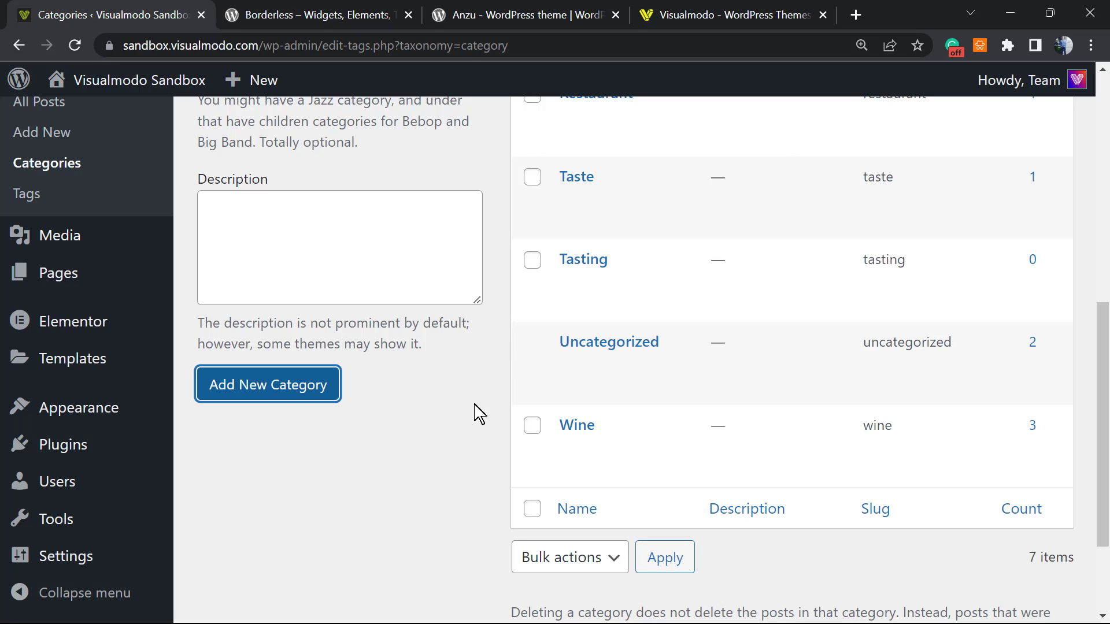
{"action": "mouse_move", "coordinate": [609, 343]}
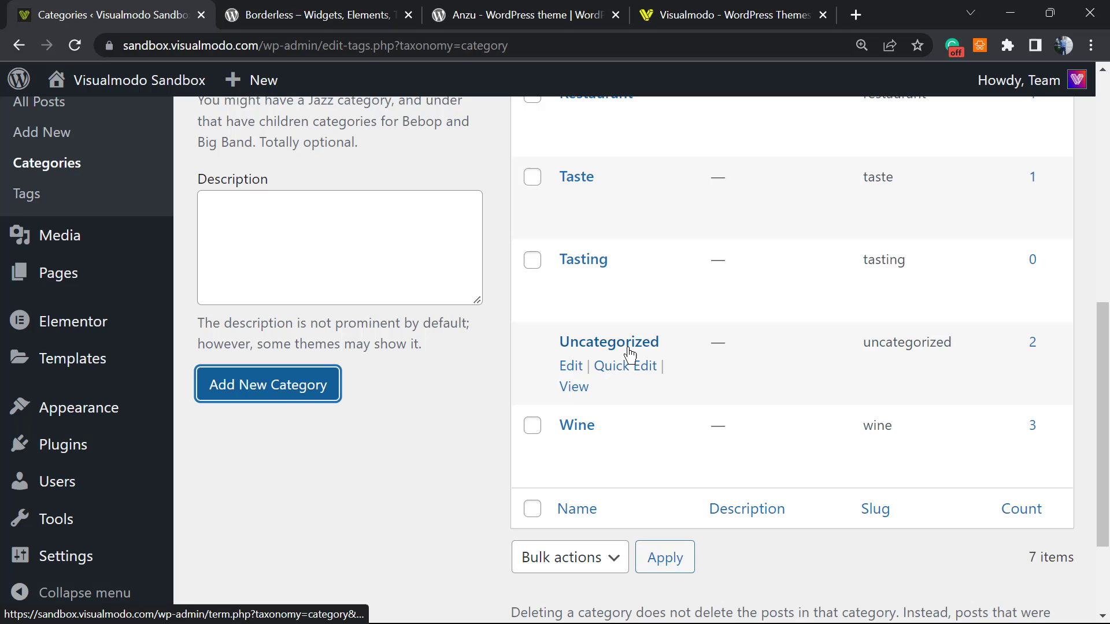
{"action": "mouse_move", "coordinate": [627, 365]}
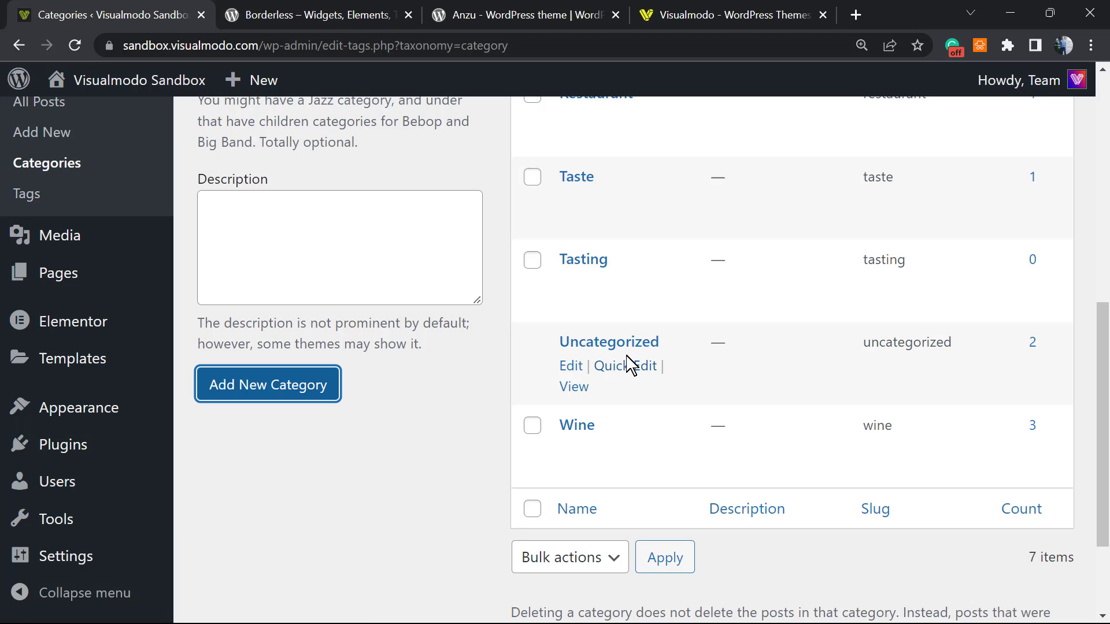
{"action": "mouse_move", "coordinate": [173, 427]}
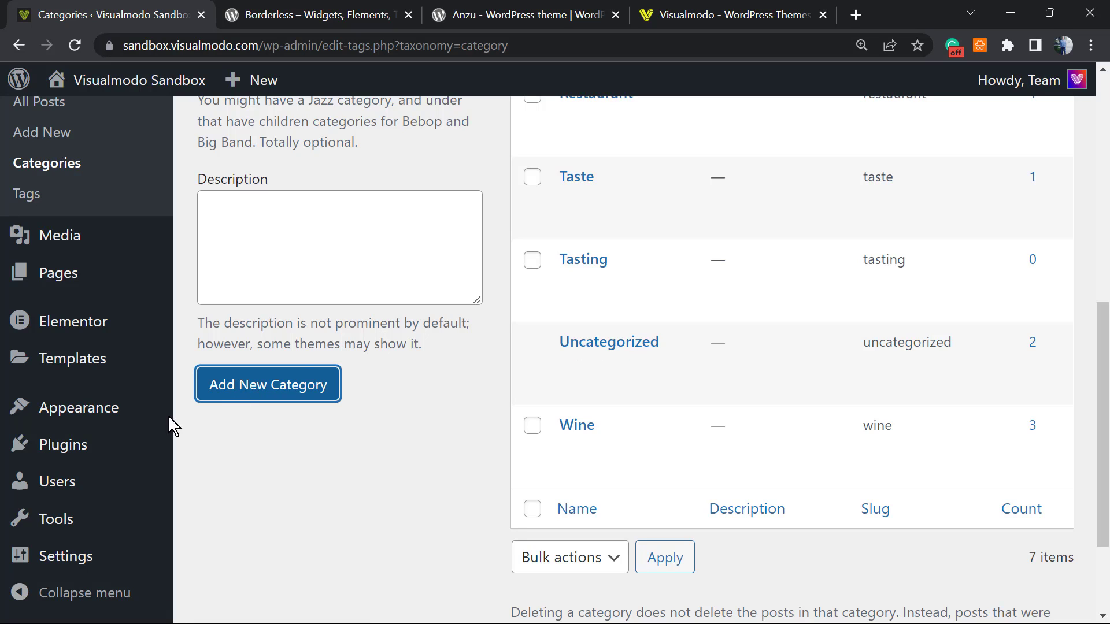
{"action": "mouse_move", "coordinate": [397, 427]}
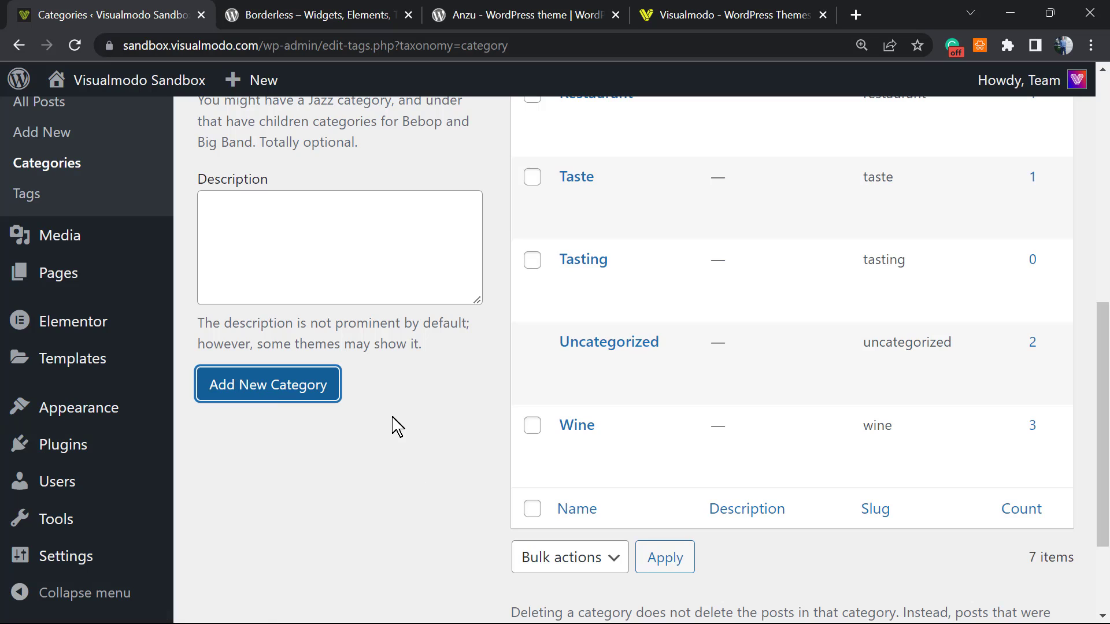
{"action": "mouse_move", "coordinate": [446, 417]}
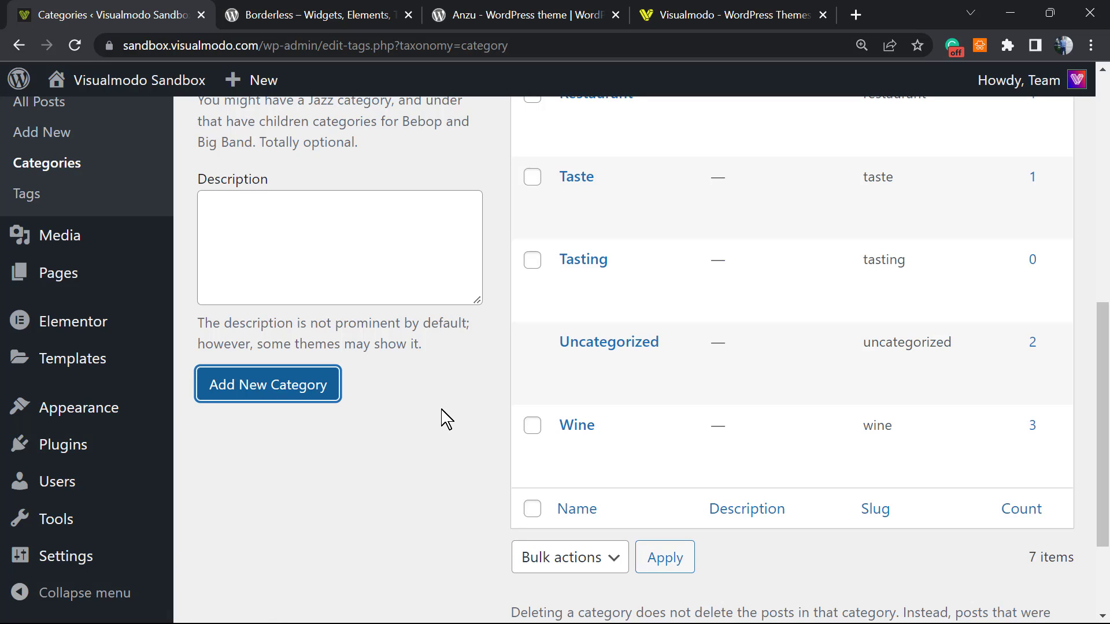
{"action": "mouse_move", "coordinate": [609, 343]}
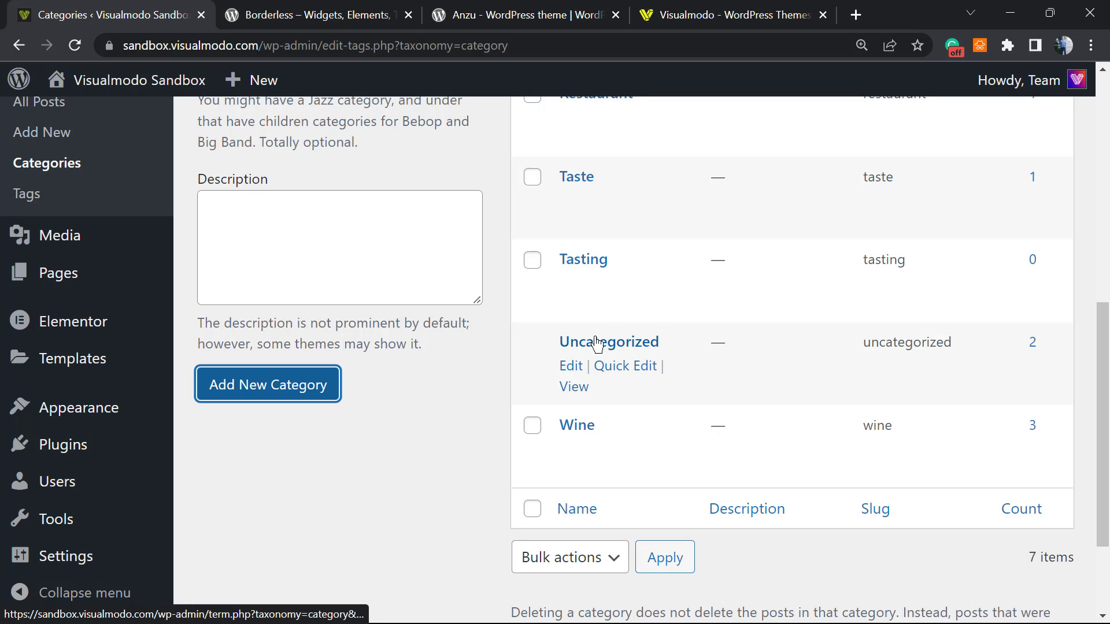
{"action": "mouse_move", "coordinate": [559, 370]}
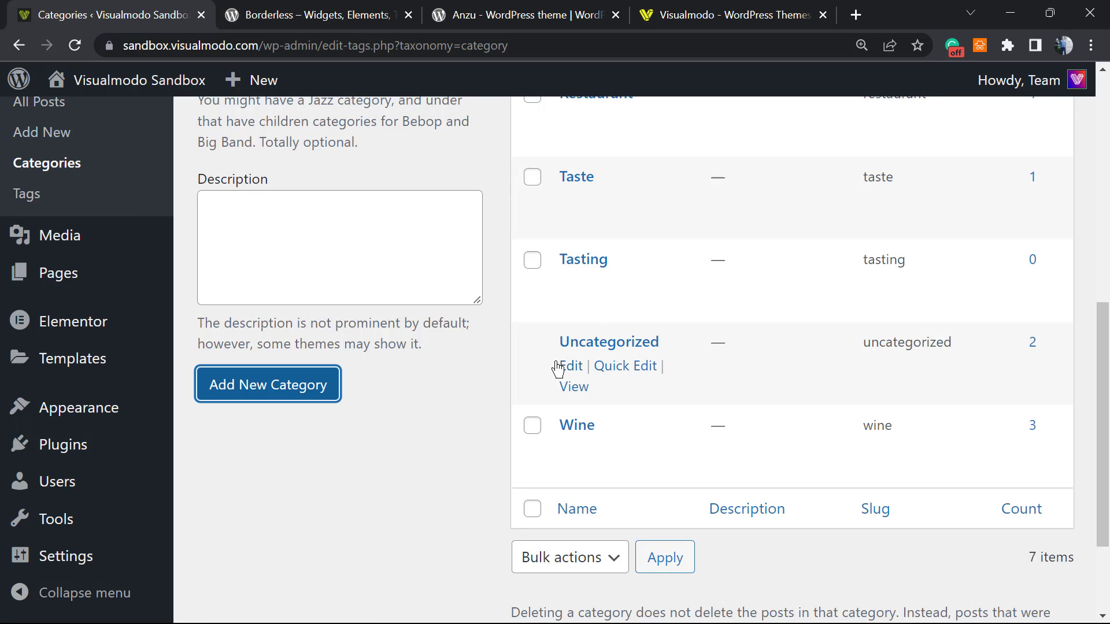
Edit the Uncategorized category, renaming it Marketing with slug Marketing, not yet saved.
{"action": "left_click", "coordinate": [570, 366]}
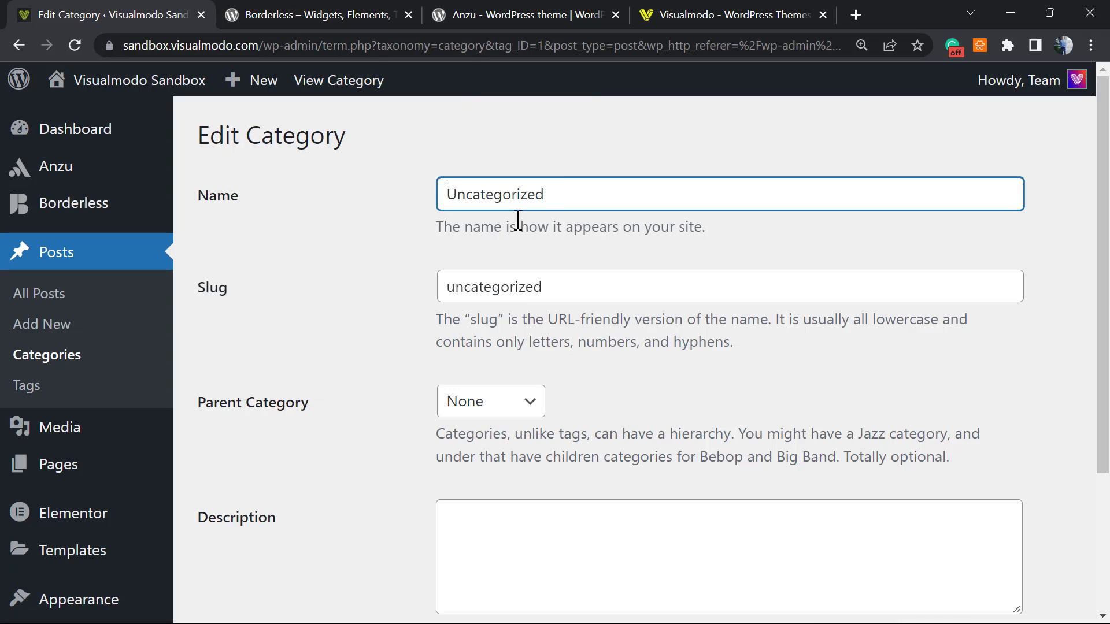
{"action": "double_click", "coordinate": [494, 194]}
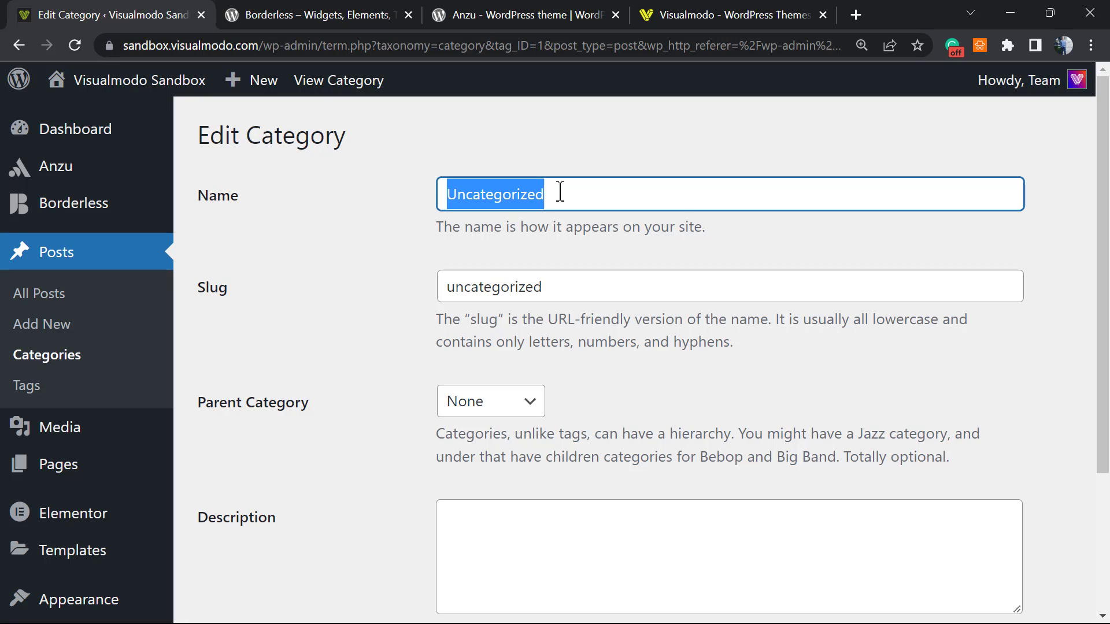
{"action": "type", "text": "Markting"}
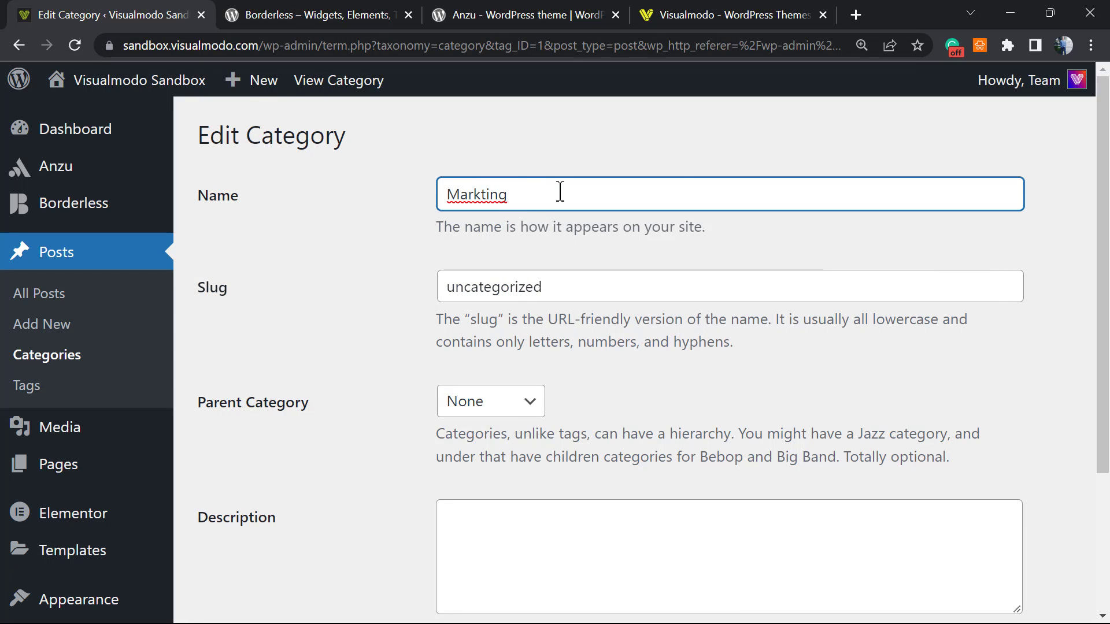
{"action": "right_click", "coordinate": [478, 194]}
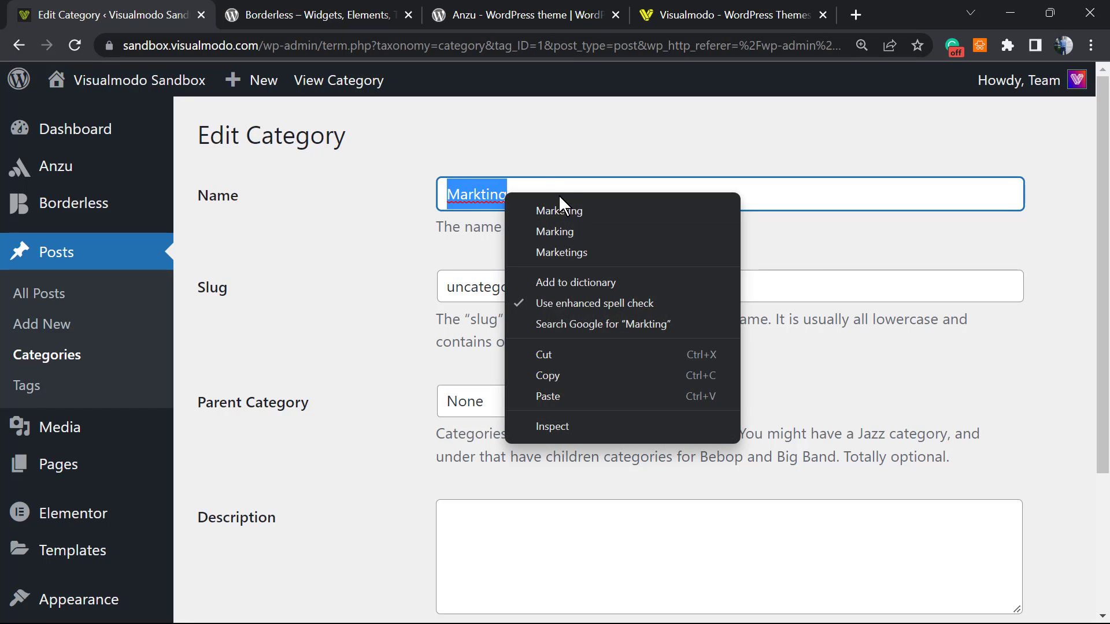
{"action": "left_click", "coordinate": [558, 210]}
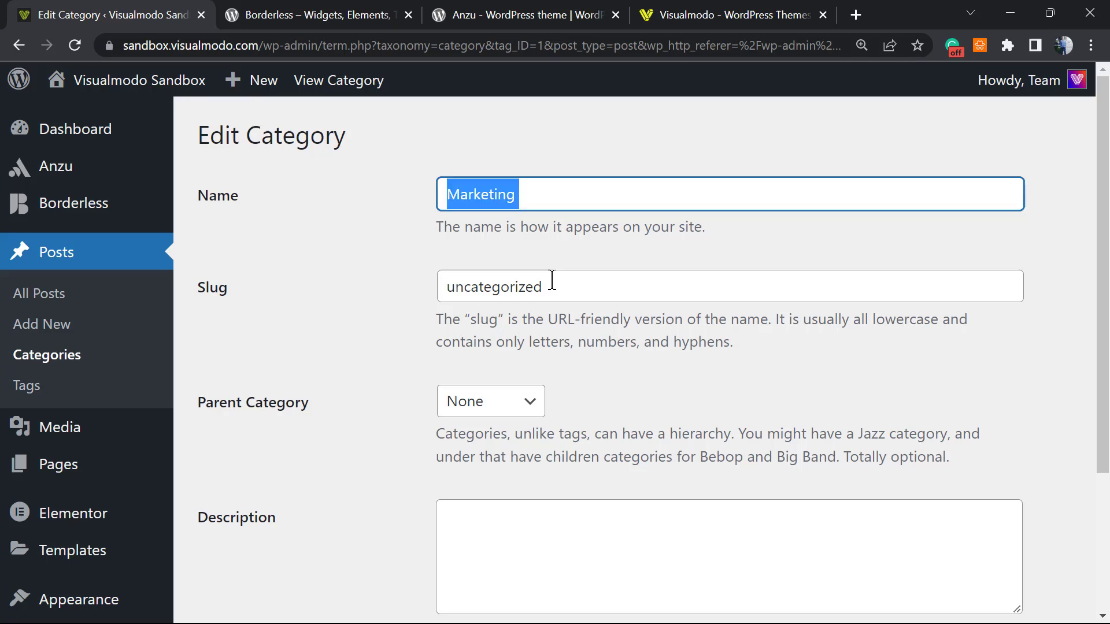
{"action": "type", "text": "Marketing"}
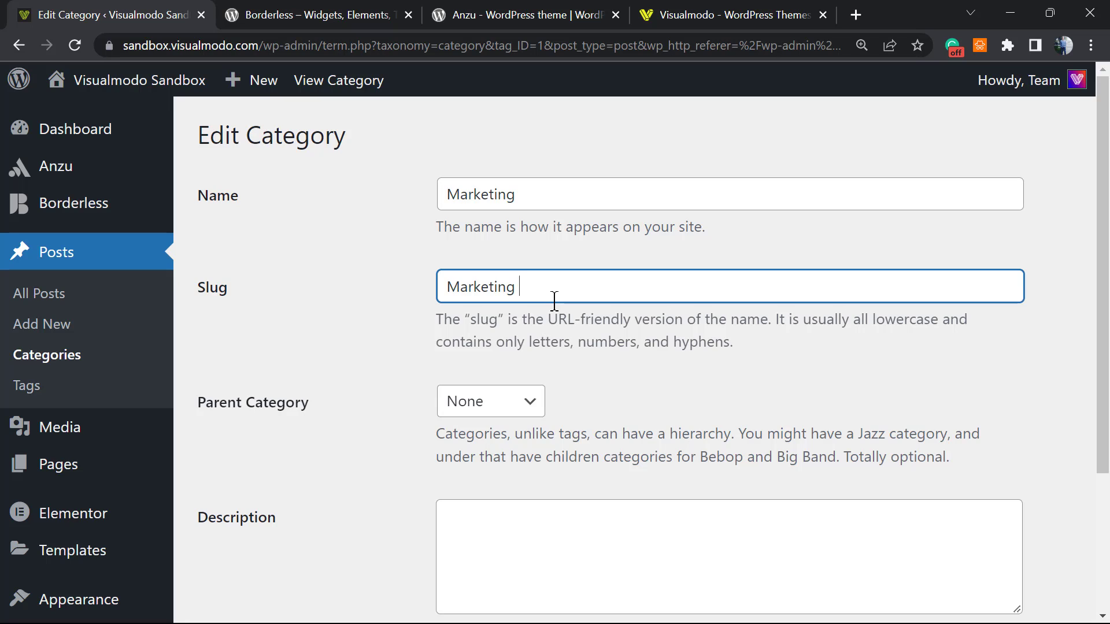
{"action": "mouse_move", "coordinate": [548, 308]}
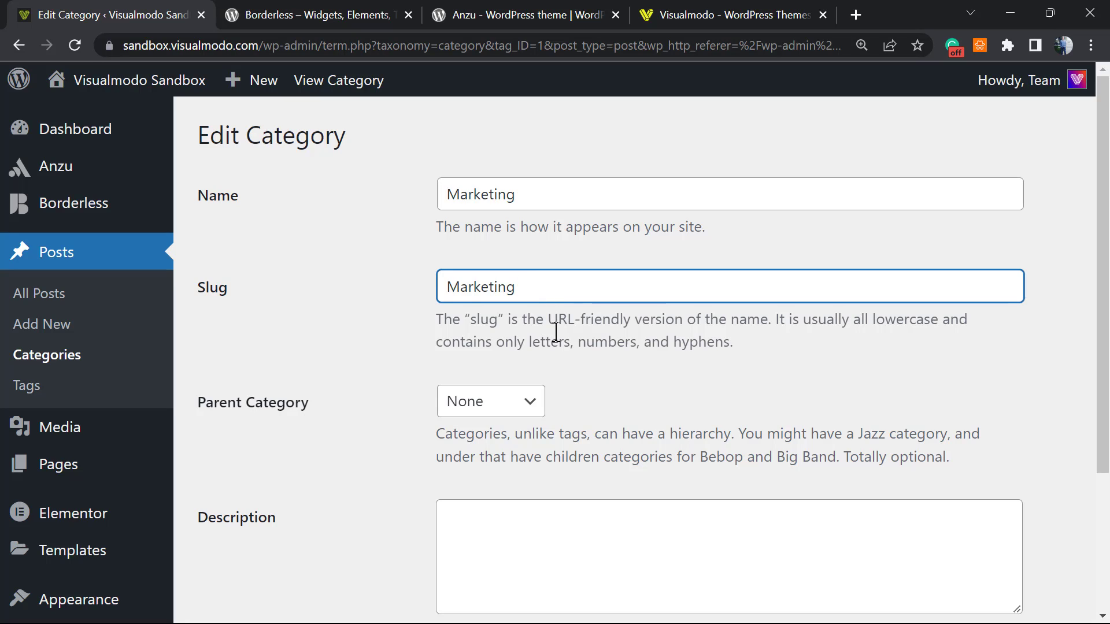
{"action": "mouse_move", "coordinate": [418, 320]}
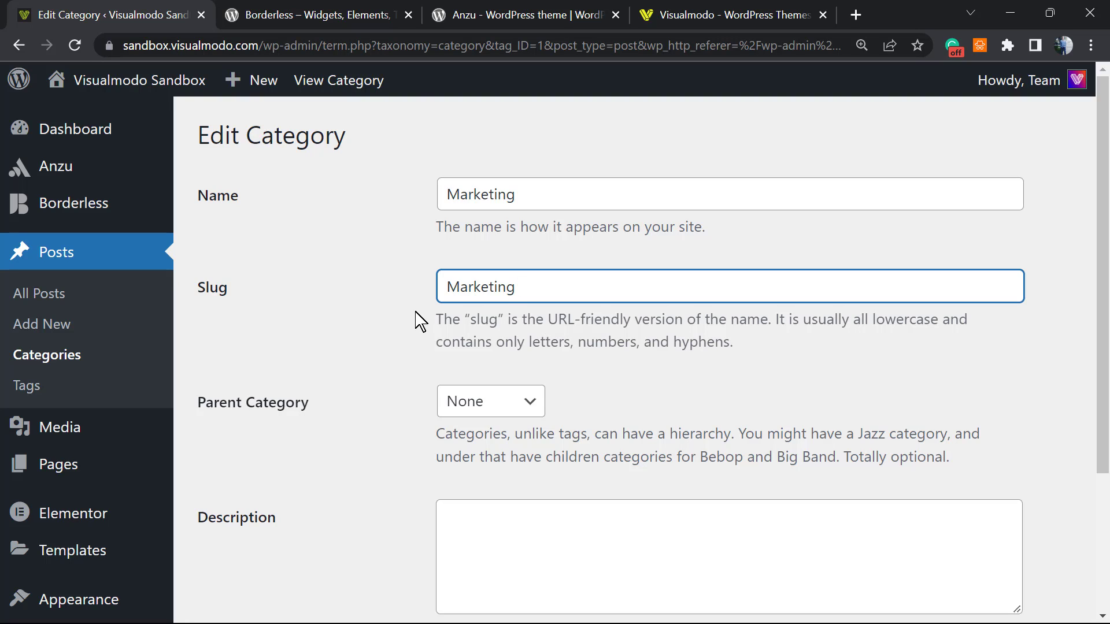
{"action": "scroll", "scroll_direction": "down", "scroll_amount": 3}
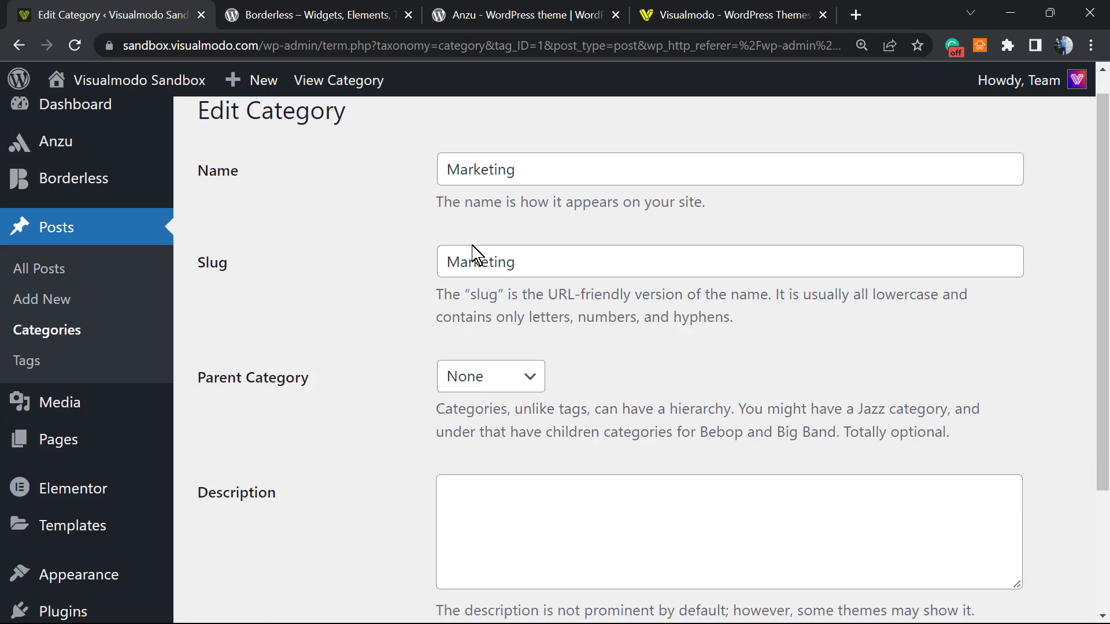
{"action": "scroll", "scroll_direction": "down", "scroll_amount": 3}
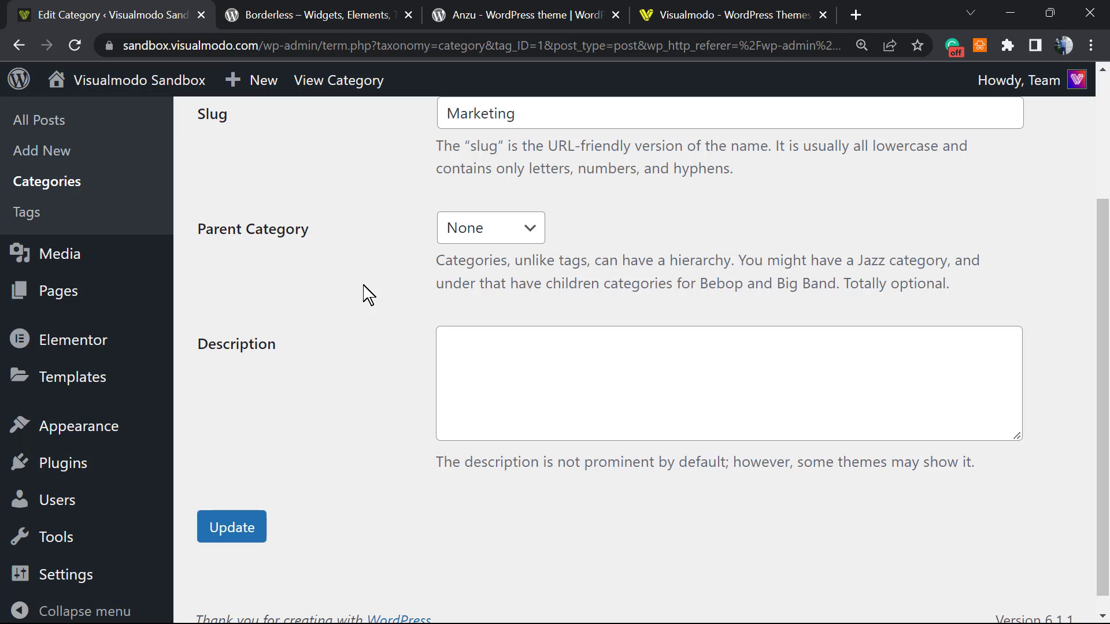
{"action": "mouse_move", "coordinate": [431, 380]}
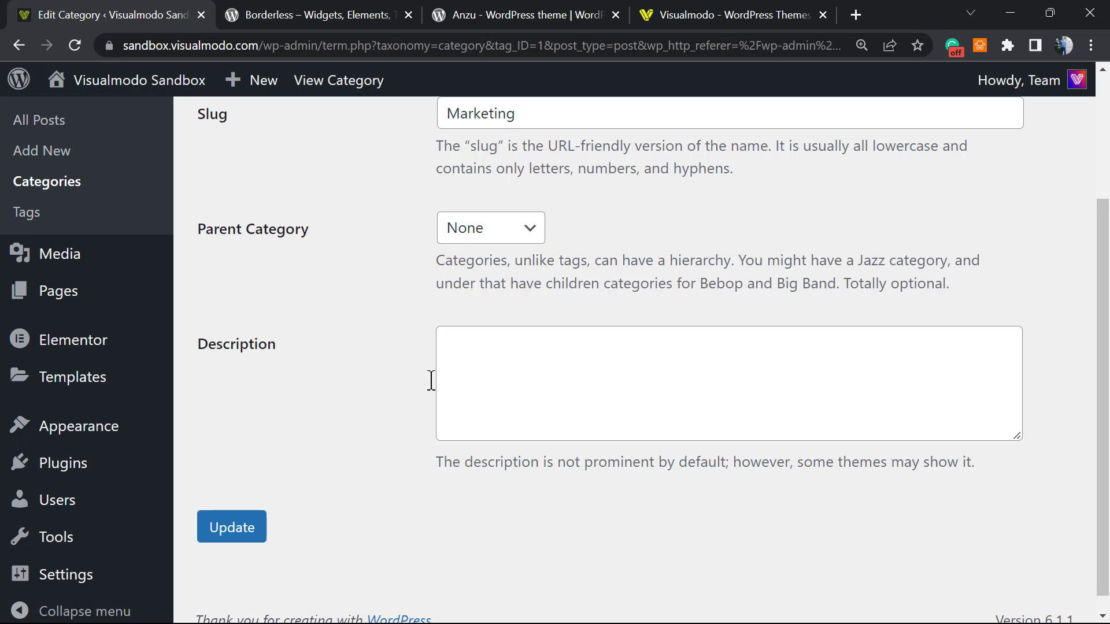
{"action": "mouse_move", "coordinate": [223, 476]}
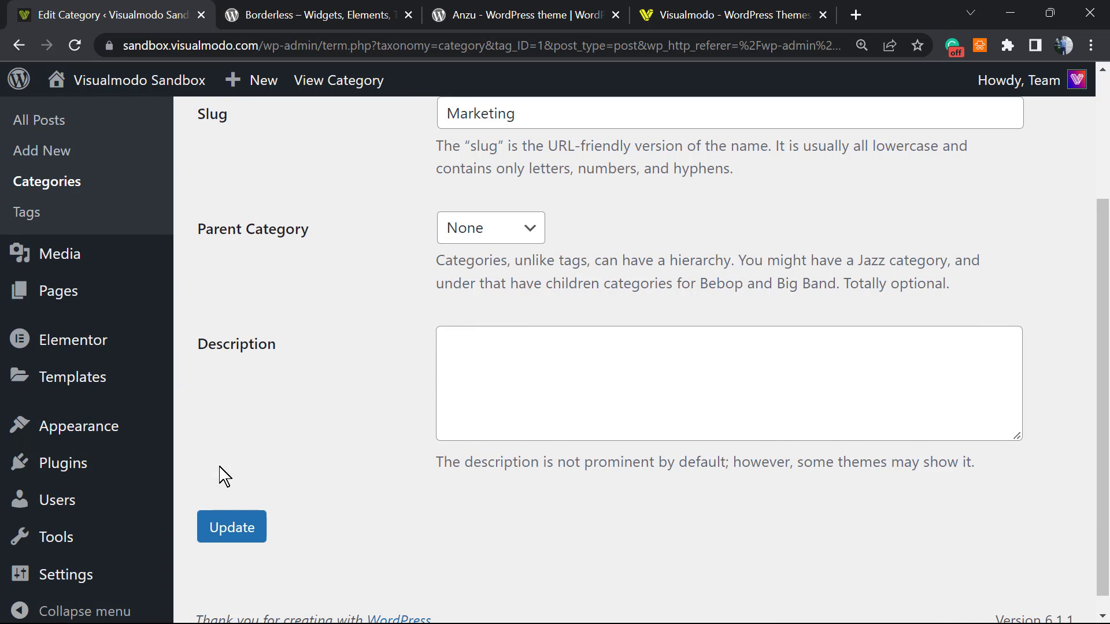
Update the Marketing category and return to the categories list, where it shows 2 posts.
{"action": "left_click", "coordinate": [231, 528]}
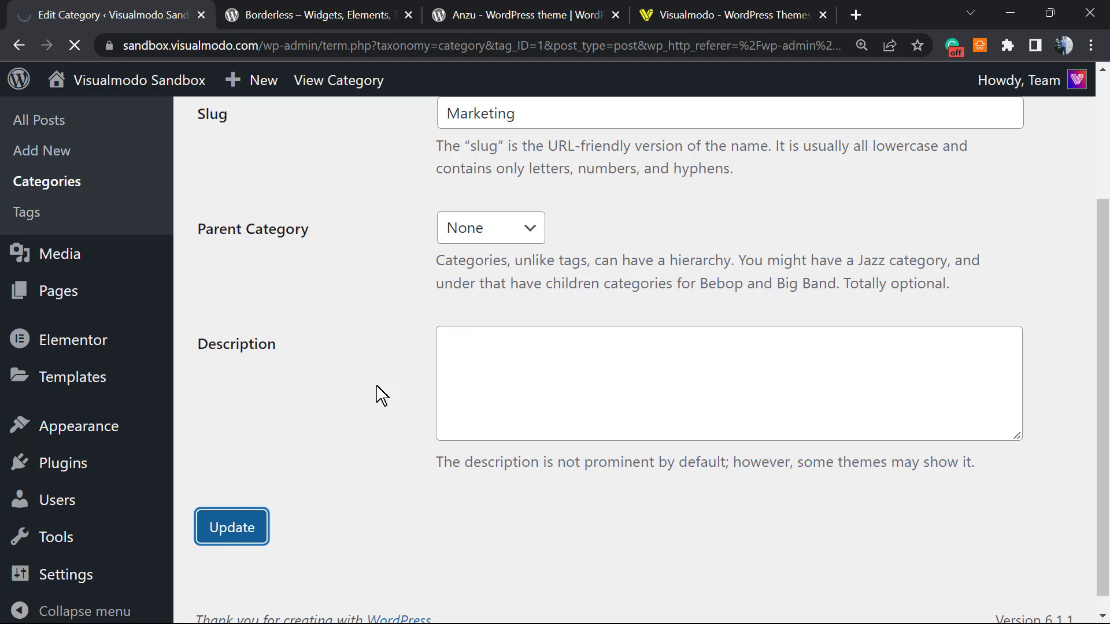
{"action": "left_click", "coordinate": [232, 527]}
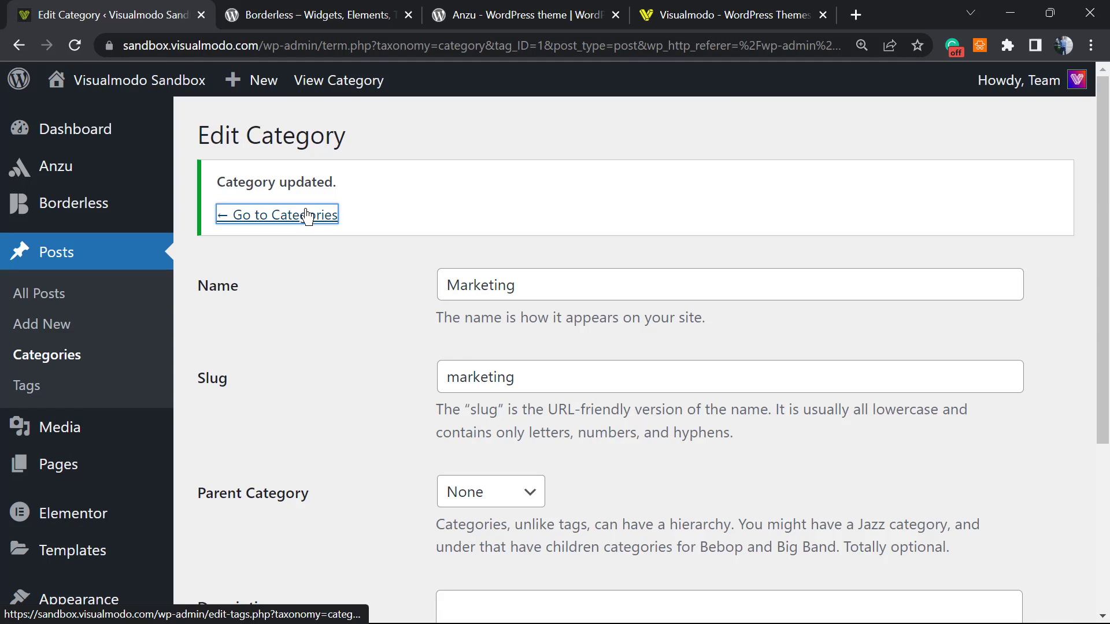
{"action": "left_click", "coordinate": [277, 215]}
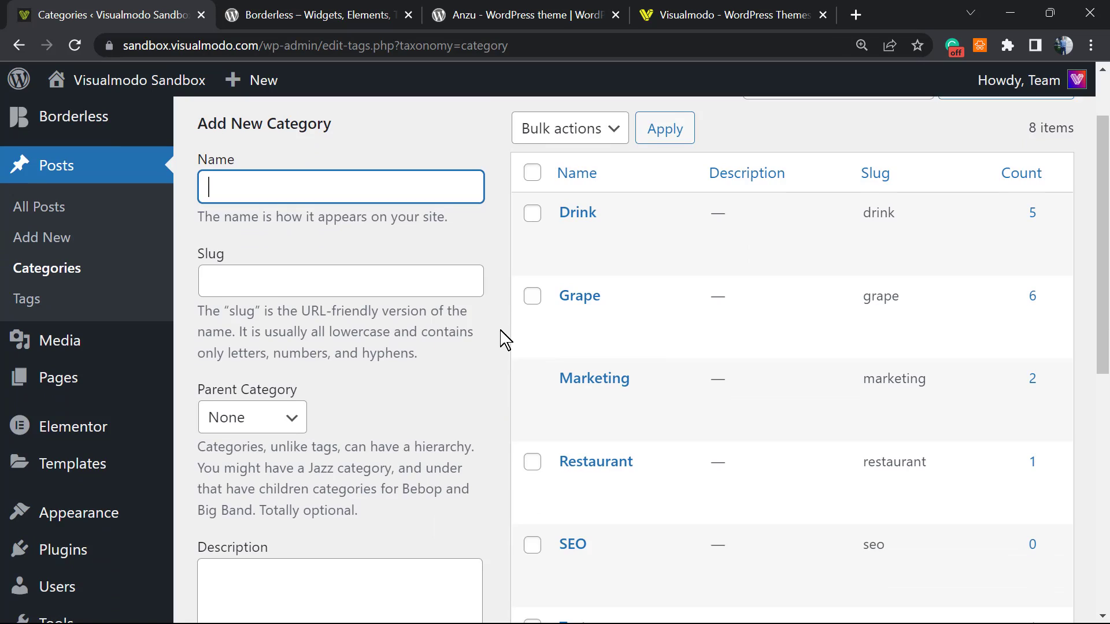
{"action": "scroll", "scroll_direction": "down", "scroll_amount": 3}
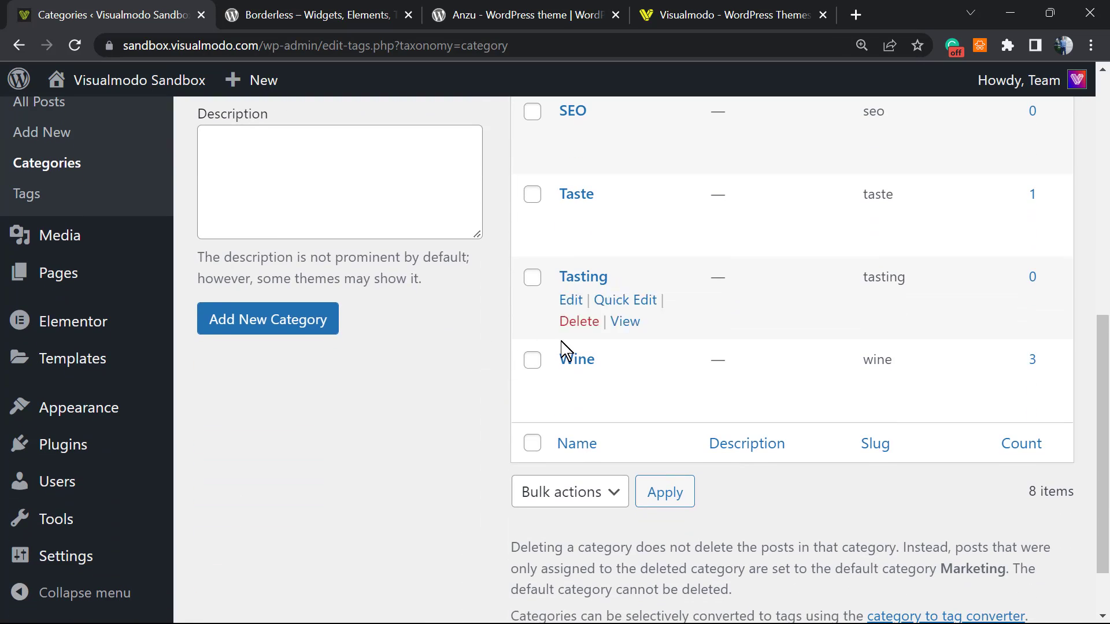
{"action": "scroll", "scroll_direction": "up", "scroll_amount": 3}
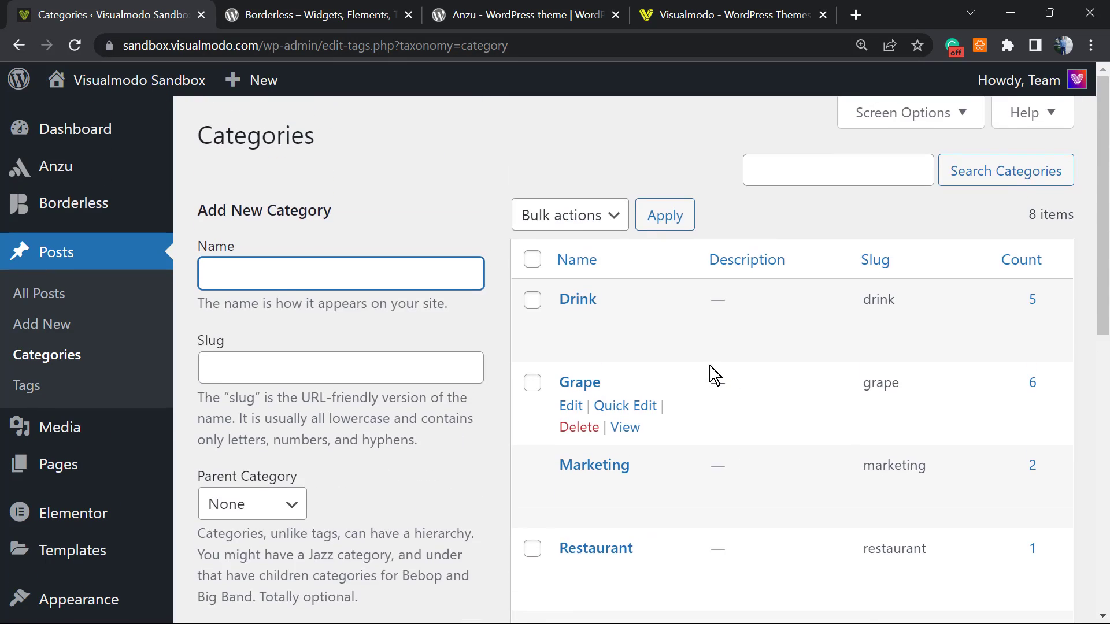
{"action": "scroll", "scroll_direction": "down", "scroll_amount": 3}
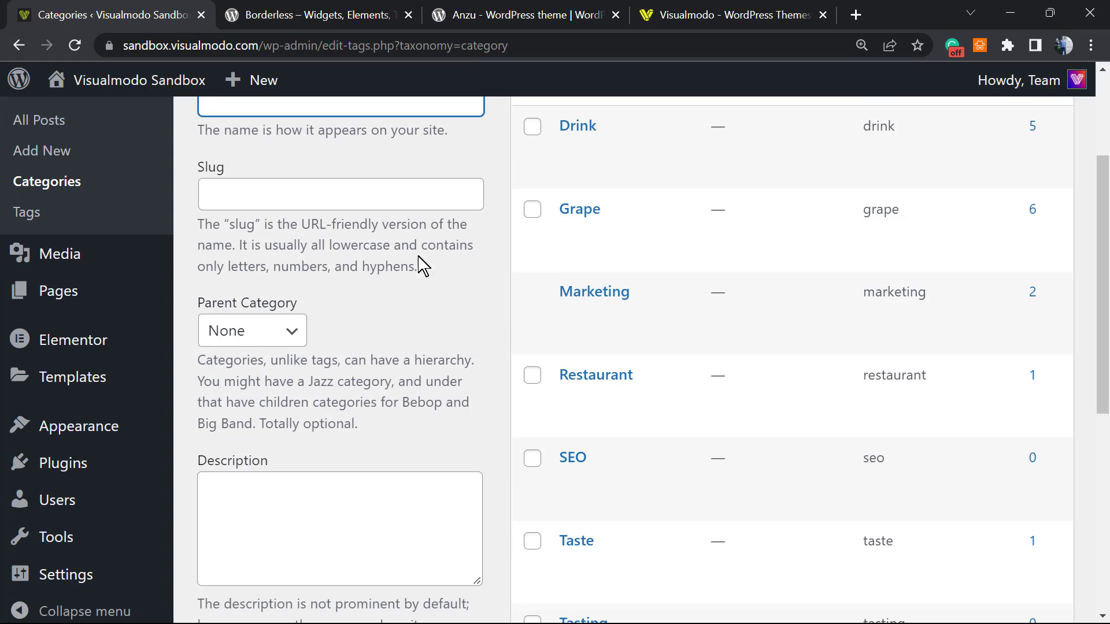
{"action": "scroll", "scroll_direction": "down", "scroll_amount": 3}
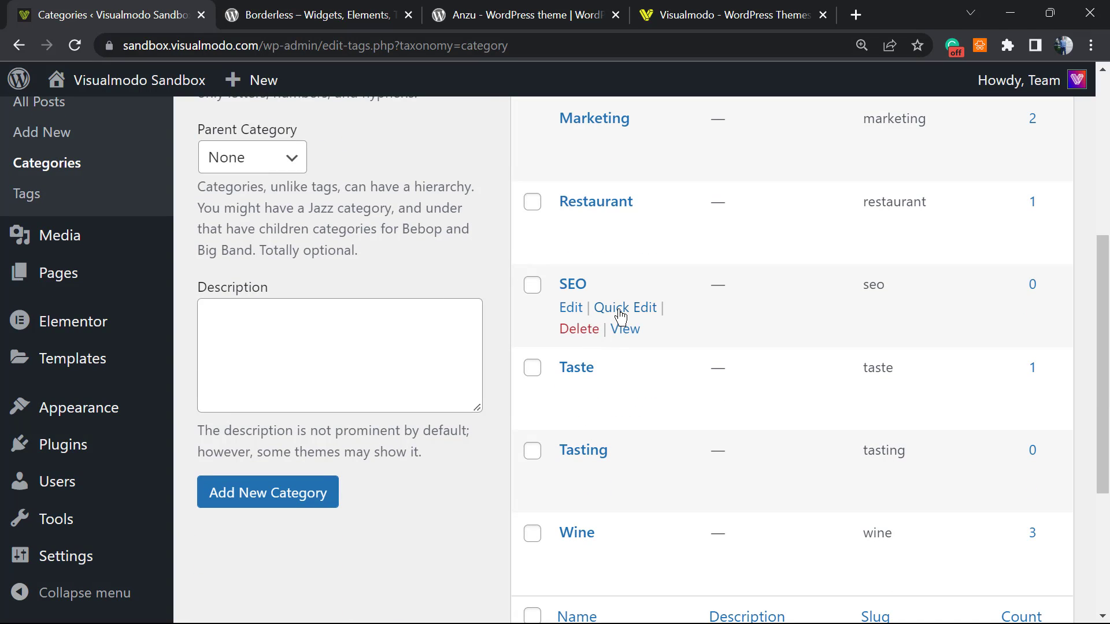
Delete the empty SEO category and confirm, leaving seven categories listed.
{"action": "left_click", "coordinate": [578, 328]}
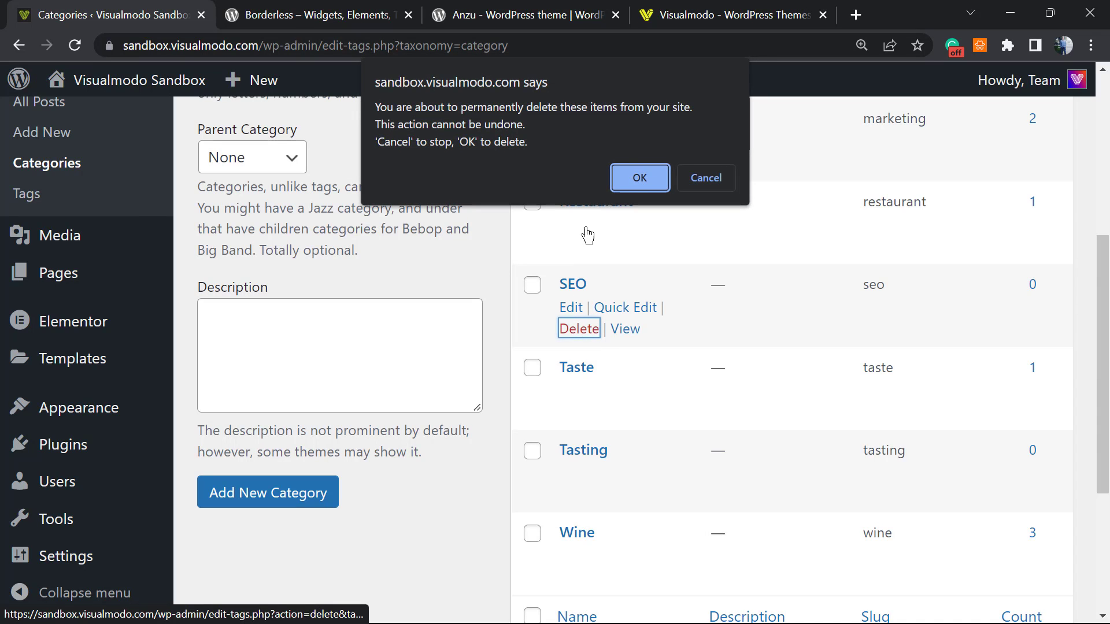
{"action": "left_click", "coordinate": [639, 178]}
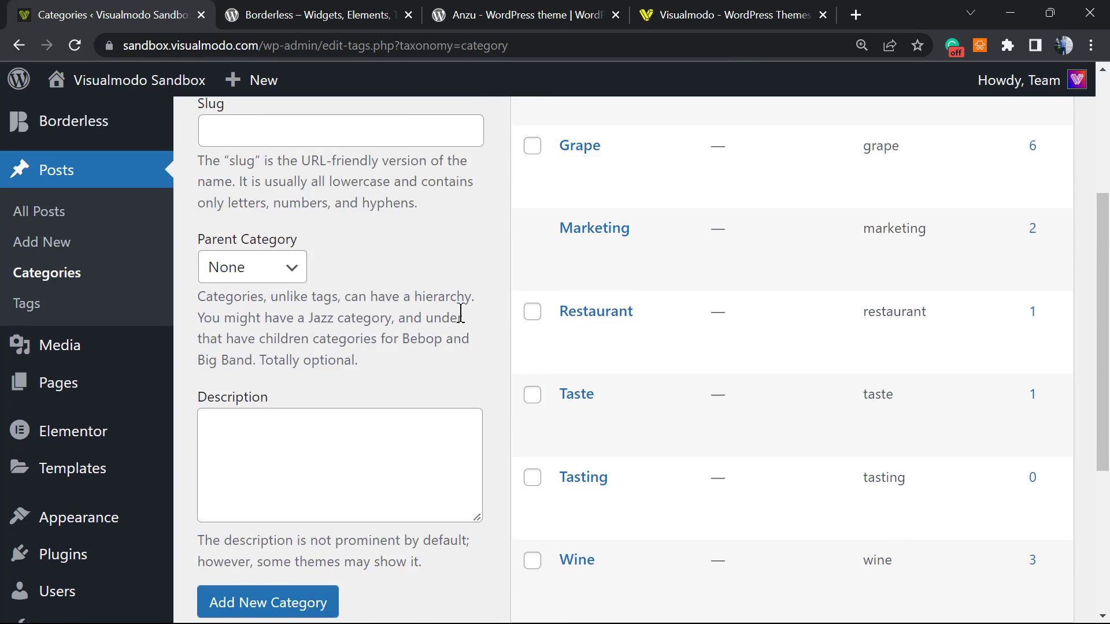
{"action": "scroll", "scroll_direction": "up", "scroll_amount": 3}
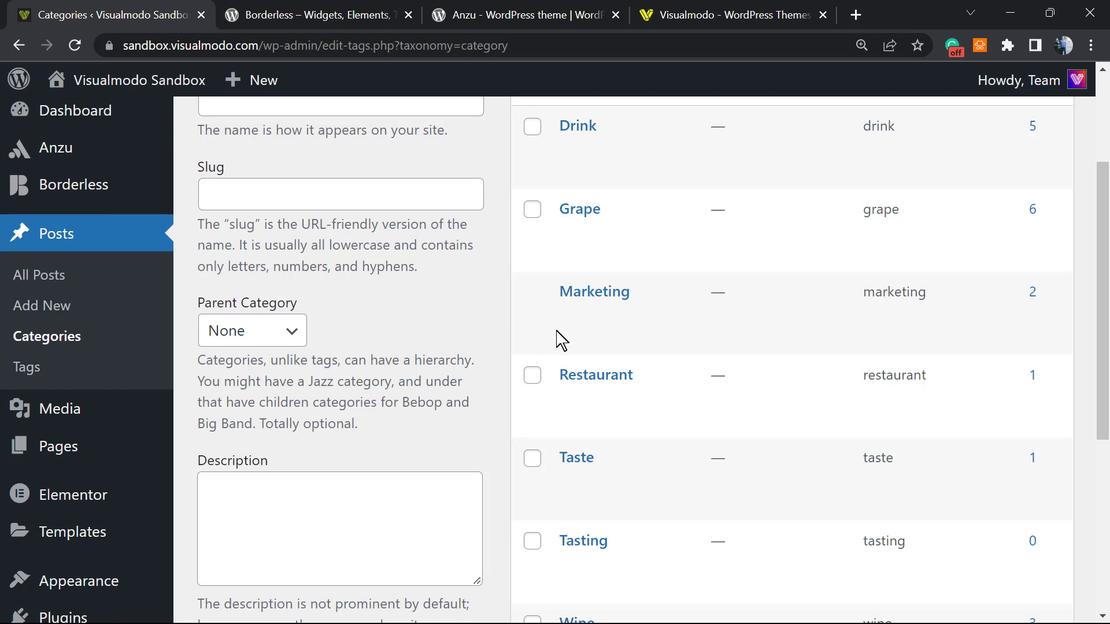
{"action": "mouse_move", "coordinate": [516, 295]}
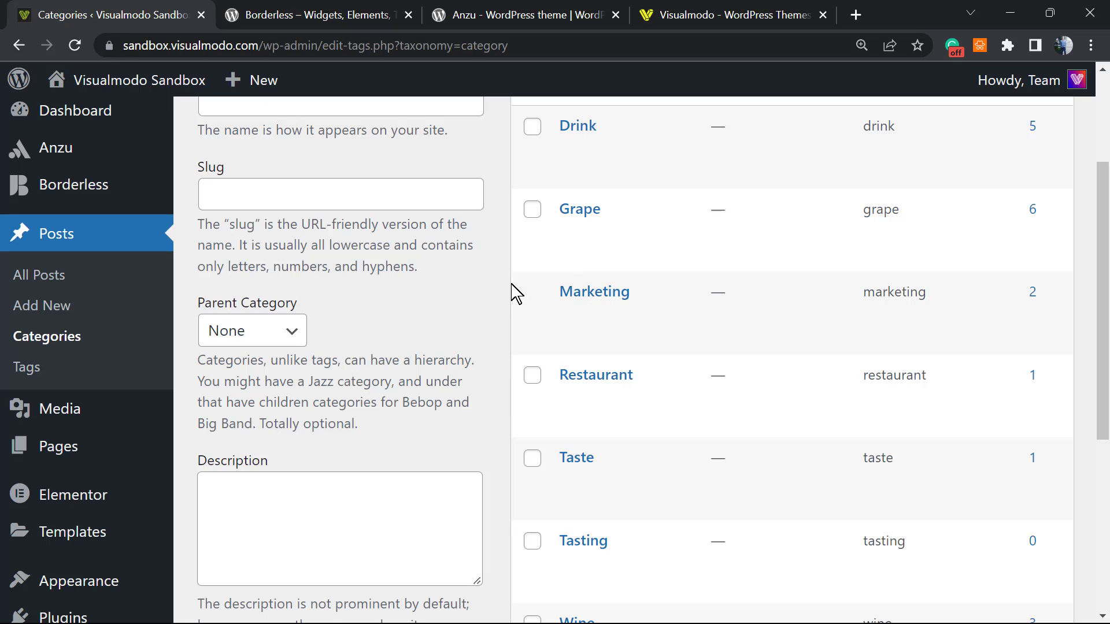
{"action": "mouse_move", "coordinate": [544, 305]}
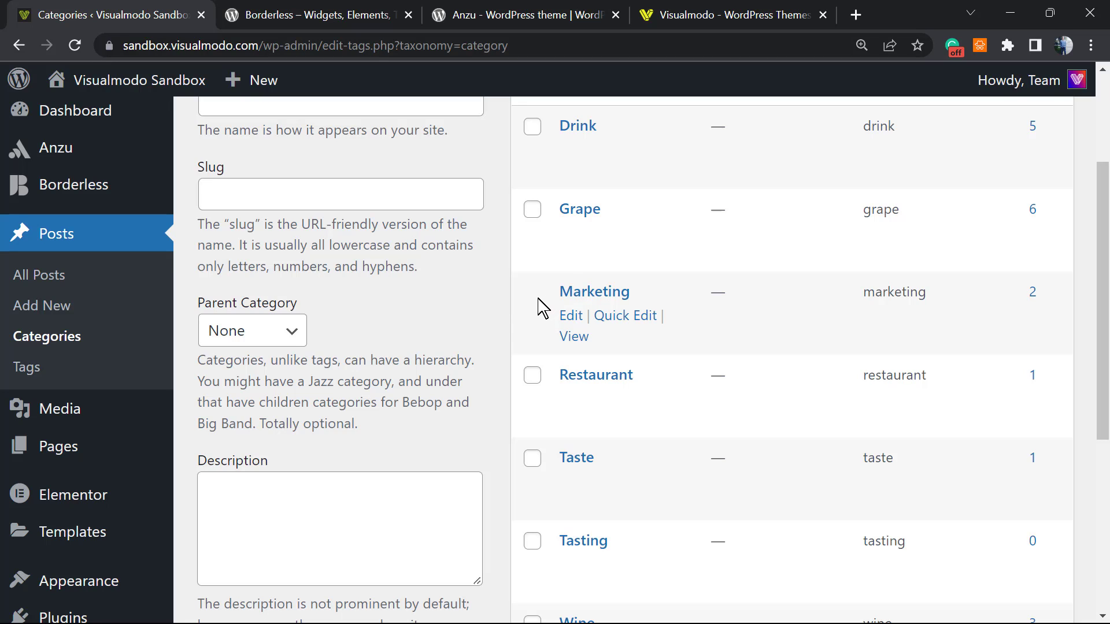
{"action": "mouse_move", "coordinate": [451, 289]}
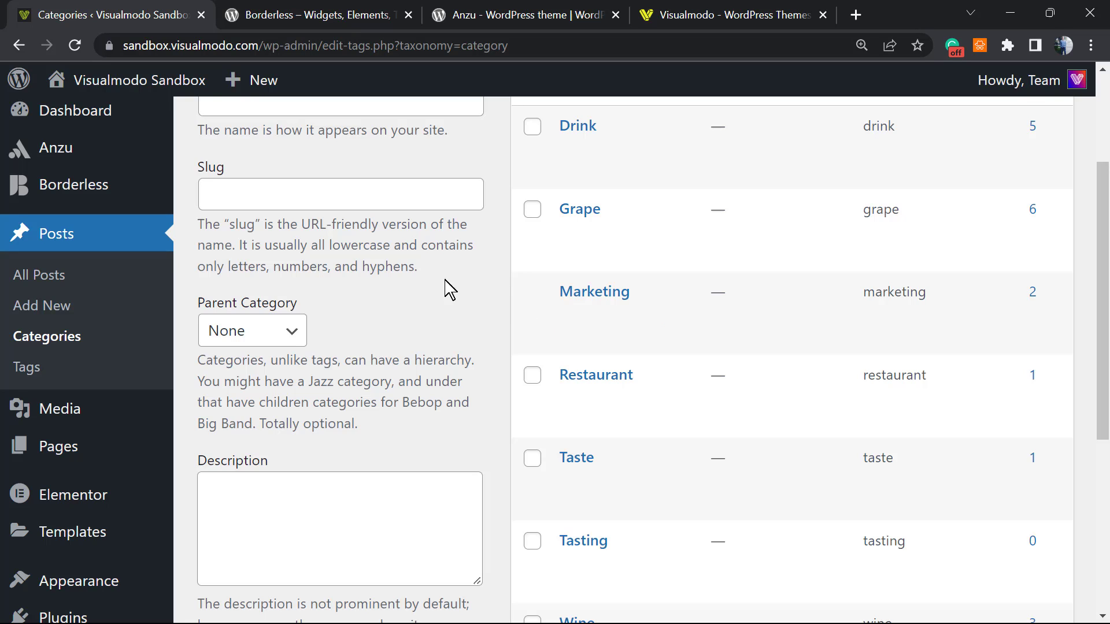
{"action": "scroll", "scroll_direction": "up", "scroll_amount": 3}
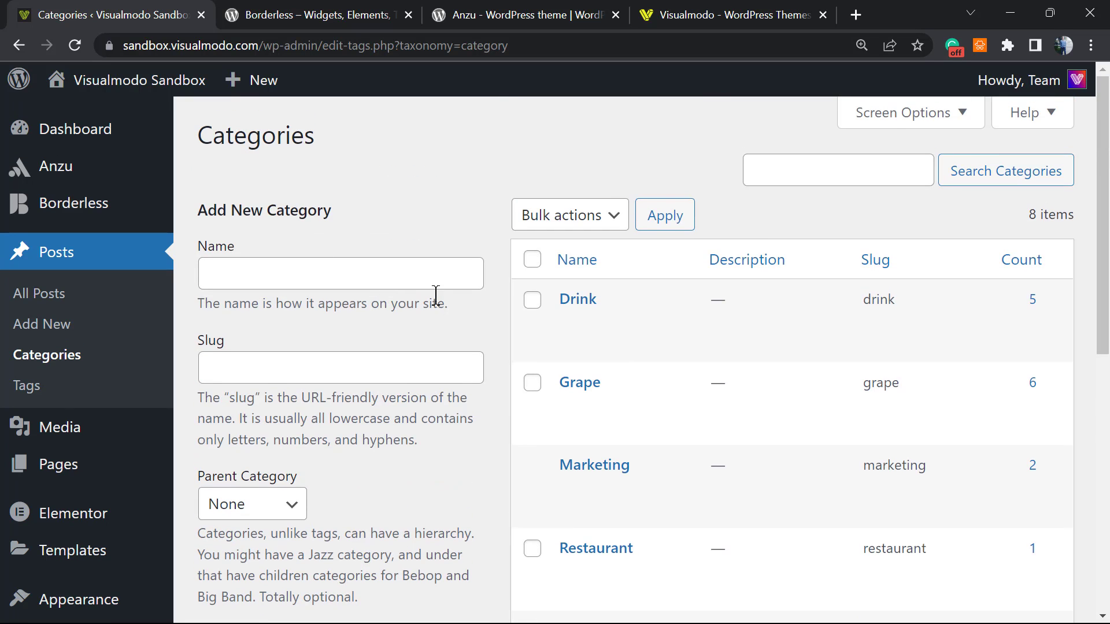
Review the Bulk actions options and tick Drink and Grape without applying an action.
{"action": "left_click", "coordinate": [569, 215]}
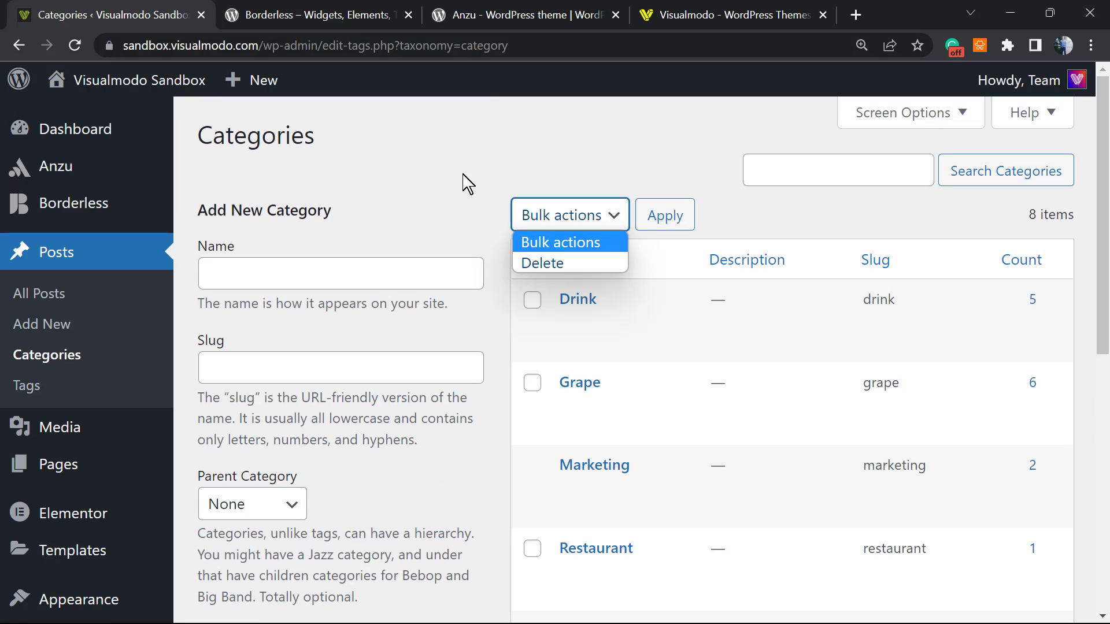
{"action": "left_click", "coordinate": [532, 299]}
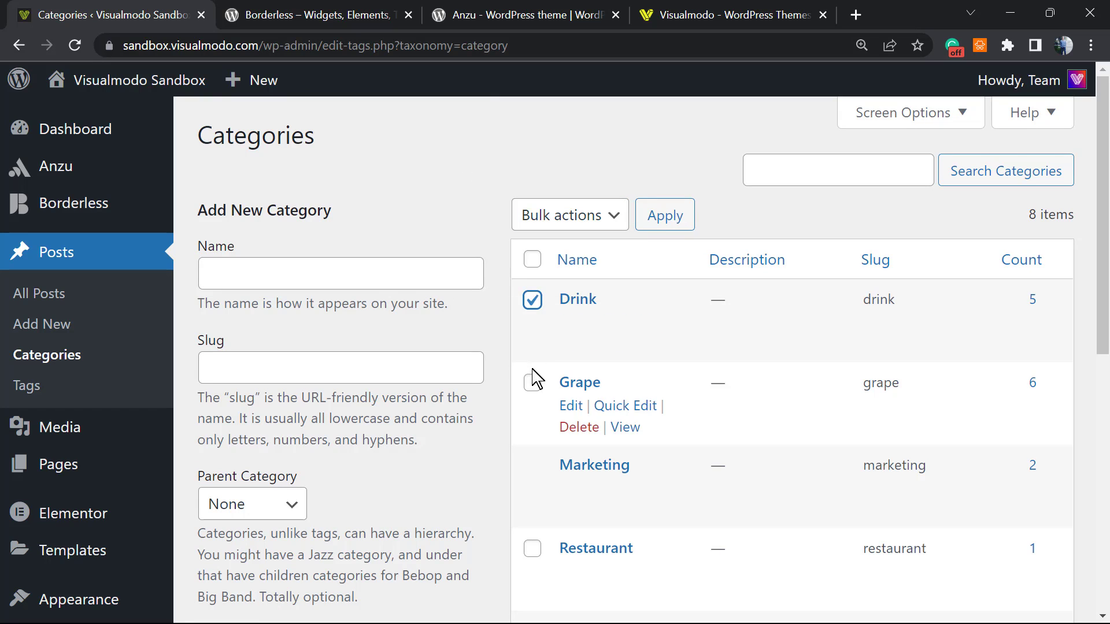
{"action": "left_click", "coordinate": [570, 215]}
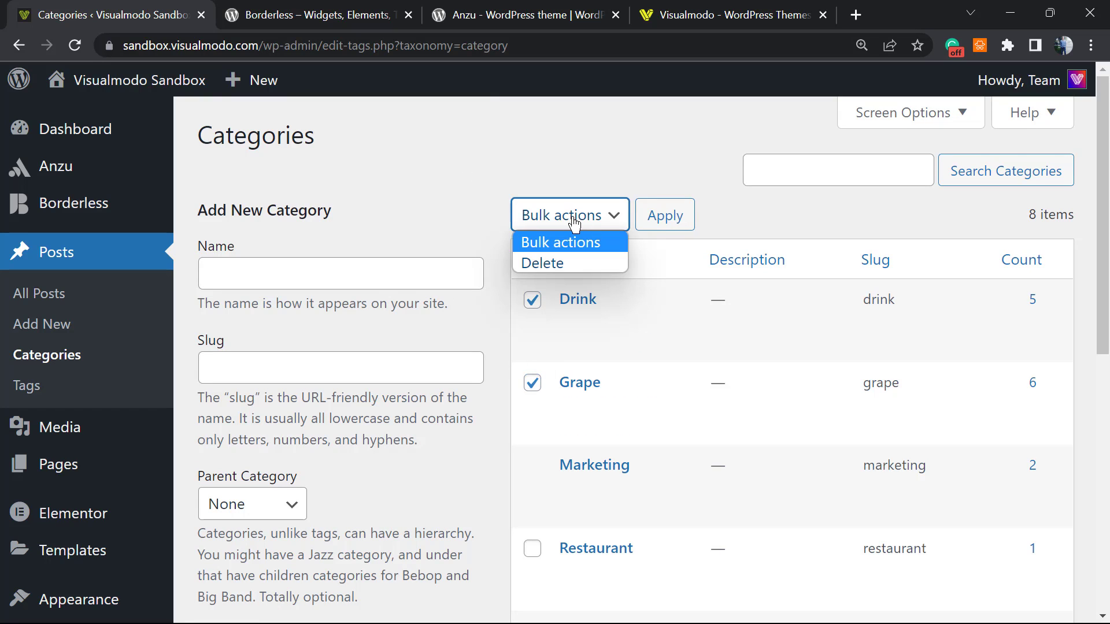
{"action": "mouse_move", "coordinate": [439, 196]}
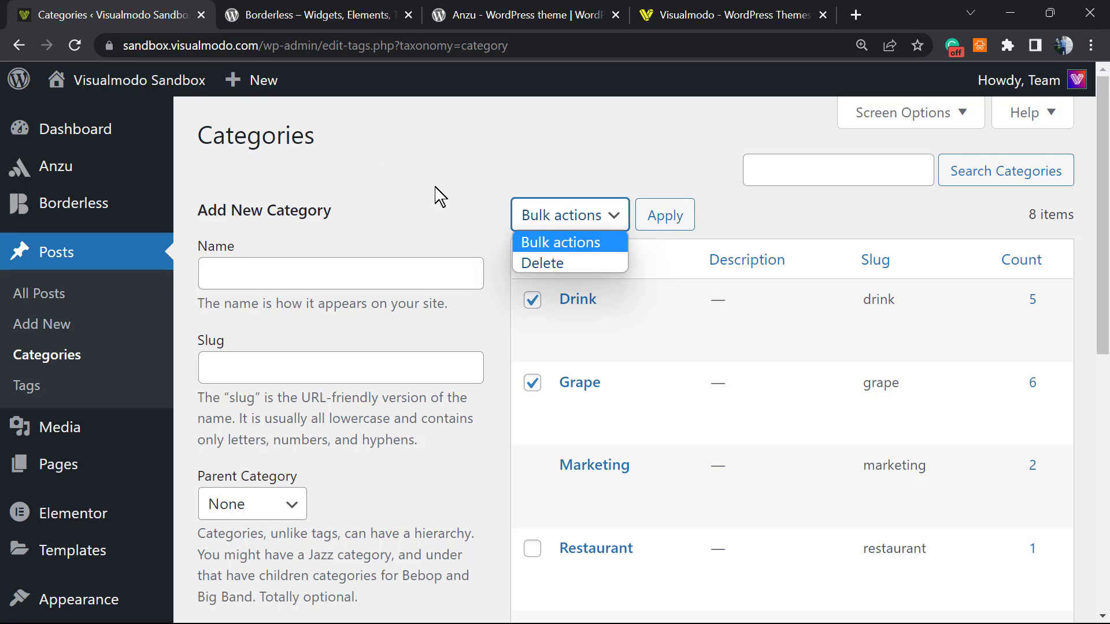
{"action": "scroll", "scroll_direction": "down", "scroll_amount": 3}
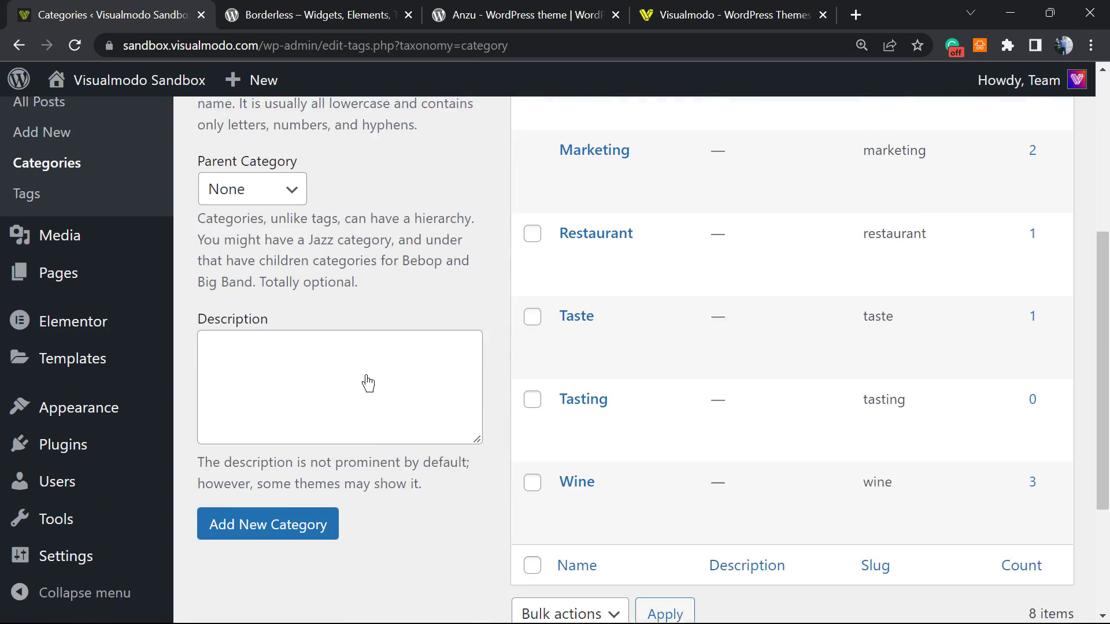
{"action": "scroll", "scroll_direction": "down", "scroll_amount": 3}
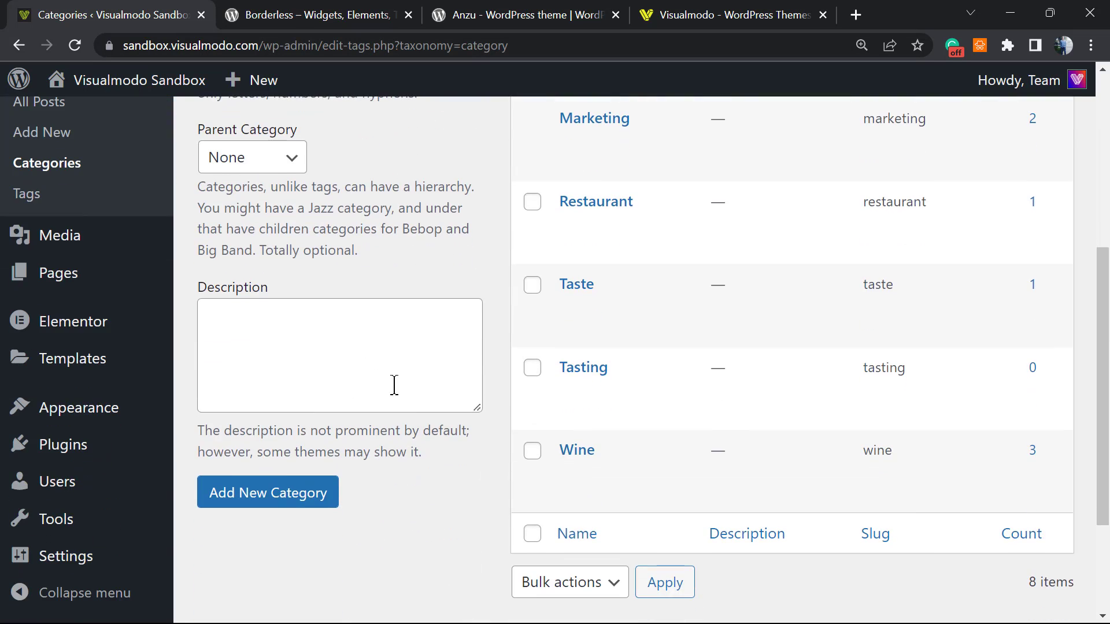
{"action": "scroll", "scroll_direction": "up", "scroll_amount": 3}
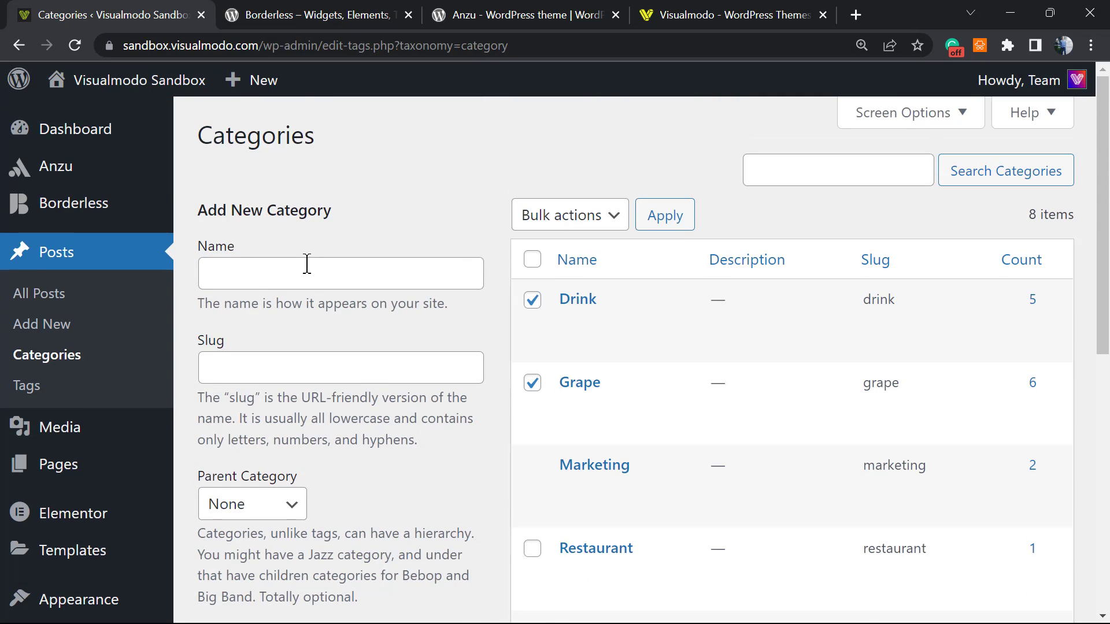
Create a SERP category with Marketing as its parent, listed with slug serp and count 0.
{"action": "left_click", "coordinate": [340, 273]}
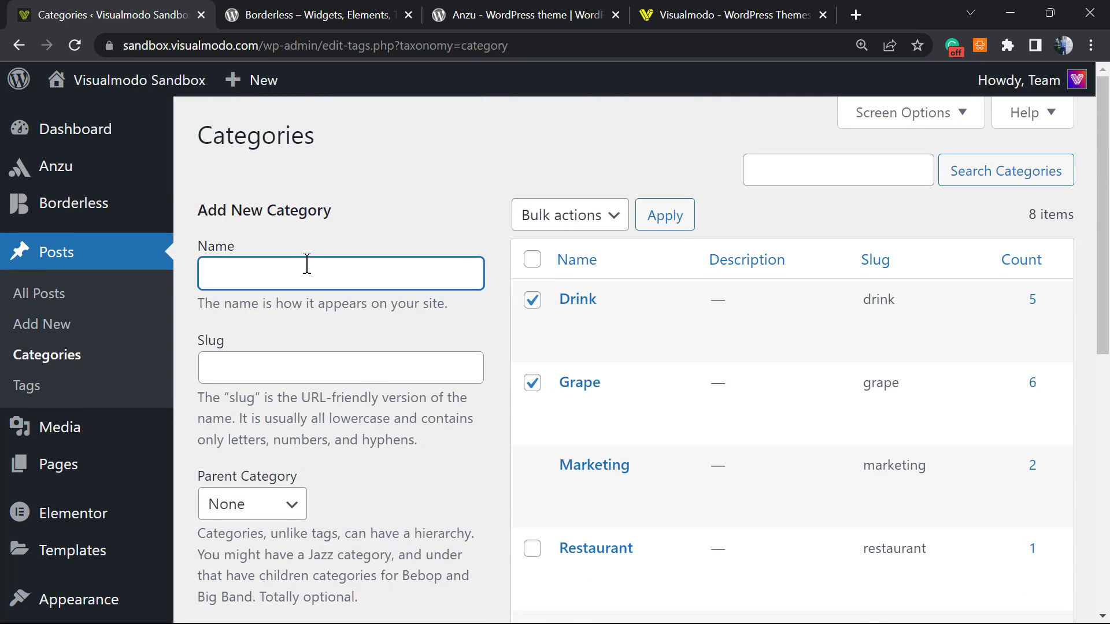
{"action": "type", "text": "S"}
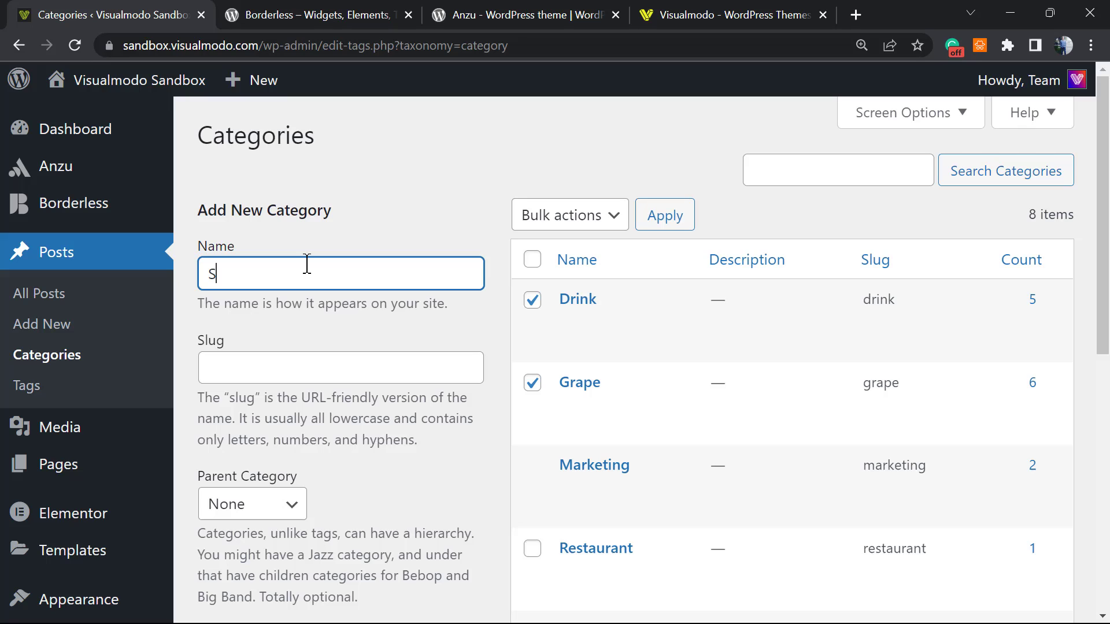
{"action": "type", "text": "E"}
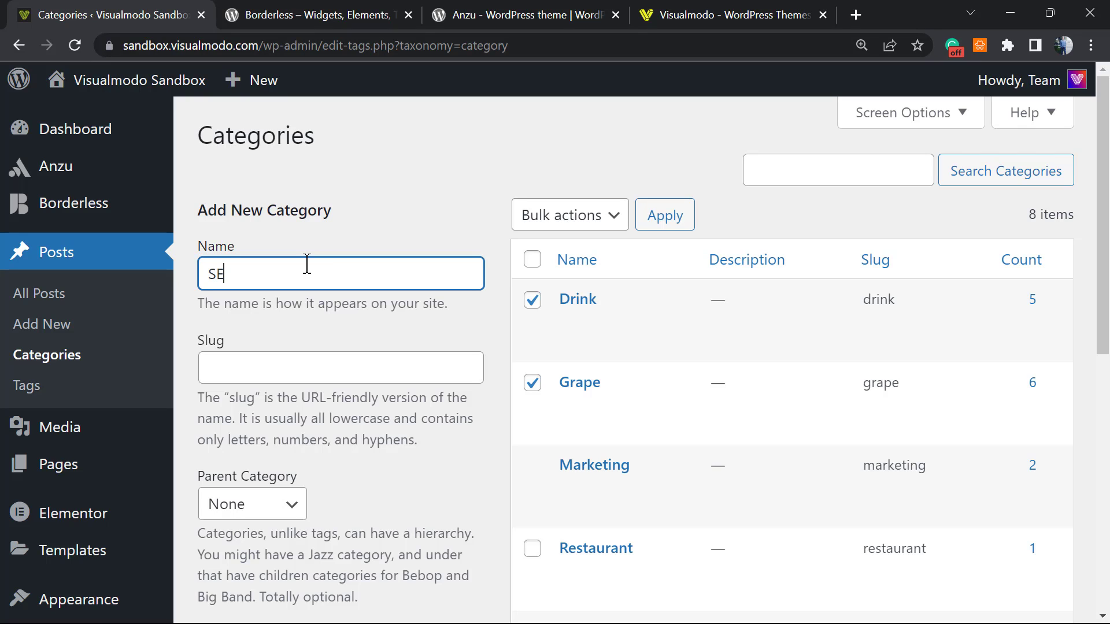
{"action": "type", "text": "RP"}
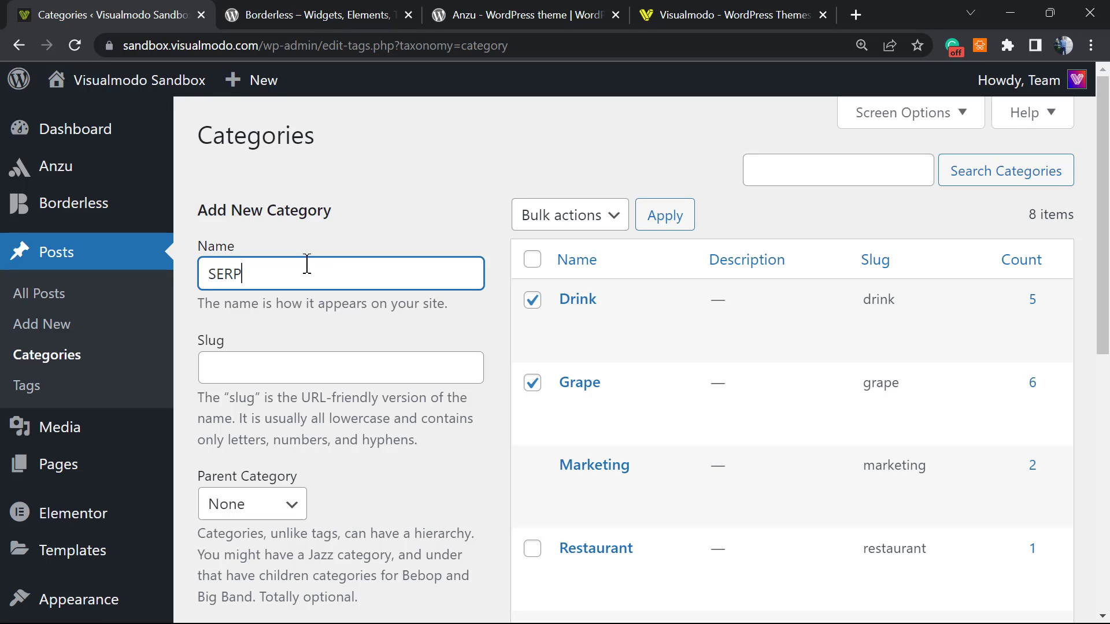
{"action": "scroll", "scroll_direction": "down", "scroll_amount": 3}
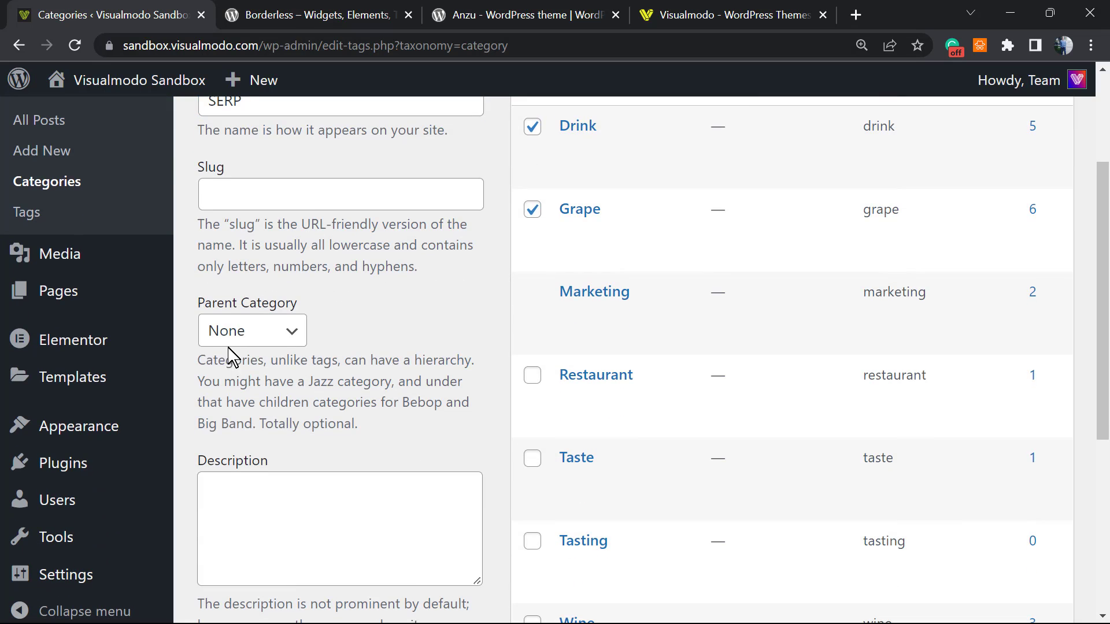
{"action": "left_click", "coordinate": [251, 329]}
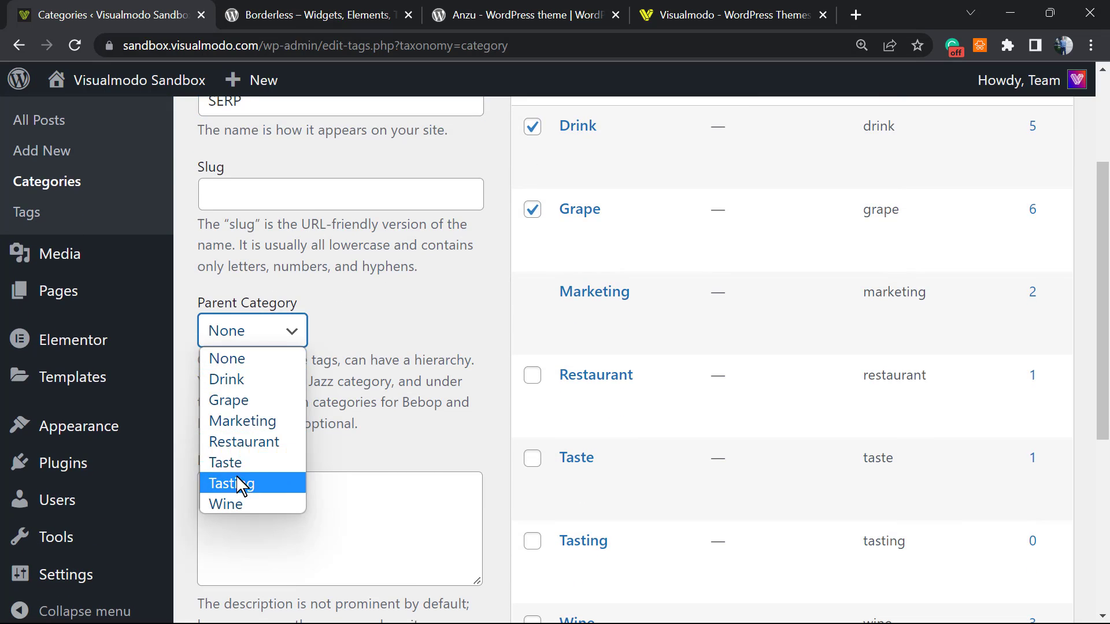
{"action": "left_click", "coordinate": [242, 421]}
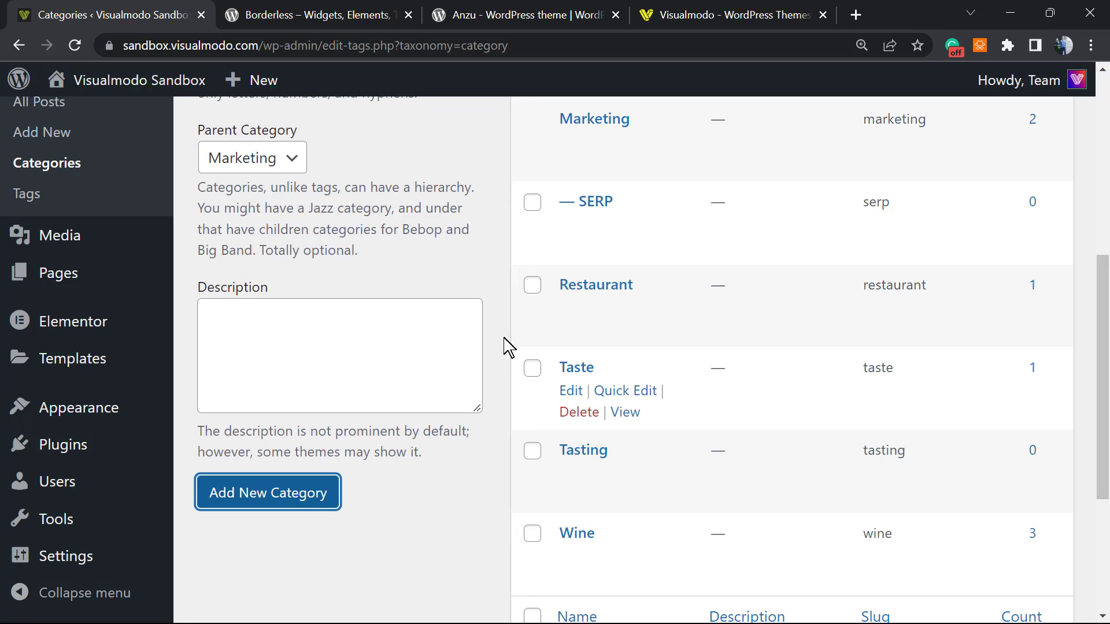
{"action": "scroll", "scroll_direction": "up", "scroll_amount": 3}
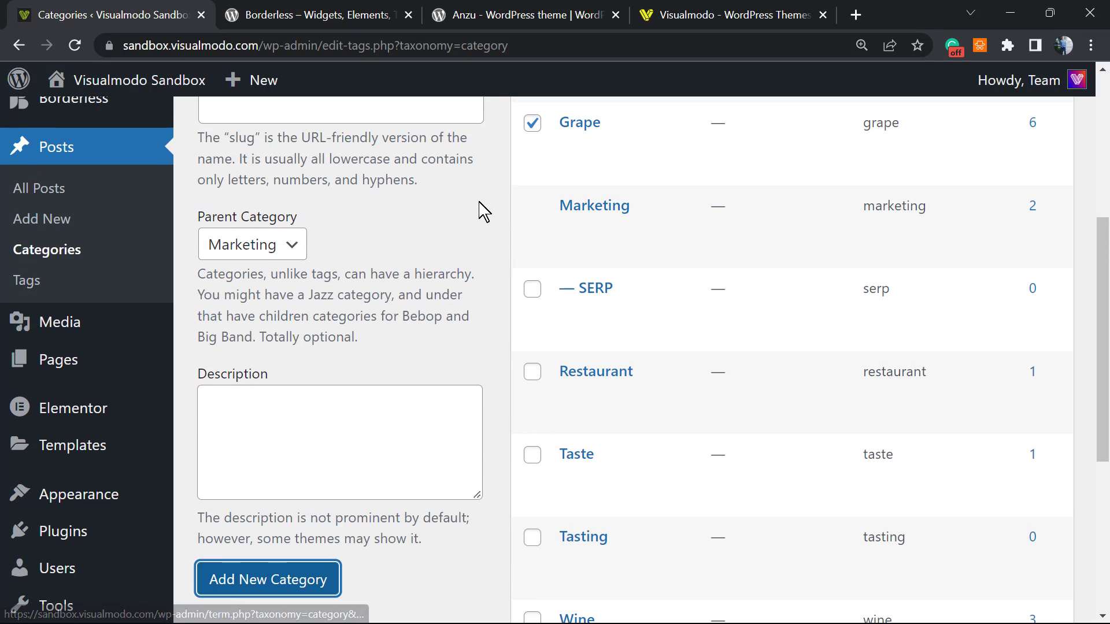
{"action": "mouse_move", "coordinate": [580, 122]}
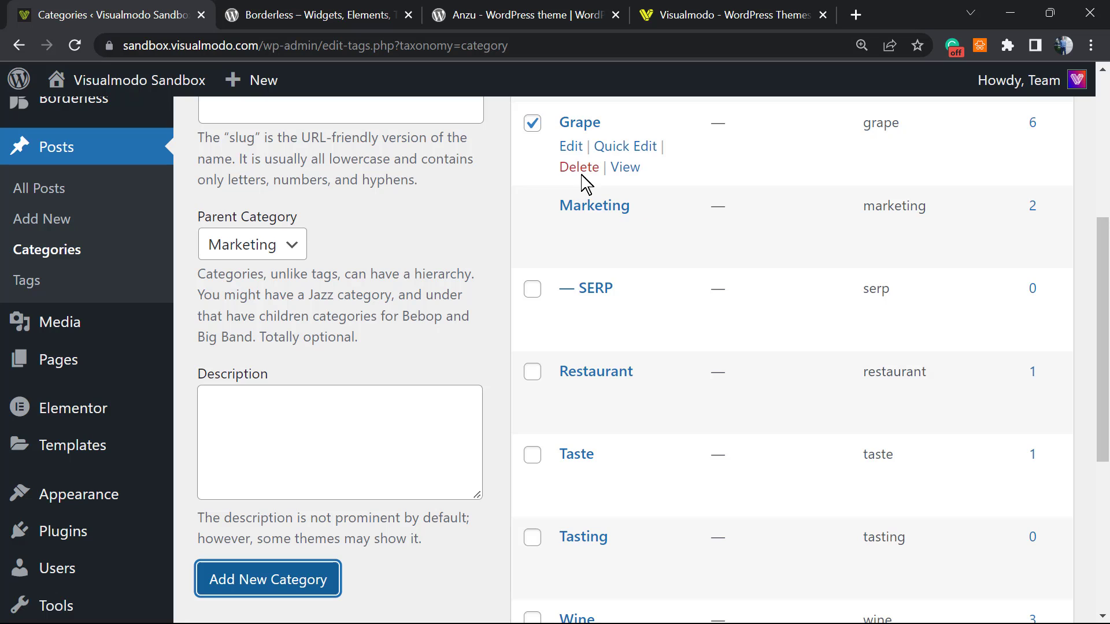
{"action": "mouse_move", "coordinate": [587, 287]}
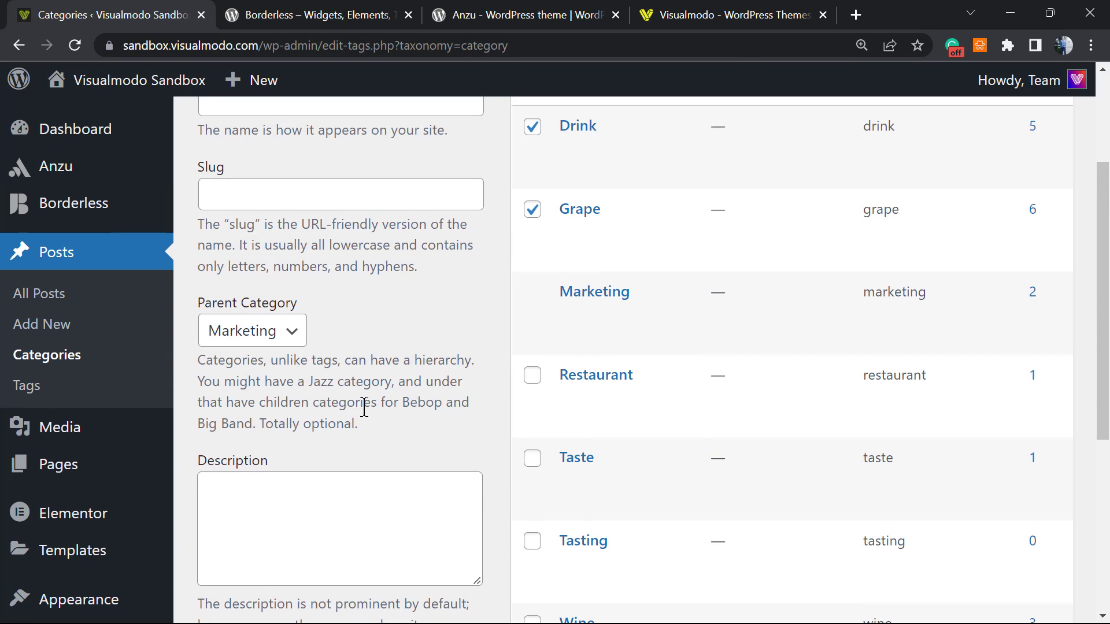
{"action": "scroll", "scroll_direction": "up", "scroll_amount": 3}
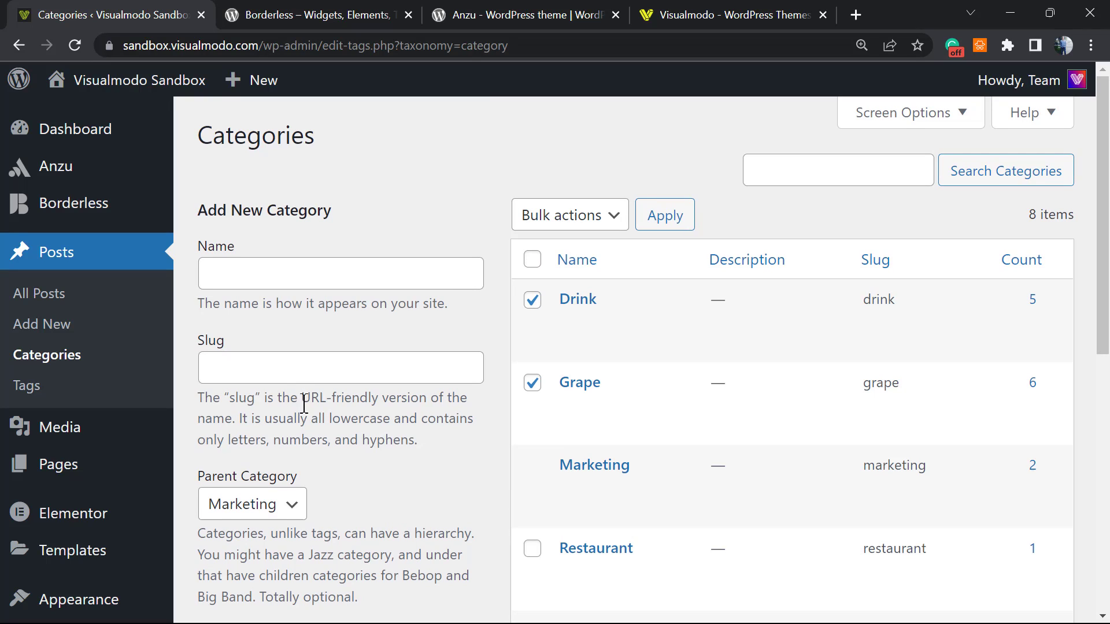
{"action": "scroll", "scroll_direction": "down", "scroll_amount": 3}
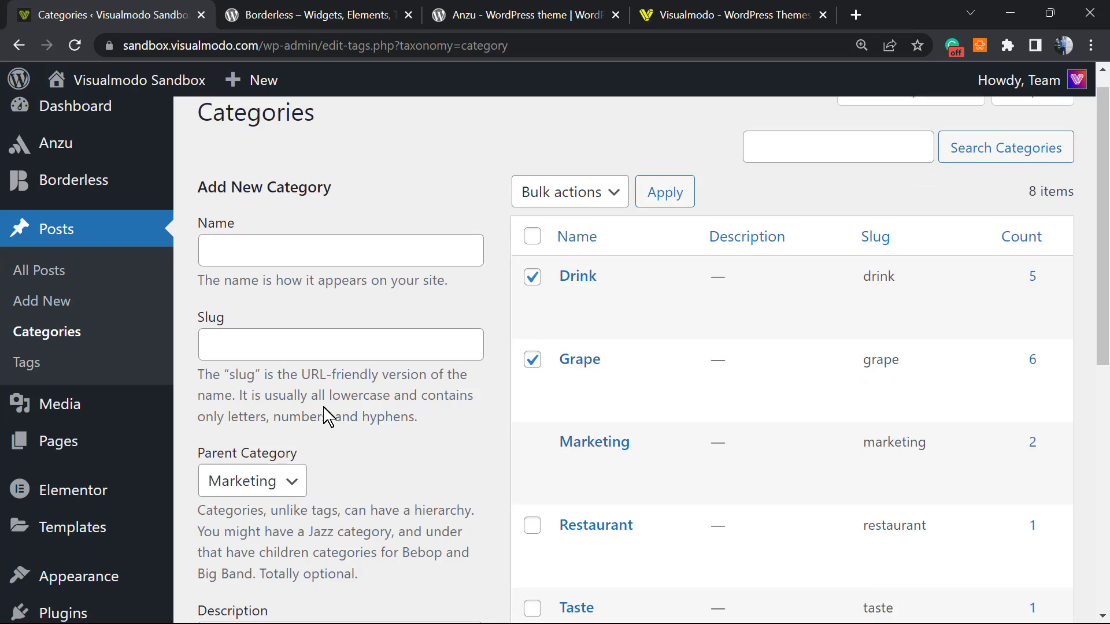
{"action": "scroll", "scroll_direction": "down", "scroll_amount": 3}
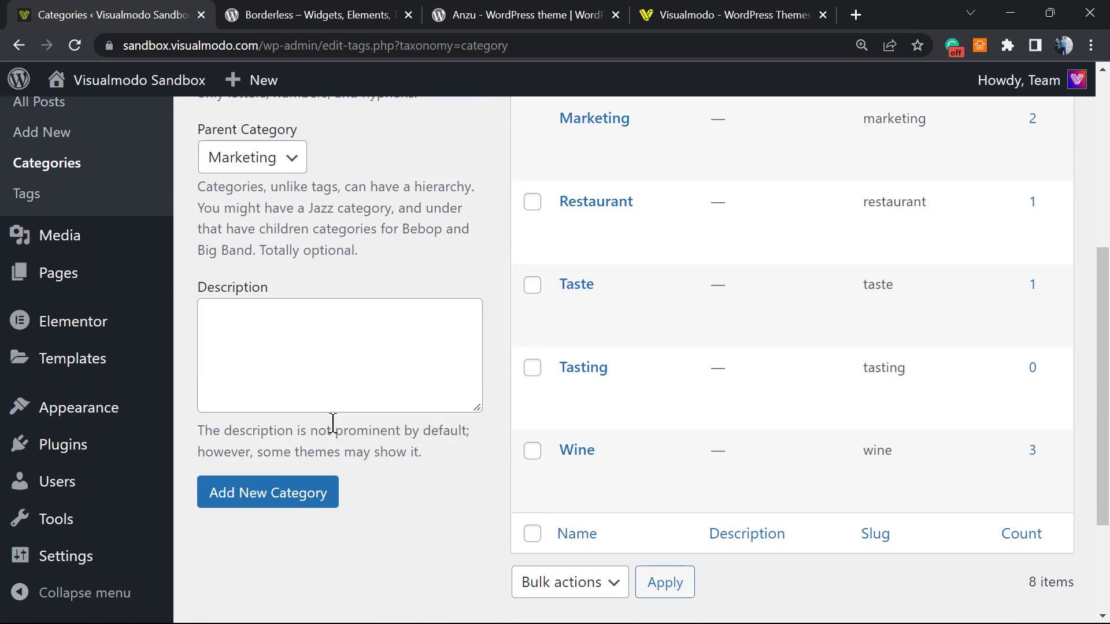
{"action": "scroll", "scroll_direction": "up", "scroll_amount": 3}
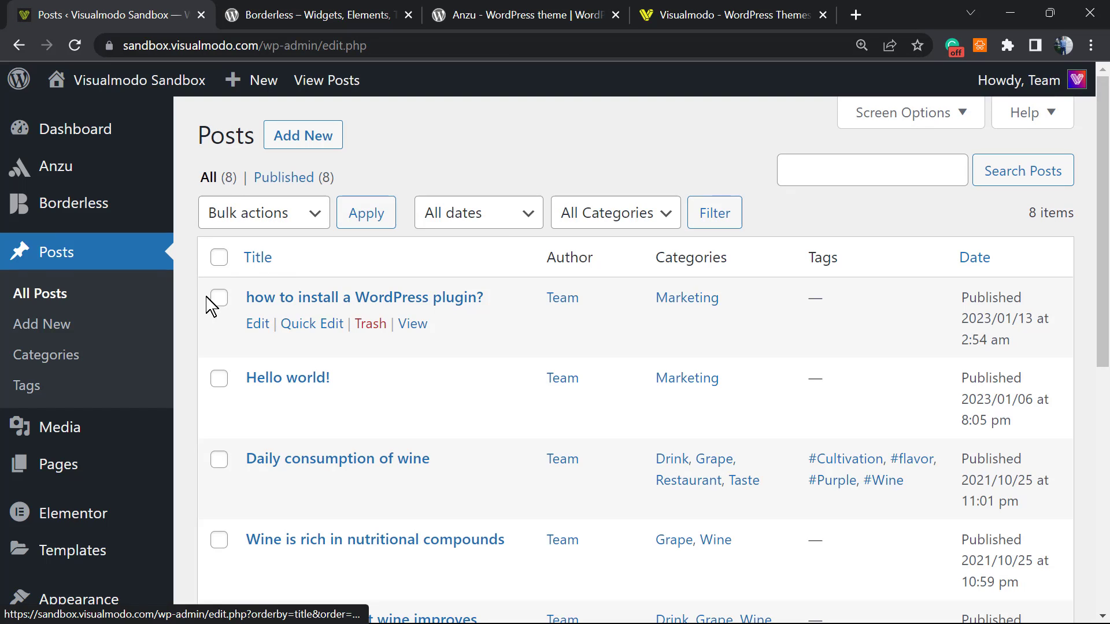
{"action": "mouse_move", "coordinate": [324, 335]}
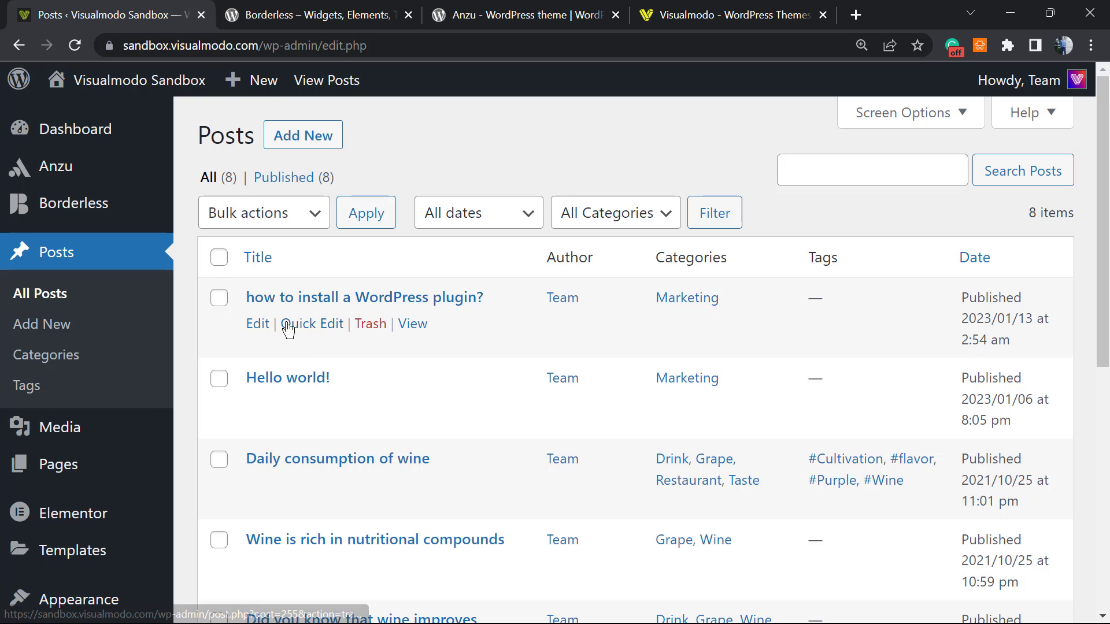
Quick Edit the plugin post to add Restaurant and Taste alongside Marketing, then update it.
{"action": "left_click", "coordinate": [312, 324]}
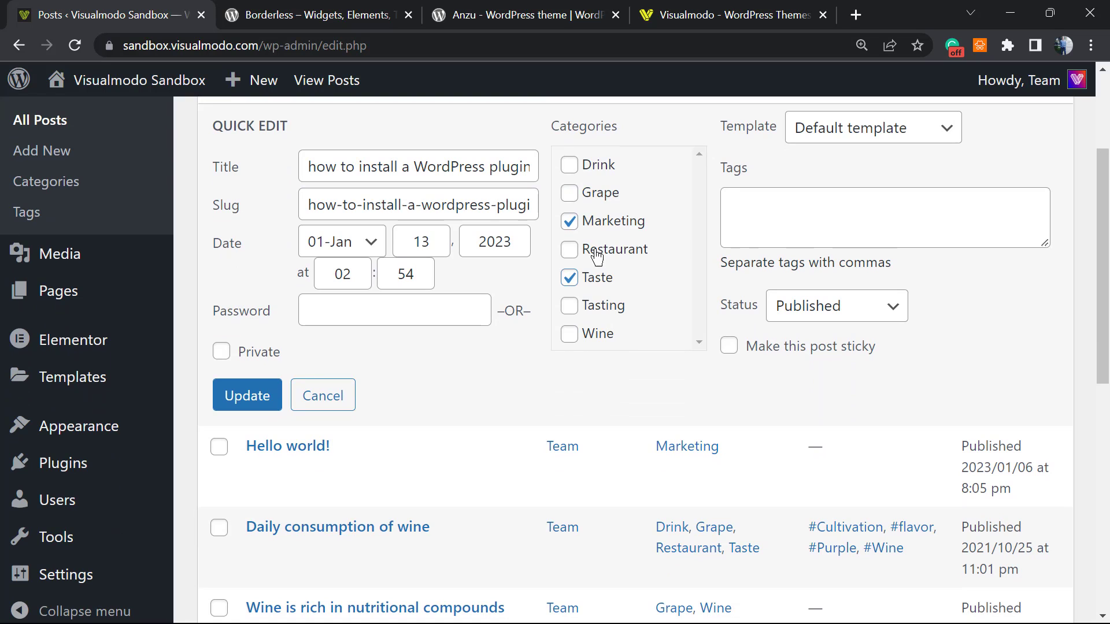
{"action": "left_click", "coordinate": [569, 250]}
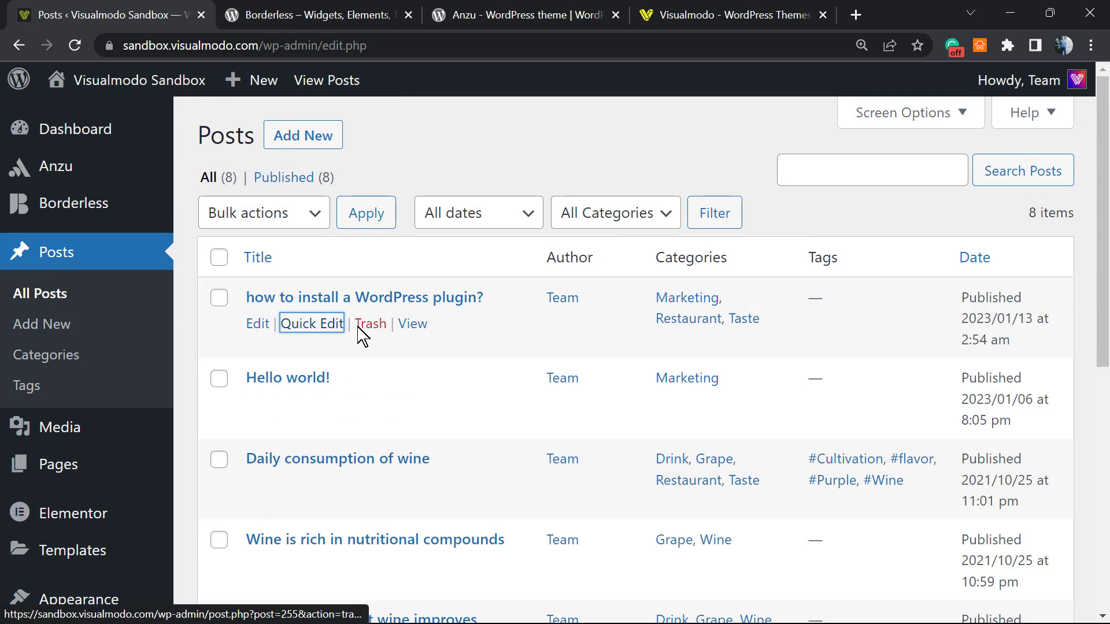
{"action": "mouse_move", "coordinate": [344, 297]}
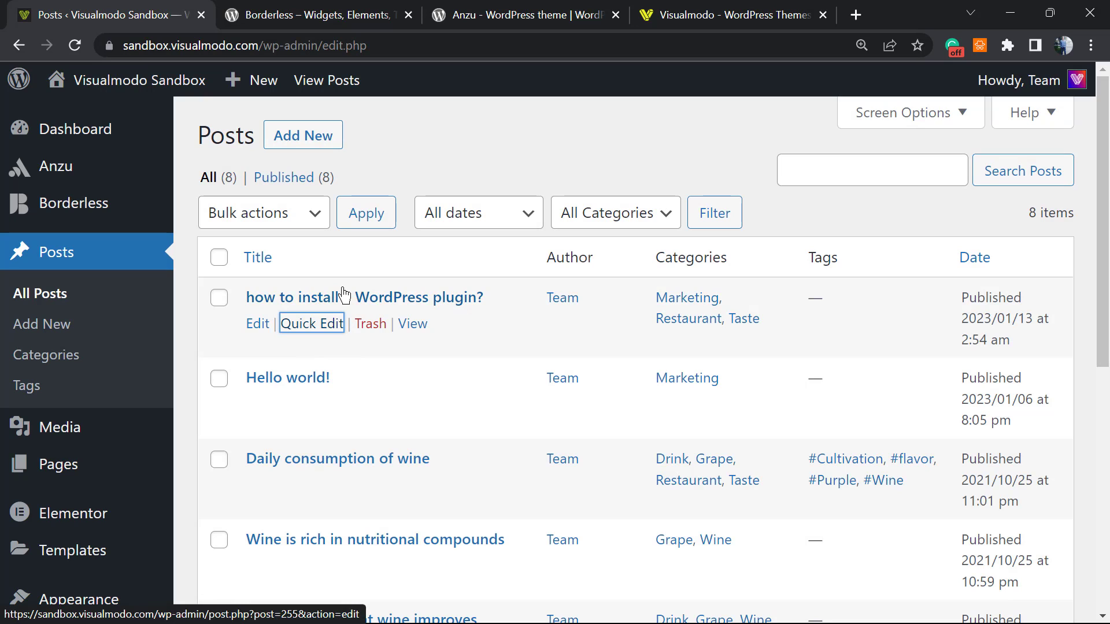
{"action": "left_click", "coordinate": [257, 257]}
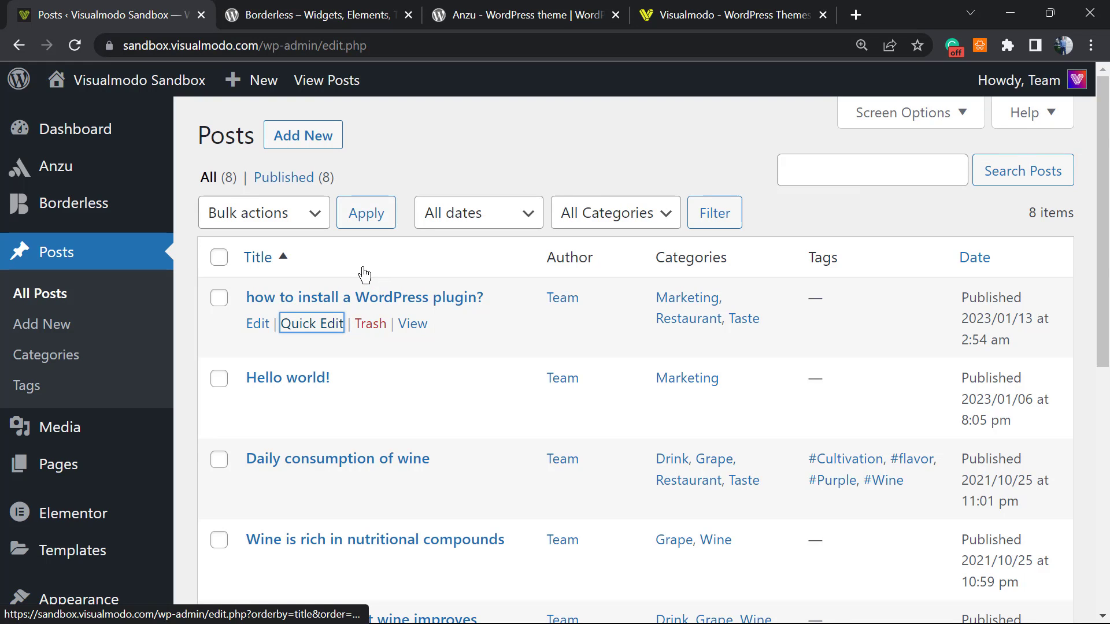
{"action": "mouse_move", "coordinate": [337, 12]}
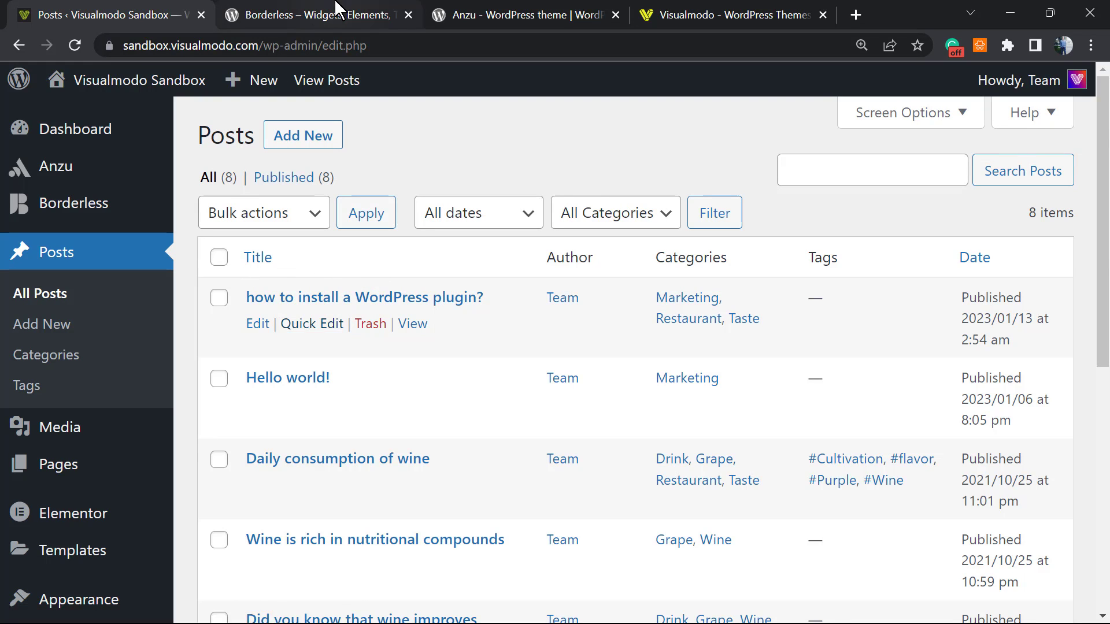
Review the Borderless plugin page, then switch to the Anzu theme page and select its name.
{"action": "left_click", "coordinate": [311, 14]}
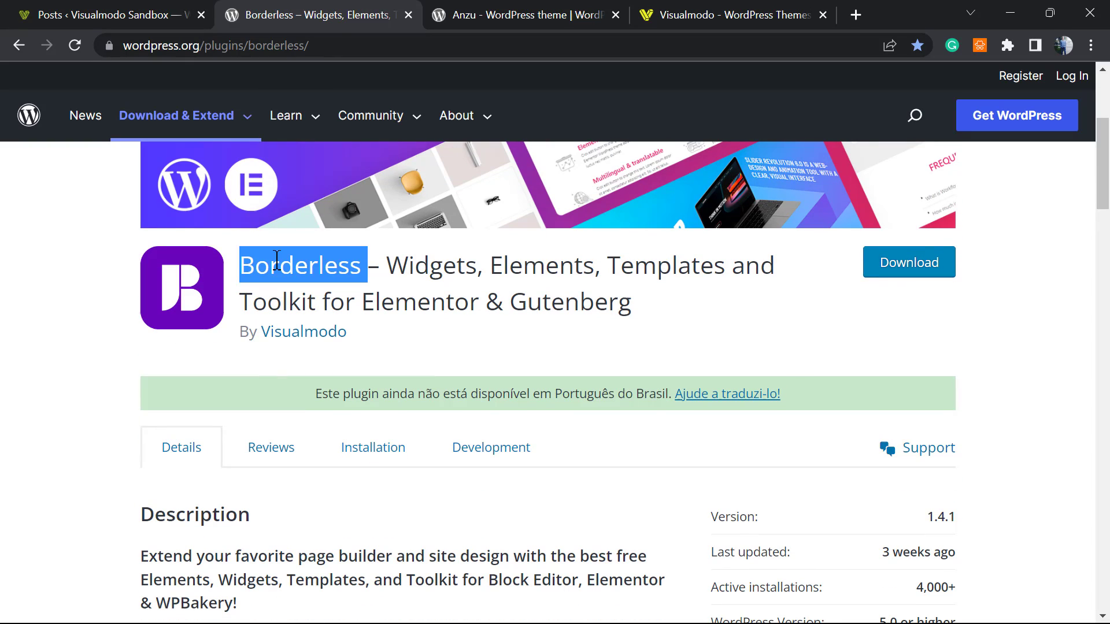
{"action": "left_click", "coordinate": [446, 276]}
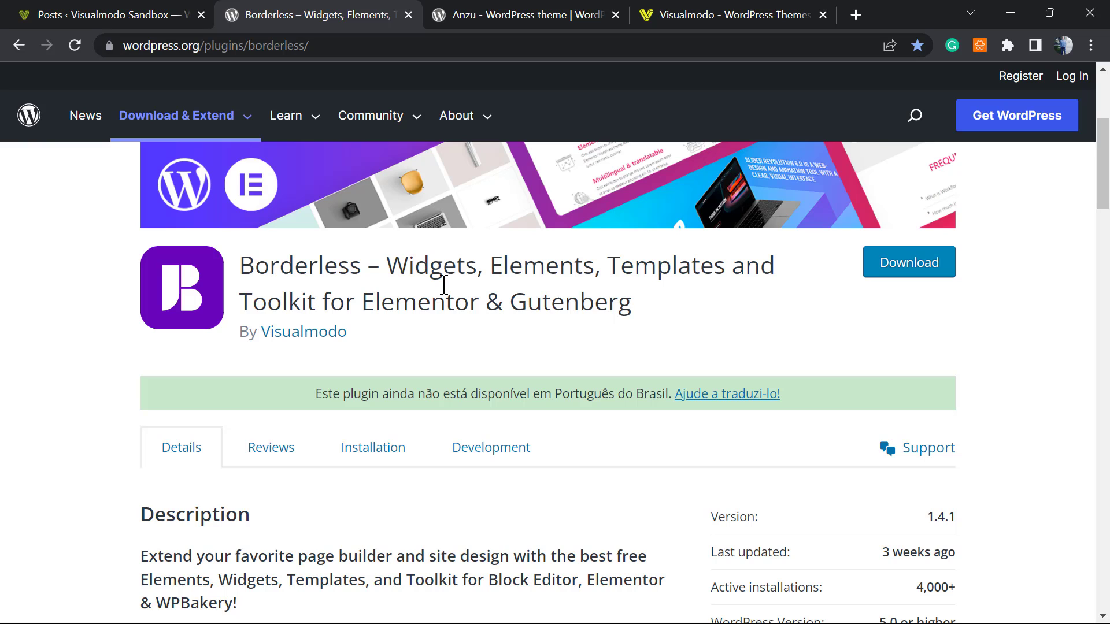
{"action": "left_click", "coordinate": [524, 15]}
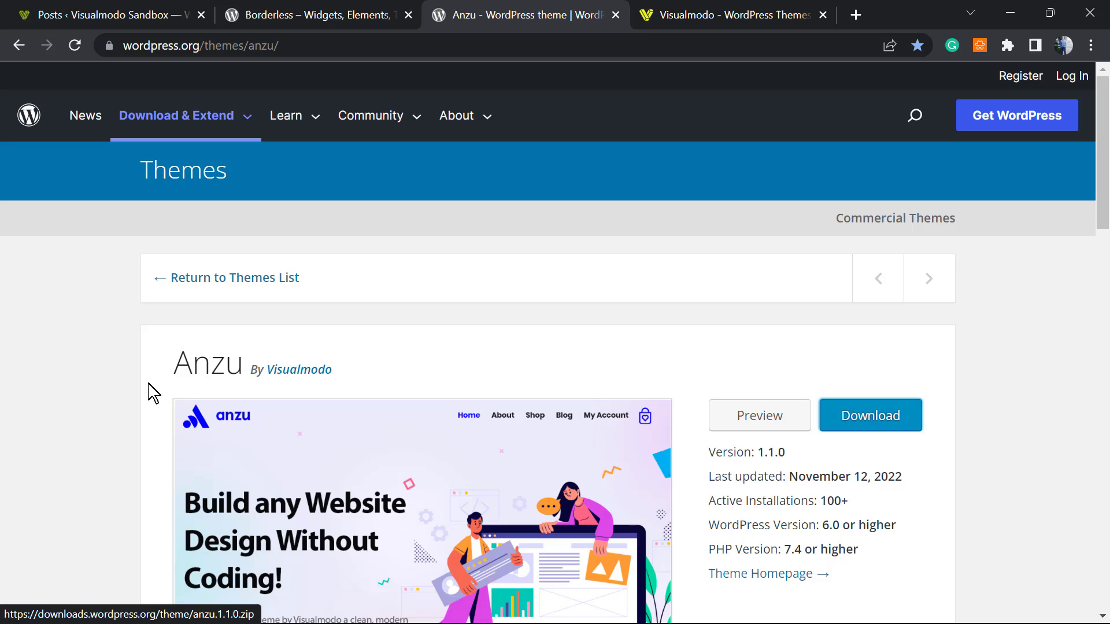
{"action": "double_click", "coordinate": [207, 362]}
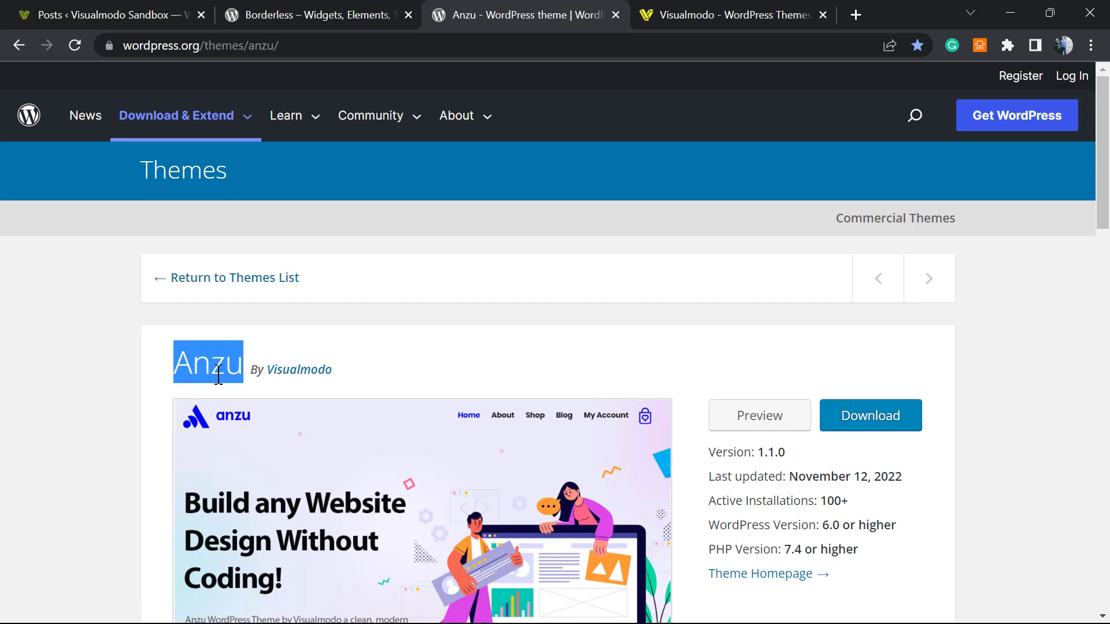
{"action": "mouse_move", "coordinate": [253, 376]}
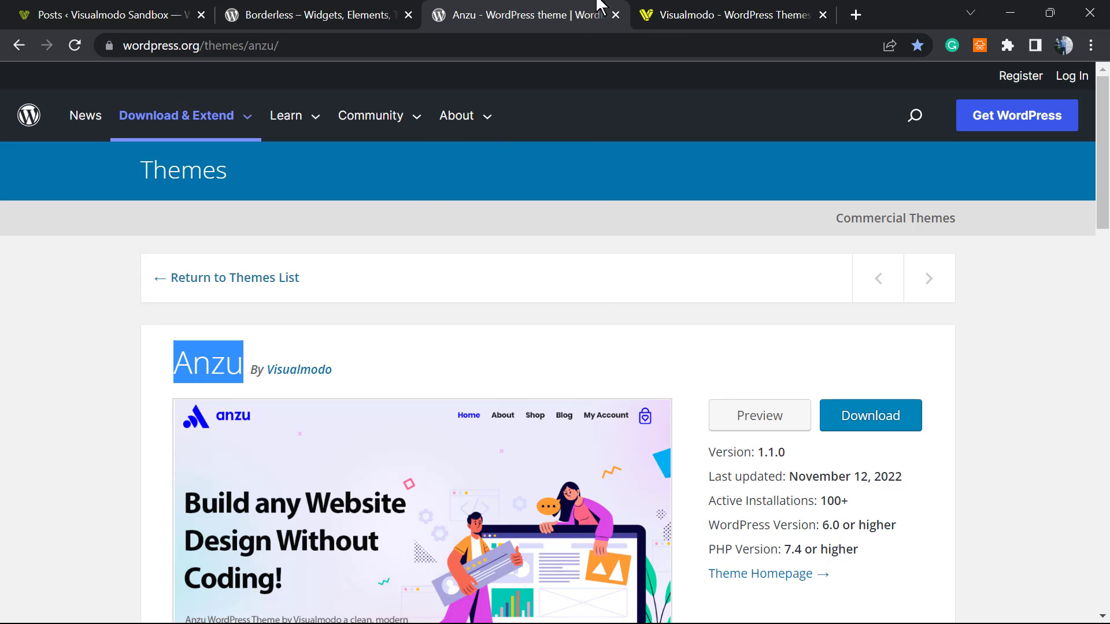
Go to the Visualmodo site and enter its Templates Library.
{"action": "left_click", "coordinate": [730, 14]}
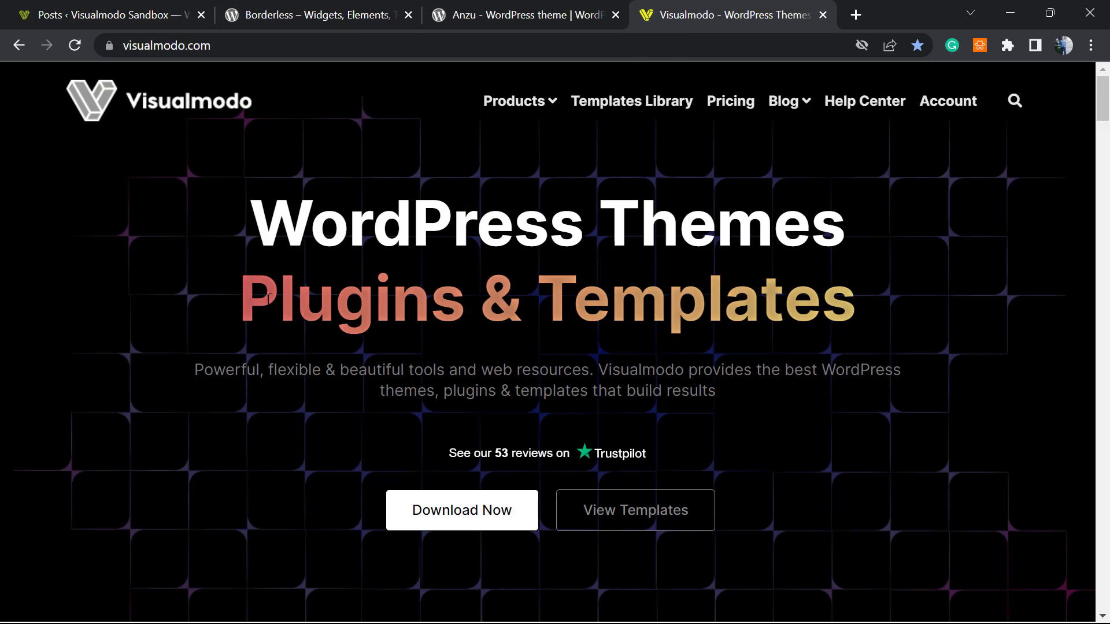
{"action": "left_click", "coordinate": [631, 101]}
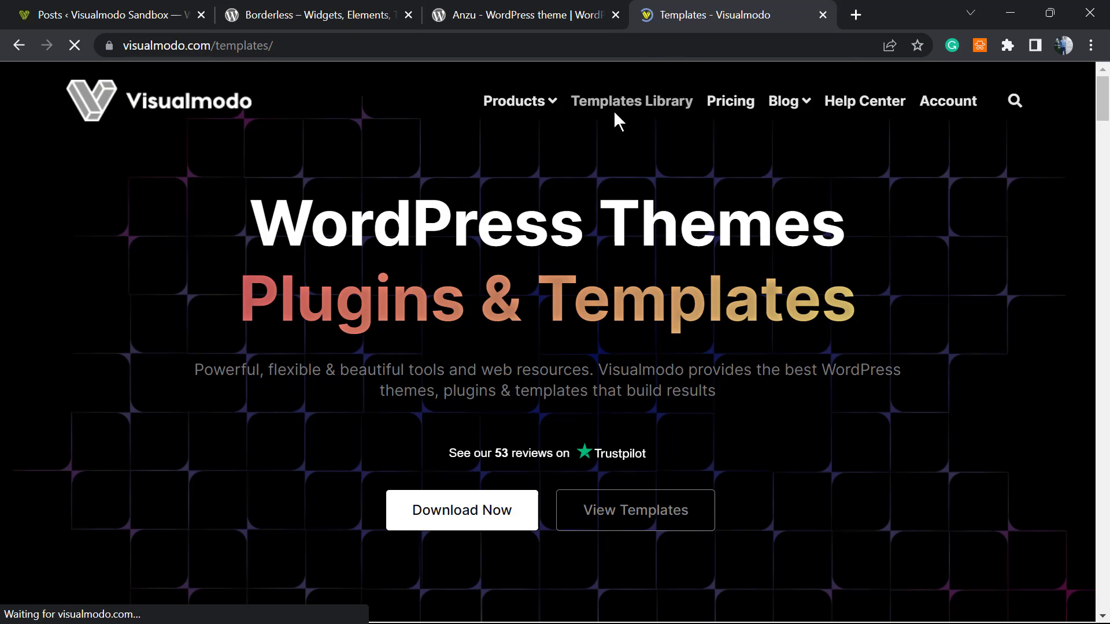
{"action": "left_click", "coordinate": [631, 101]}
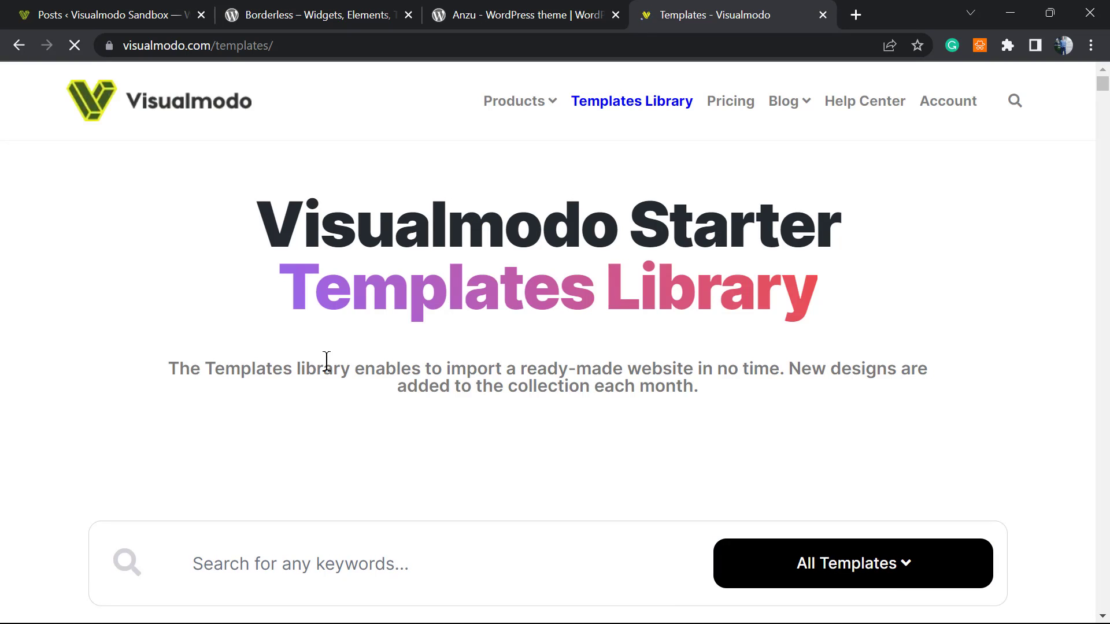
Scroll through templates such as Winery 2, Lawyer, Cakes, Mining and Influencer.
{"action": "scroll", "scroll_direction": "down", "scroll_amount": 3}
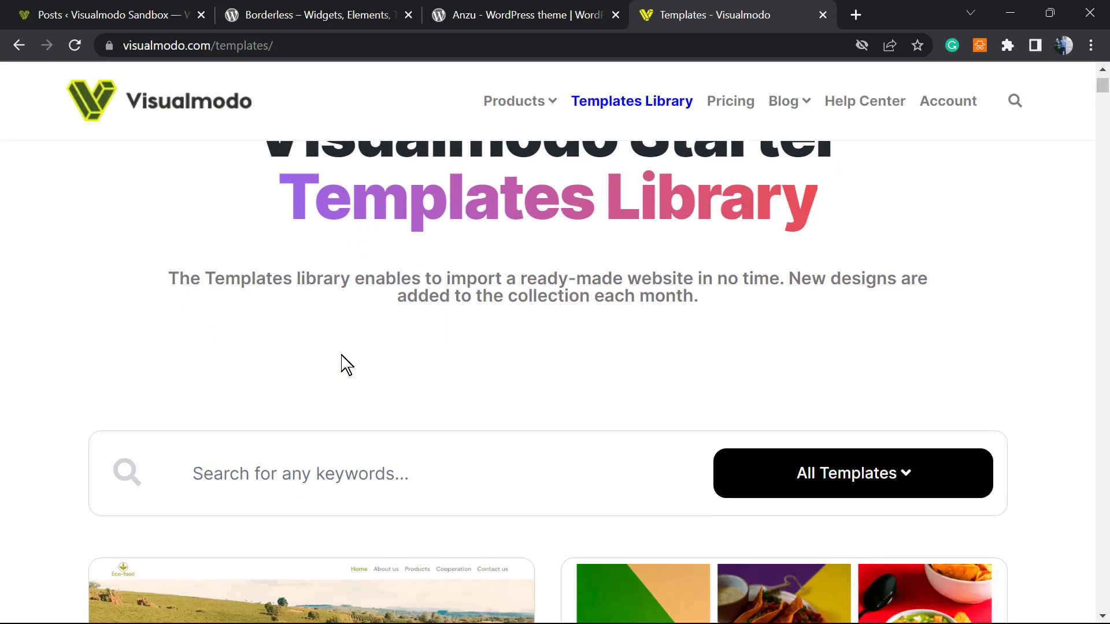
{"action": "scroll", "scroll_direction": "down", "scroll_amount": 3}
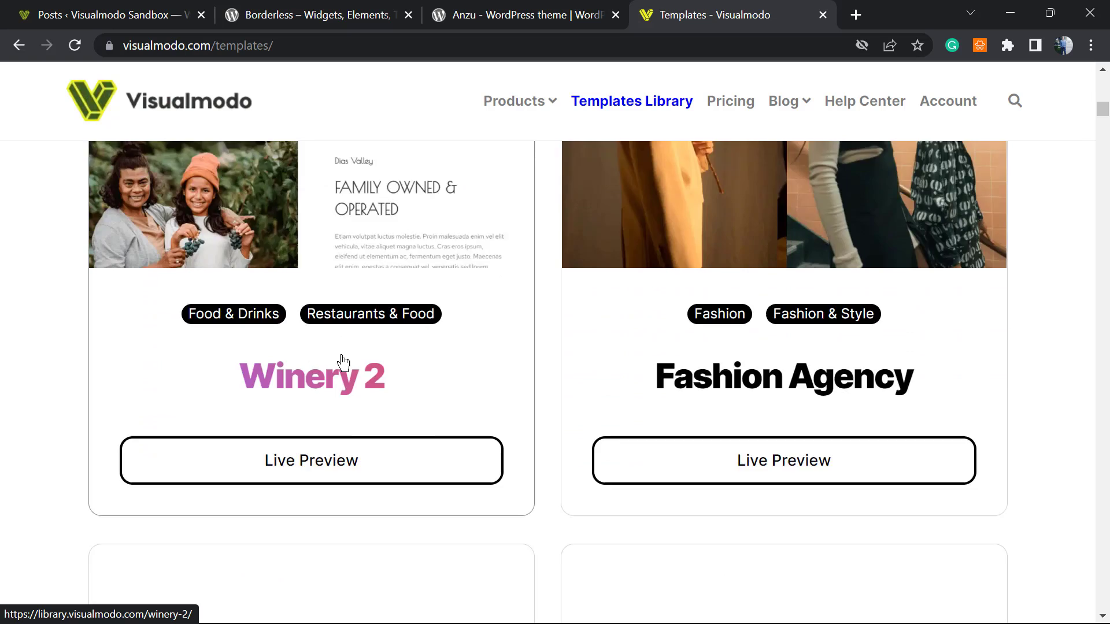
{"action": "scroll", "scroll_direction": "down", "scroll_amount": 3}
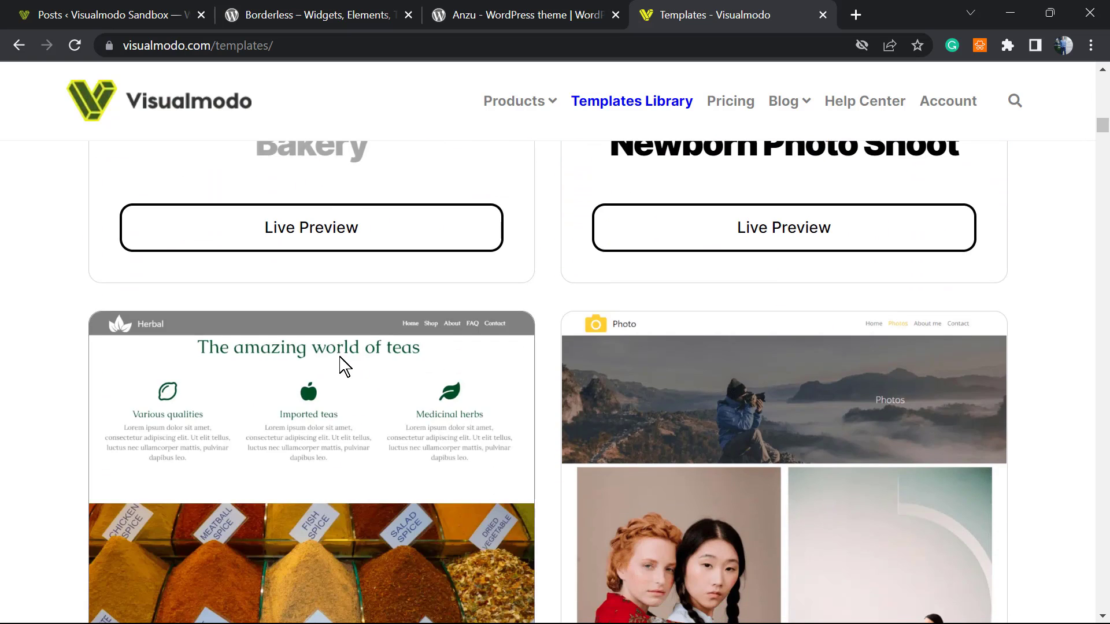
{"action": "scroll", "scroll_direction": "down", "scroll_amount": 3}
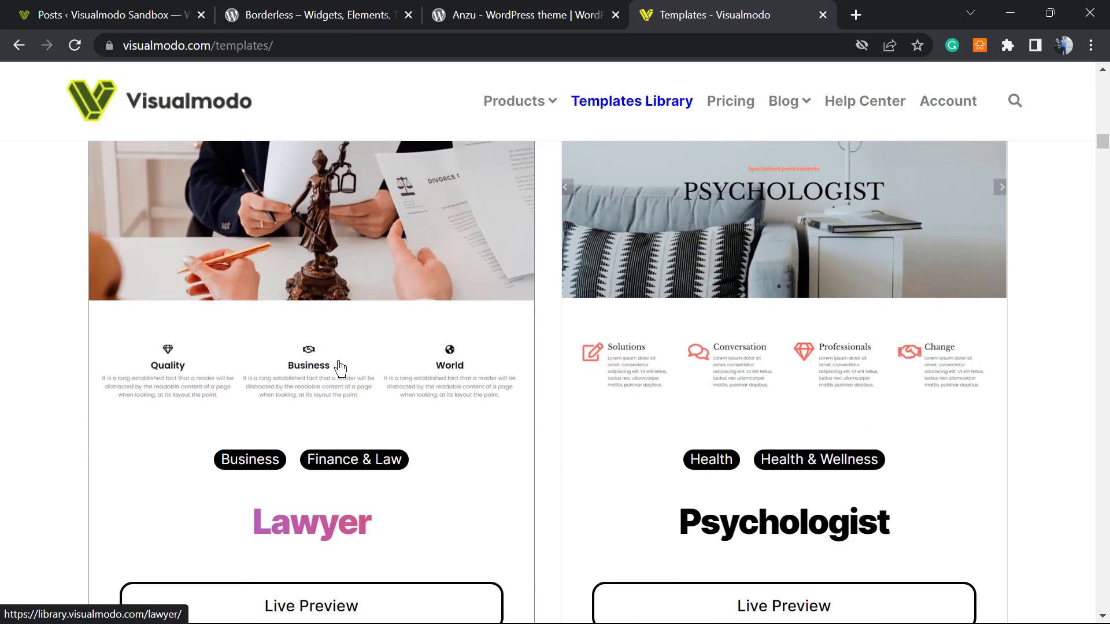
{"action": "scroll", "scroll_direction": "down", "scroll_amount": 3}
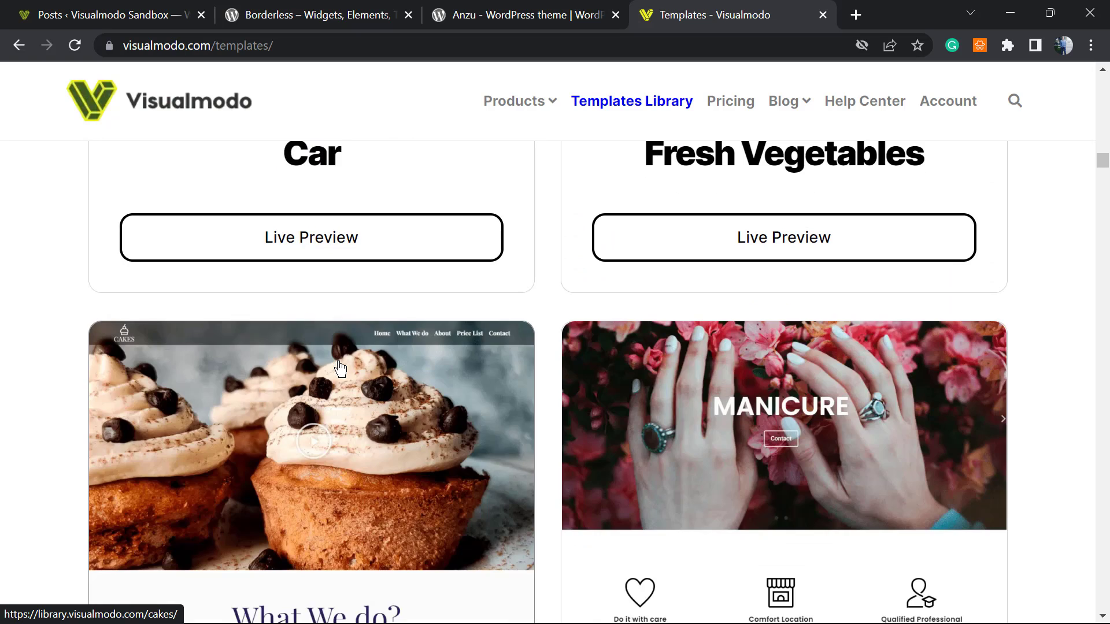
{"action": "scroll", "scroll_direction": "down", "scroll_amount": 3}
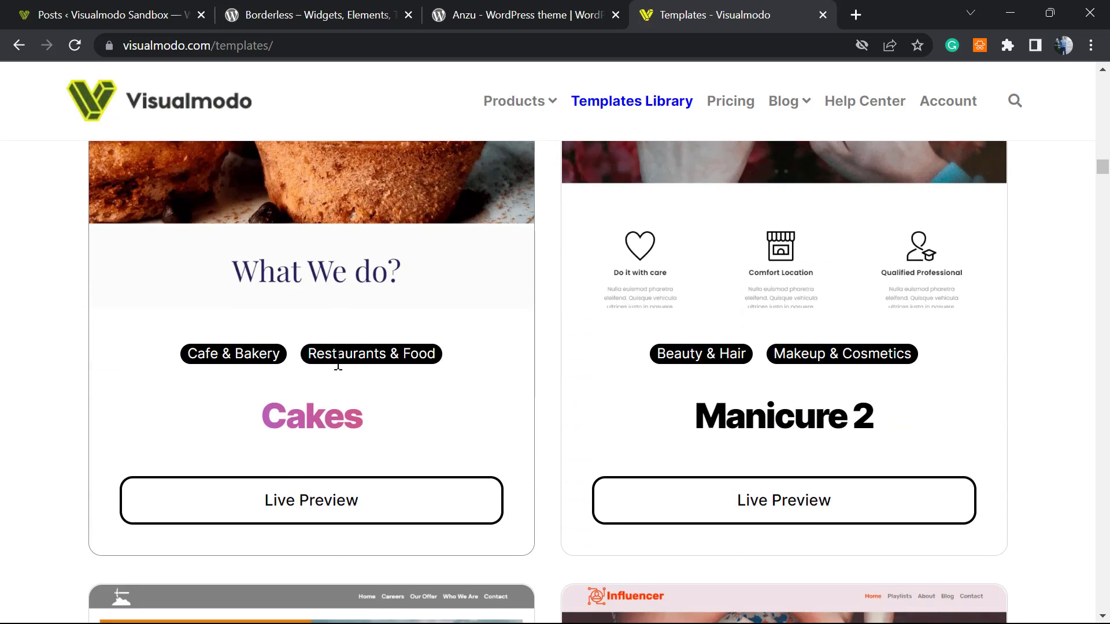
{"action": "scroll", "scroll_direction": "down", "scroll_amount": 3}
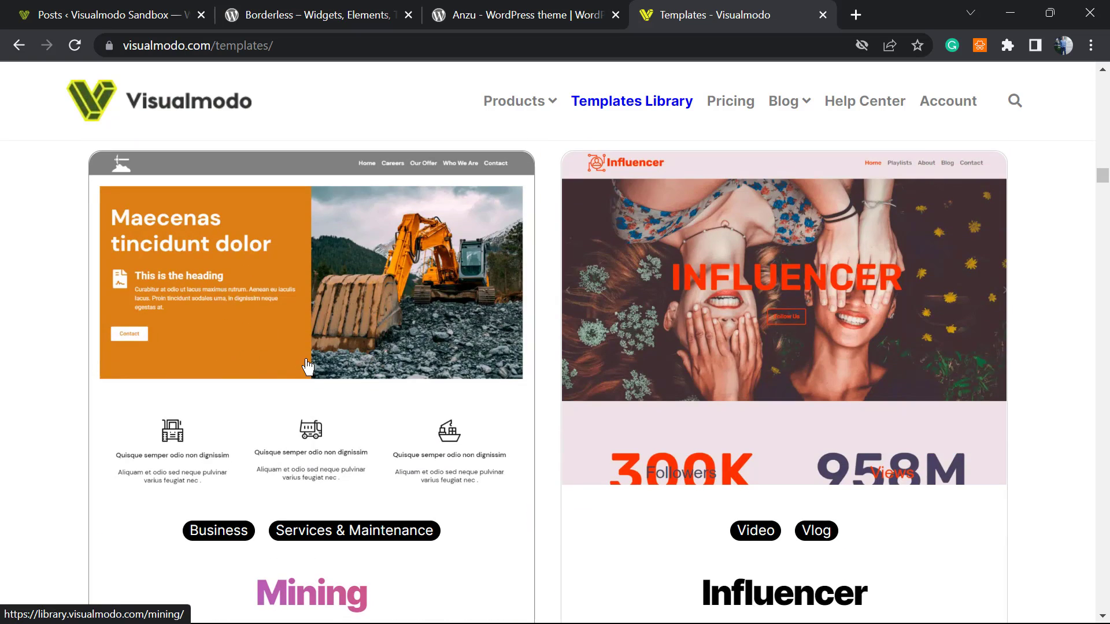
{"action": "mouse_move", "coordinate": [296, 363]}
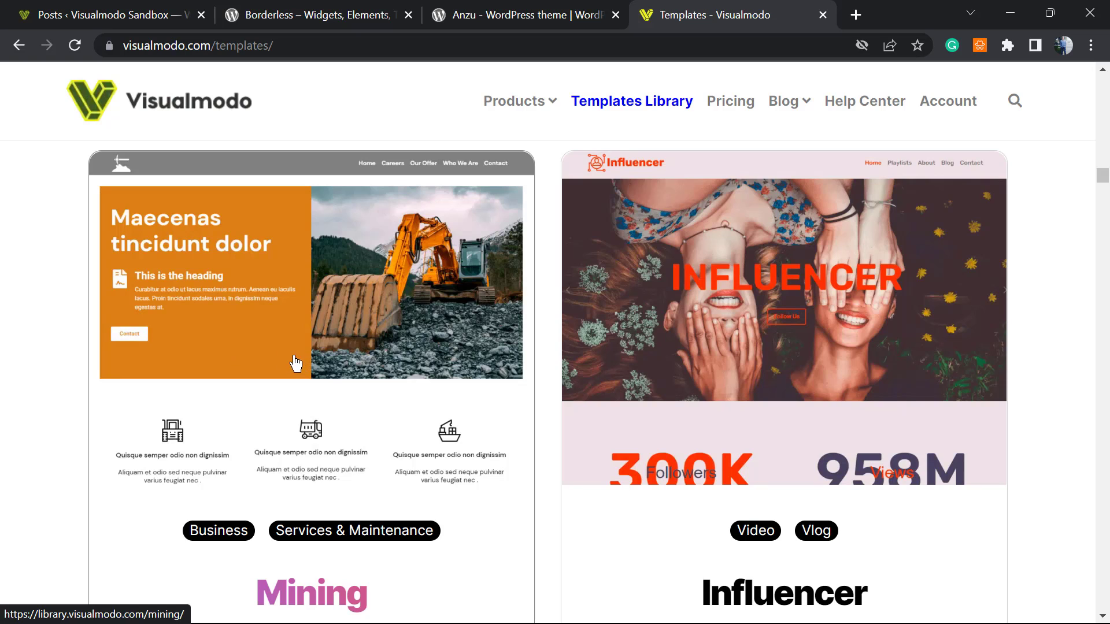